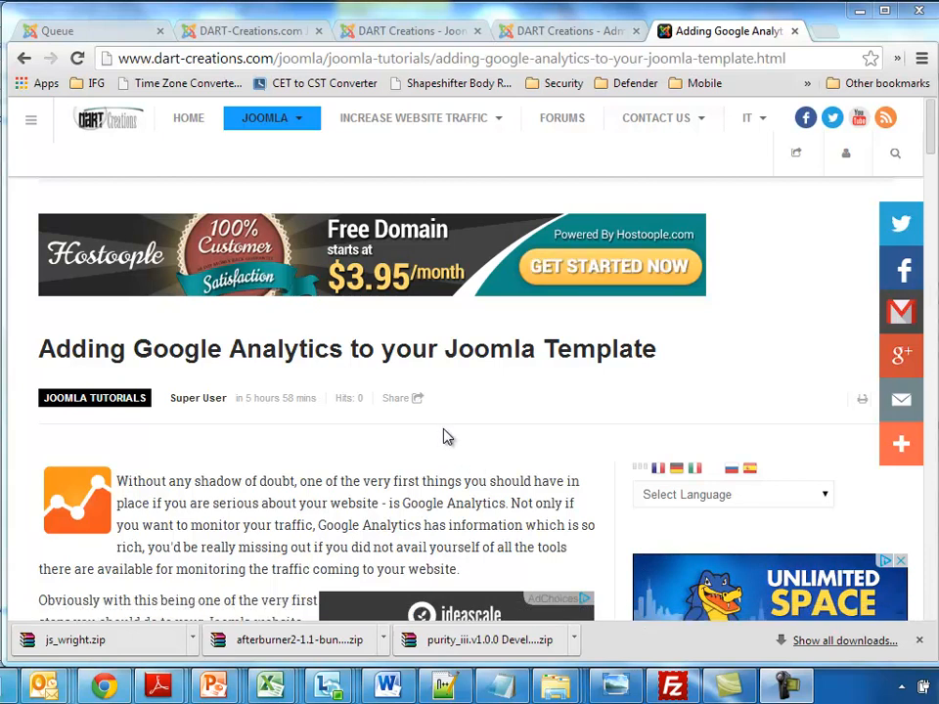
mouse_move(200, 395)
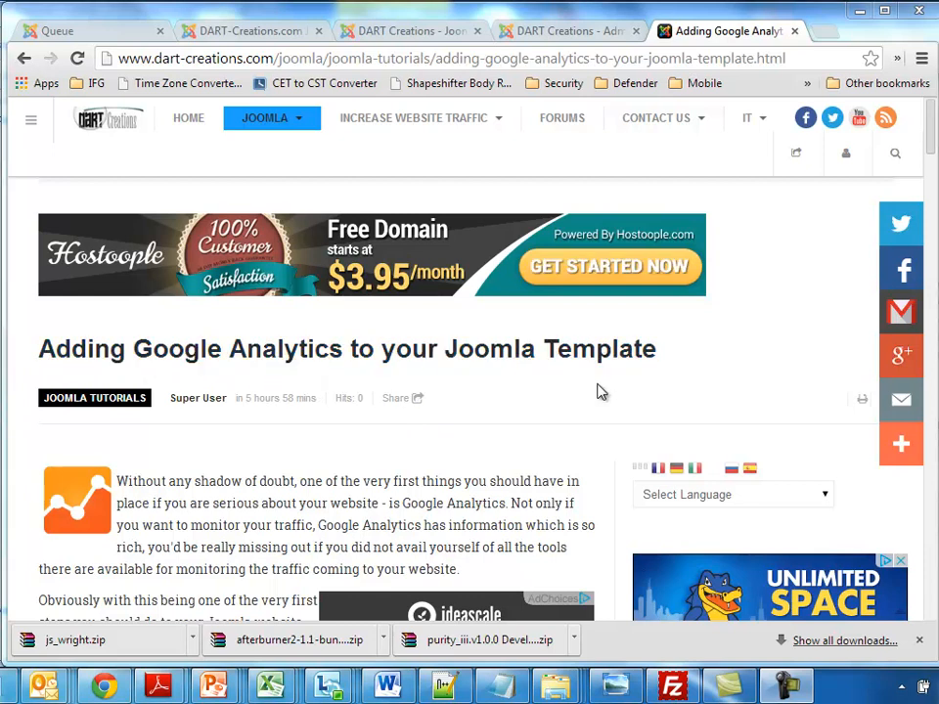
mouse_move(556, 403)
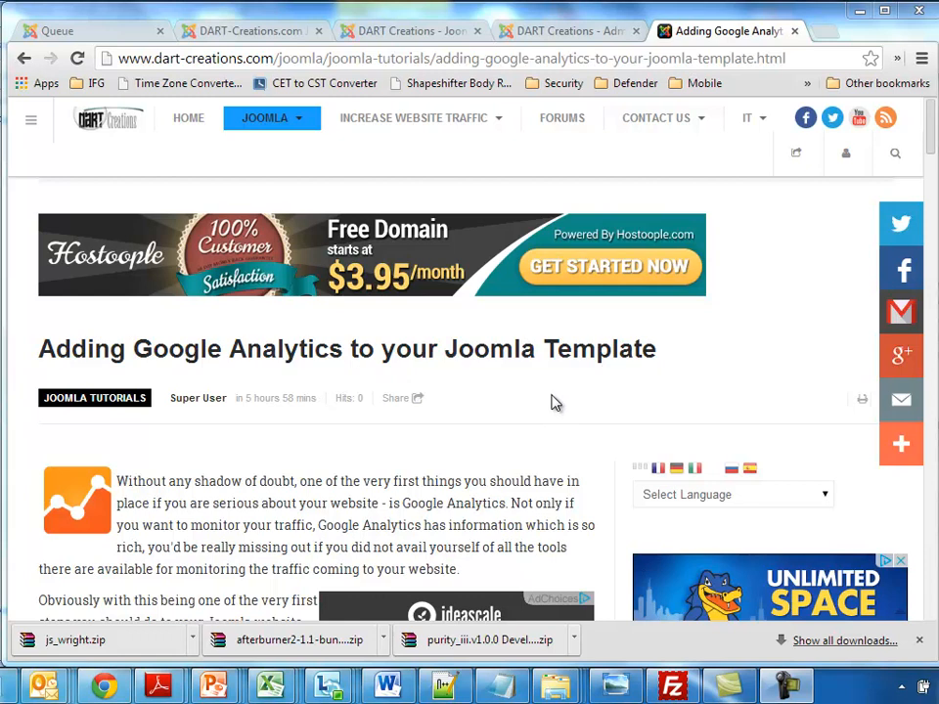
mouse_move(516, 423)
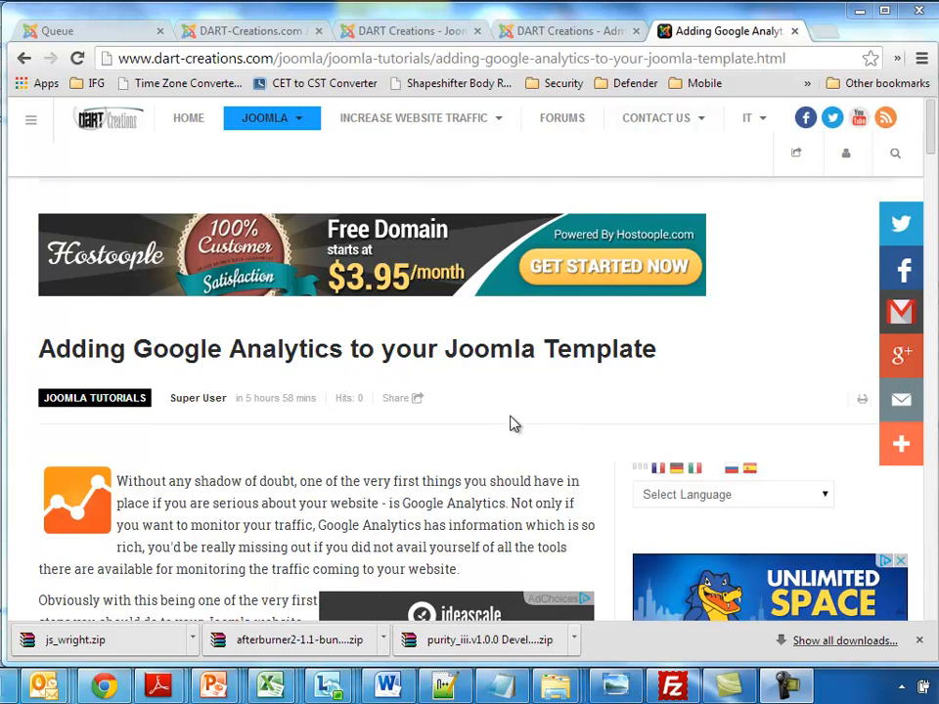
Step: Read down the tutorial, go to google.com/analytics and enter the Joomla 3 All Web Site Data reports
scroll(down, 3)
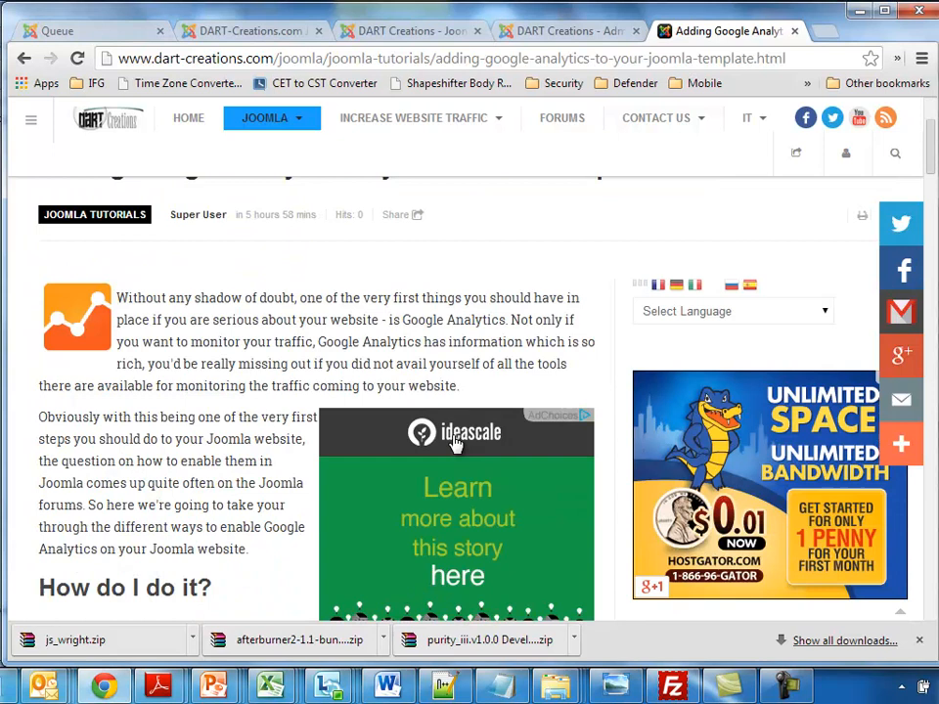
scroll(down, 3)
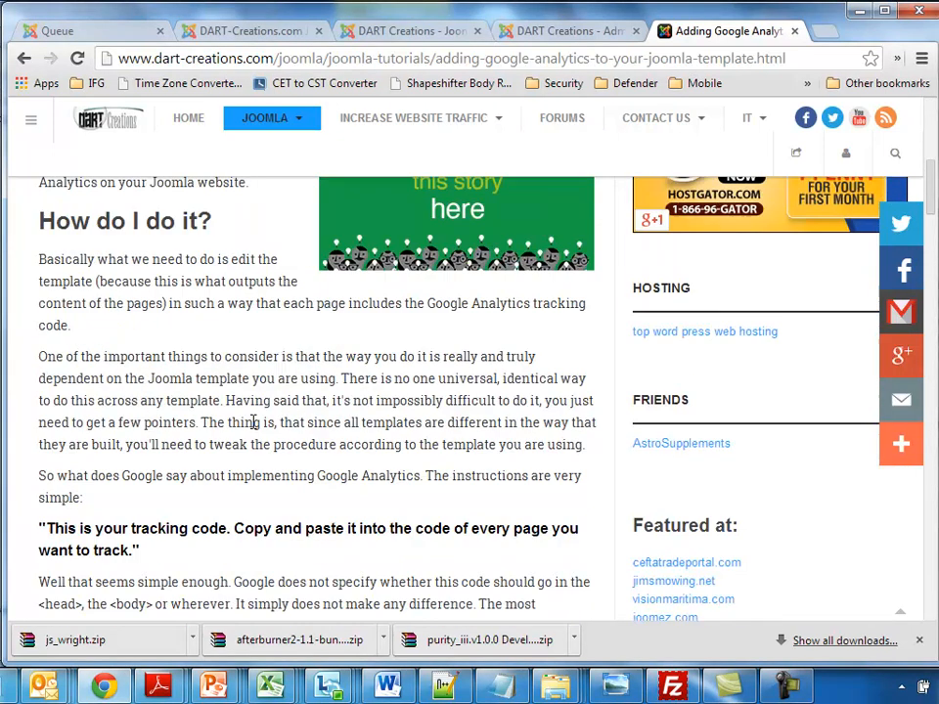
scroll(down, 3)
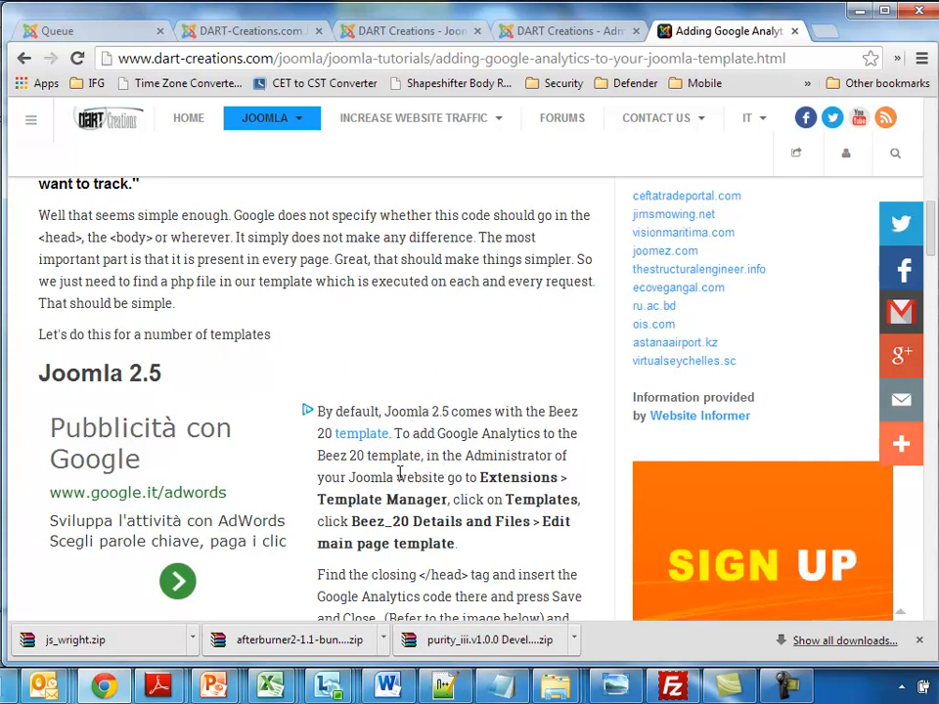
scroll(down, 3)
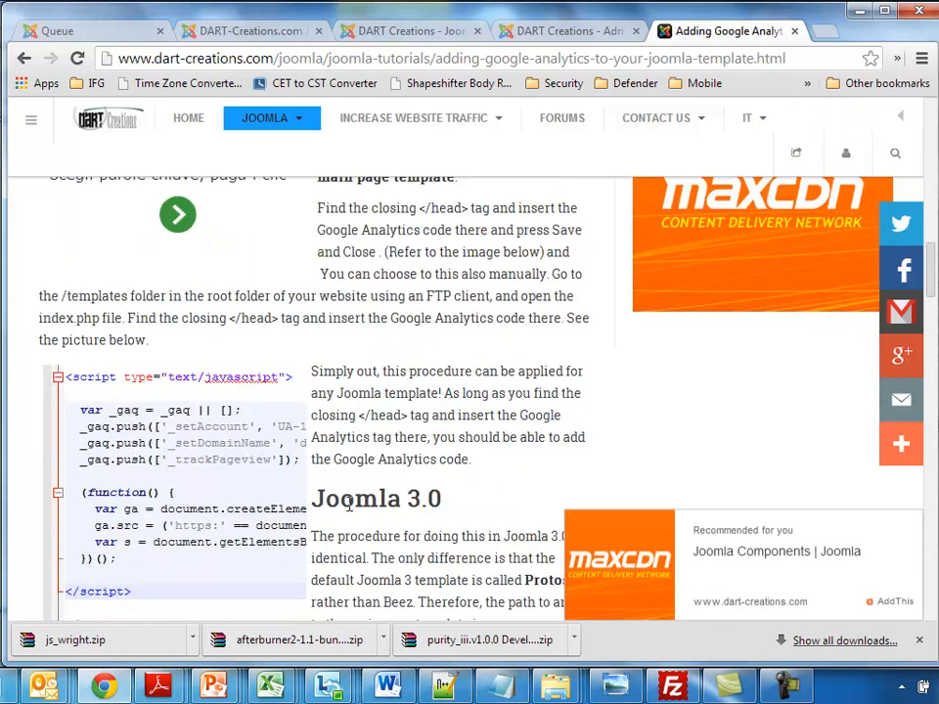
scroll(down, 3)
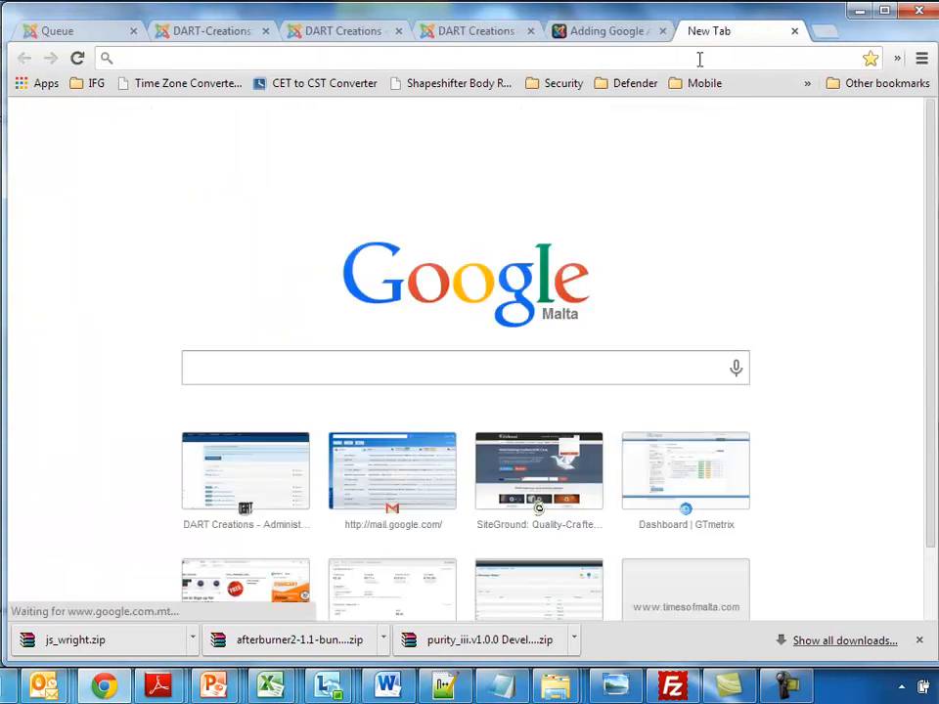
text(google.com/analytics/web/?hl=en)
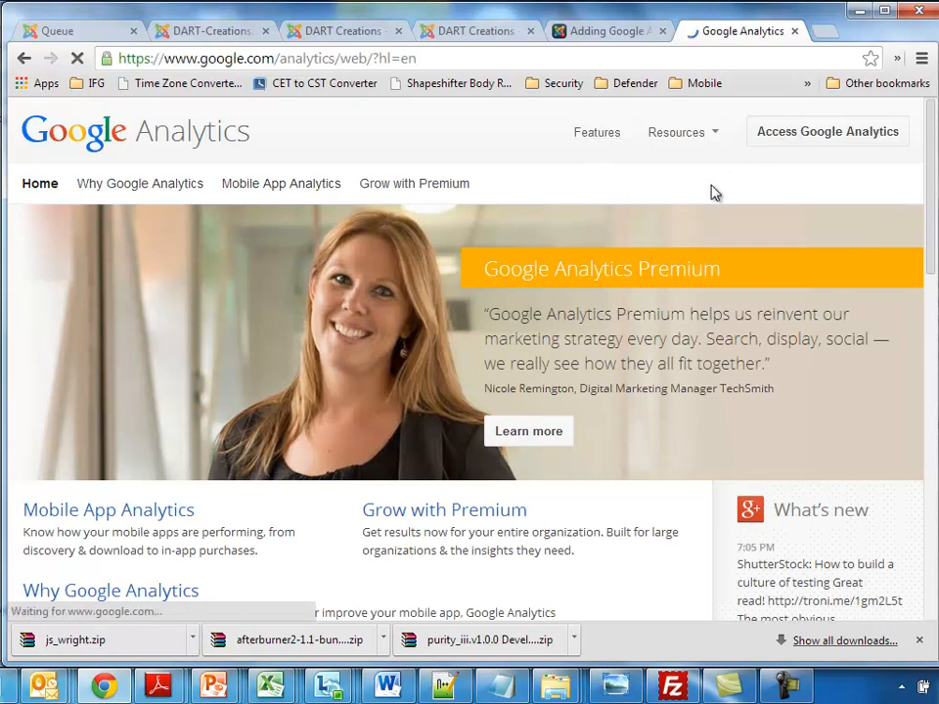
click(827, 131)
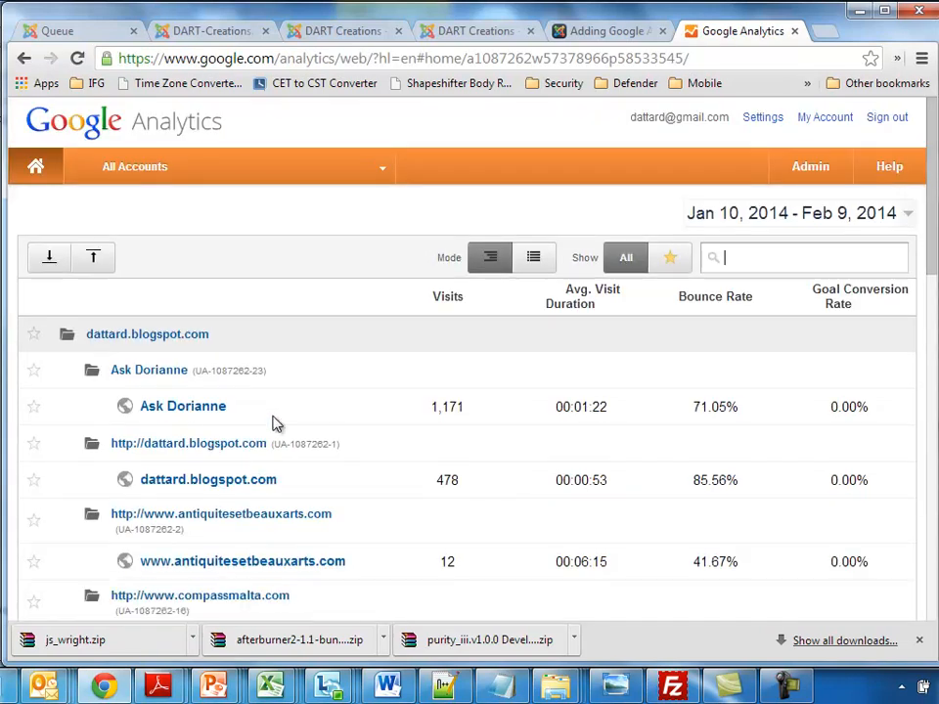
scroll(down, 3)
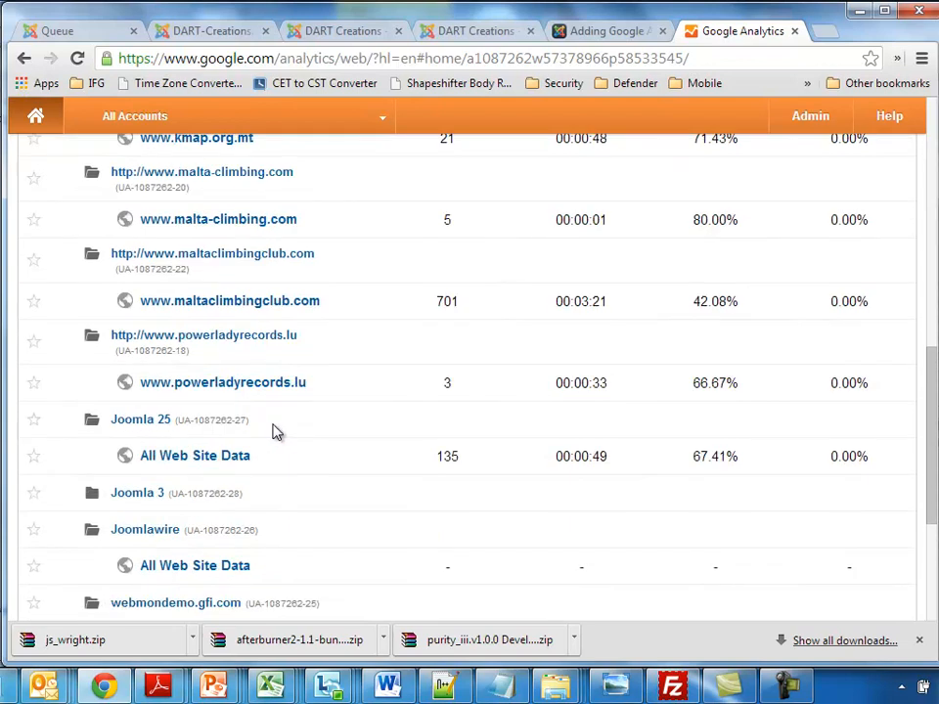
scroll(down, 3)
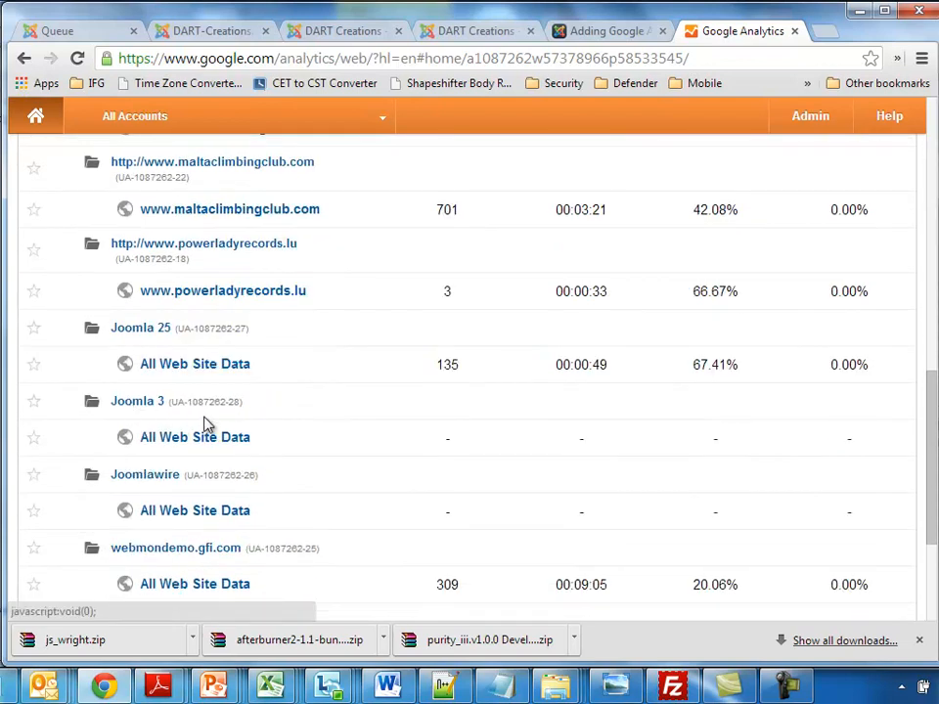
click(196, 436)
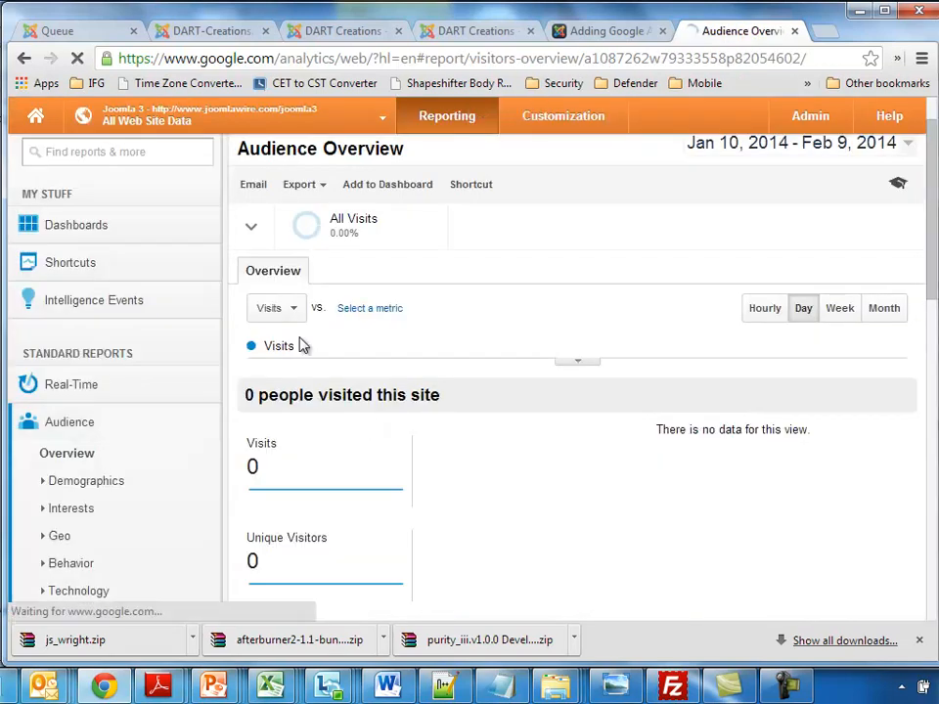
Step: In Admin, bring up the Joomla 3 Property Settings and expand its Tracking Info
click(810, 115)
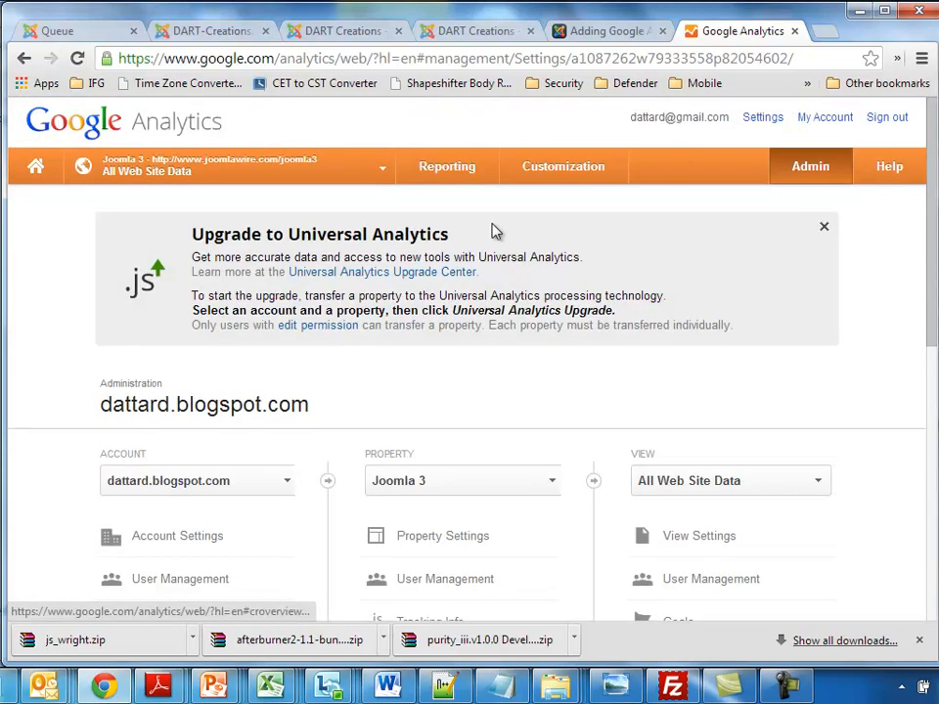
click(442, 536)
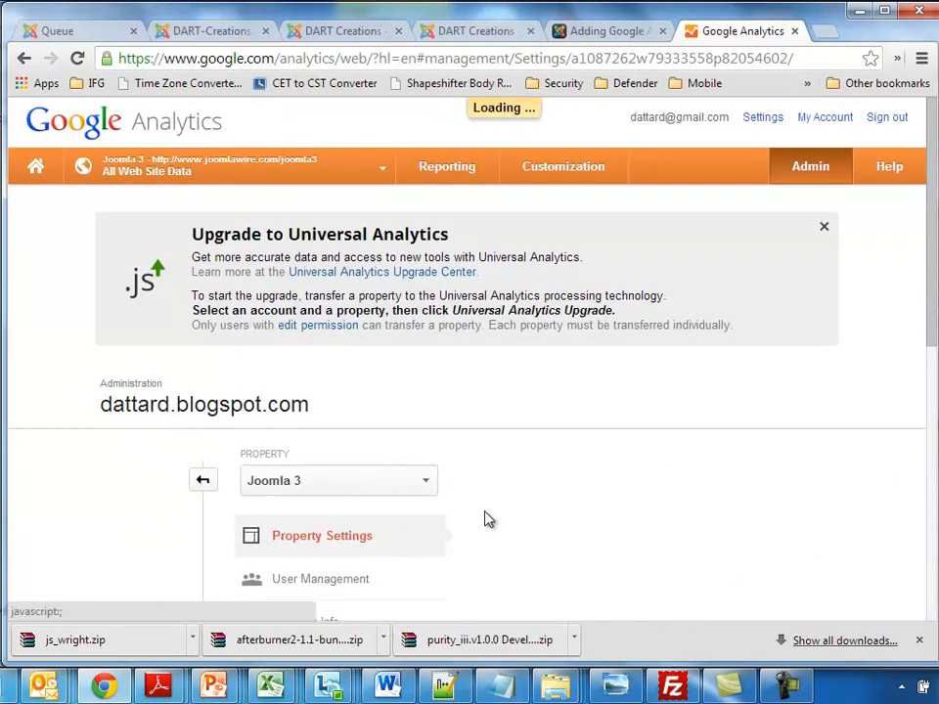
click(321, 536)
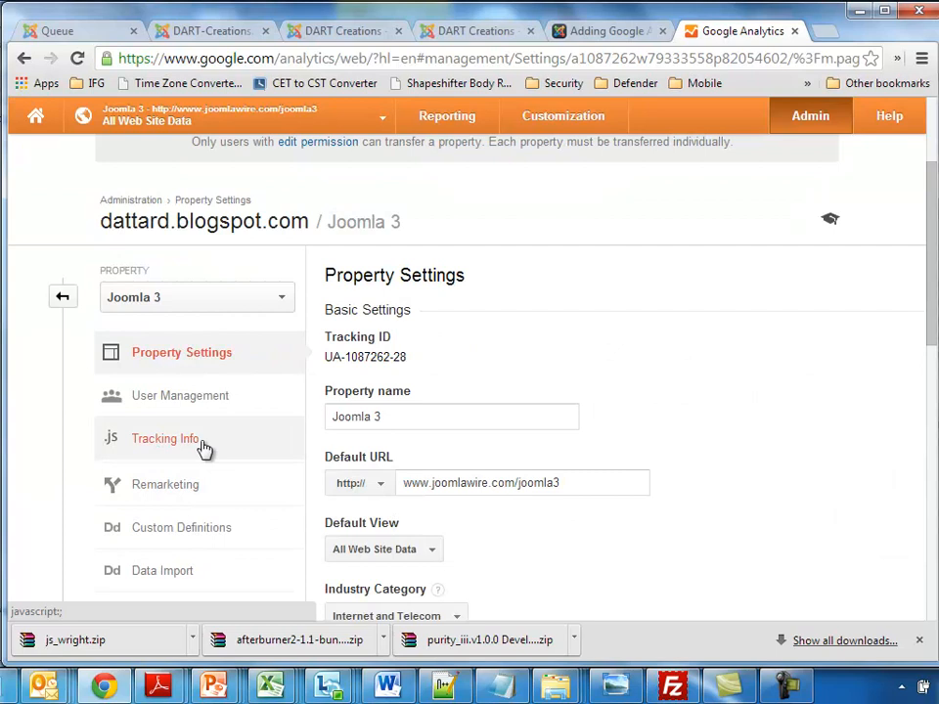
click(164, 438)
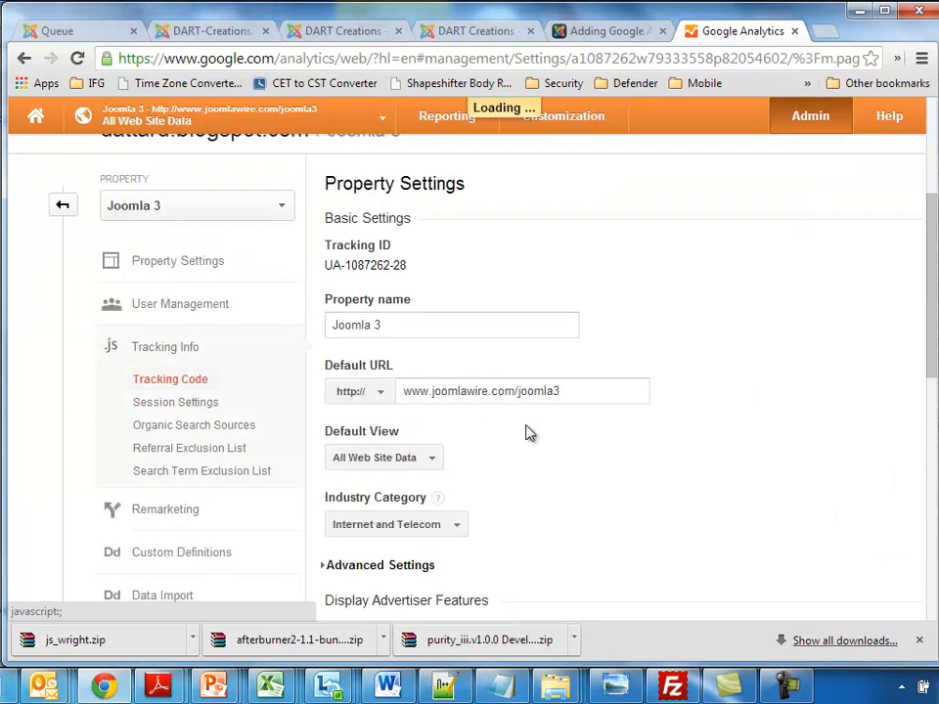
scroll(down, 3)
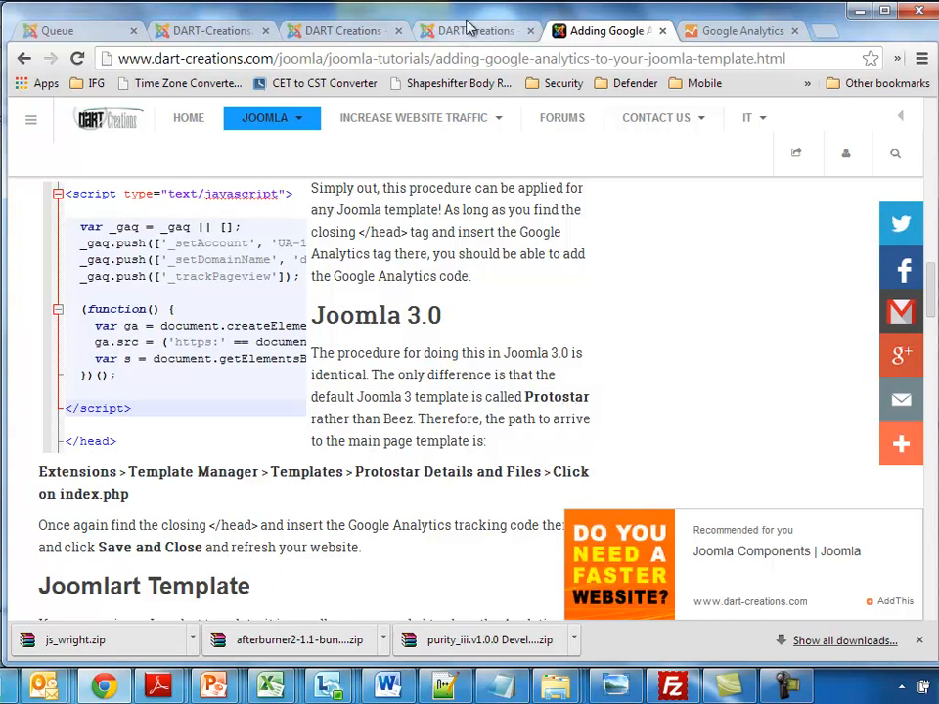
Step: On the Joomla 3 admin site, go to Extensions > Template Manager and list the installed templates
click(478, 32)
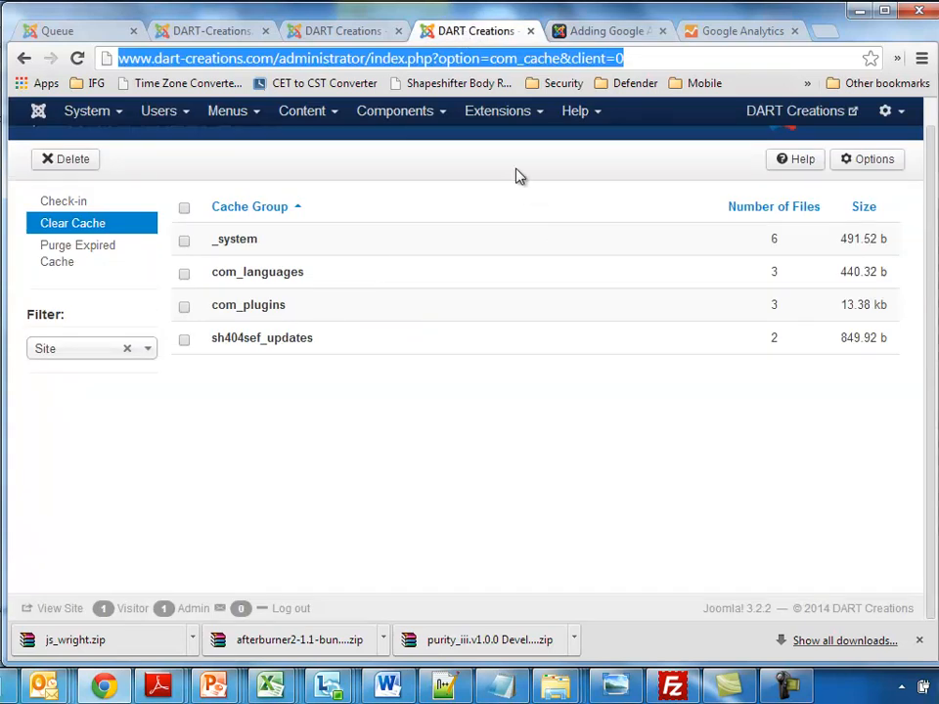
click(497, 110)
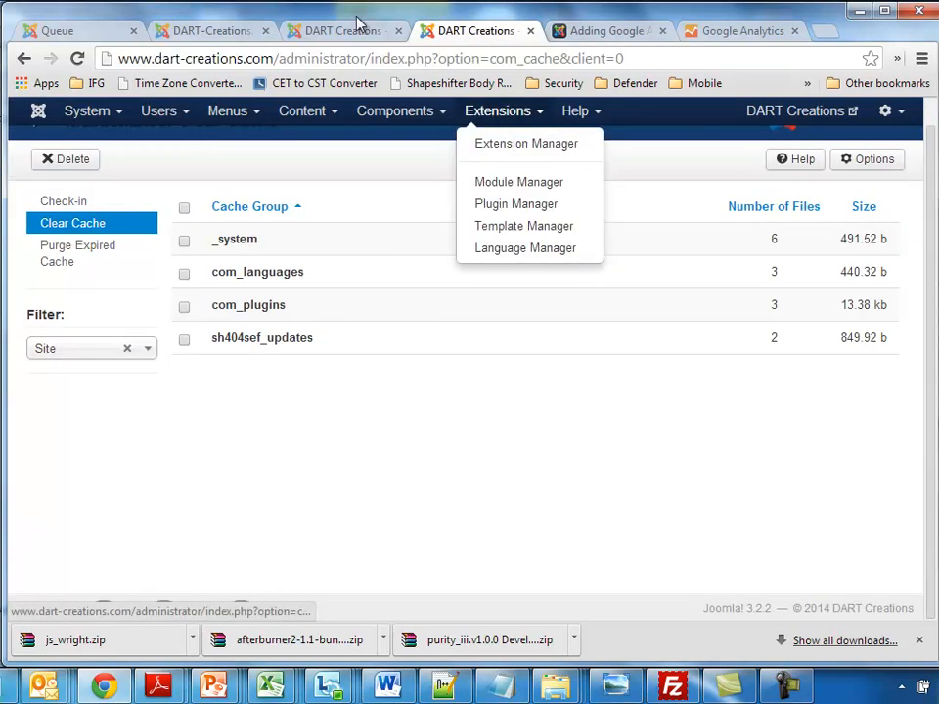
click(524, 227)
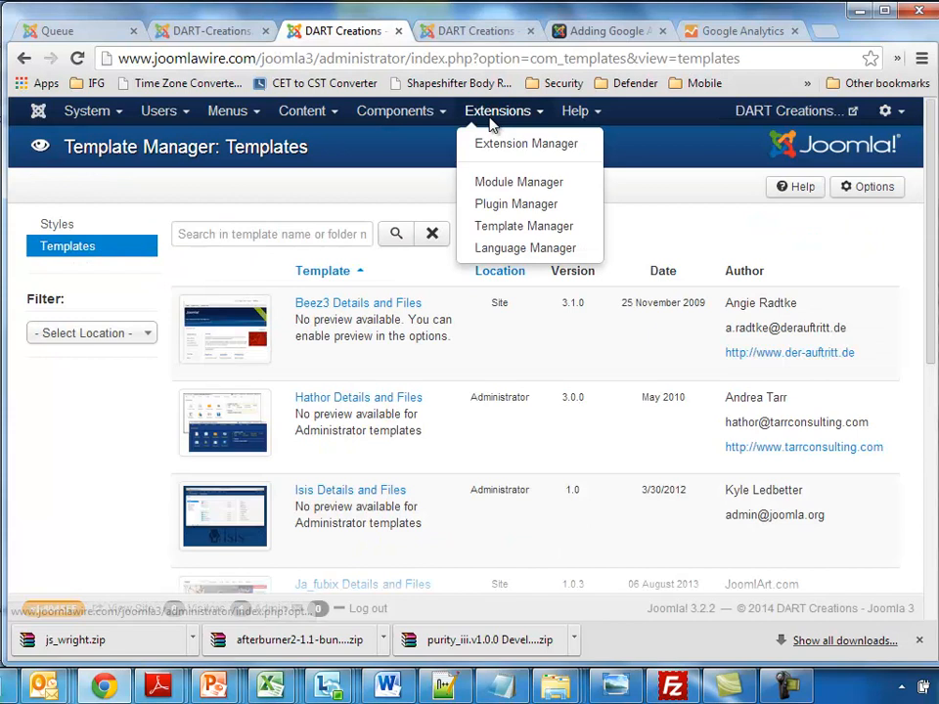
click(524, 226)
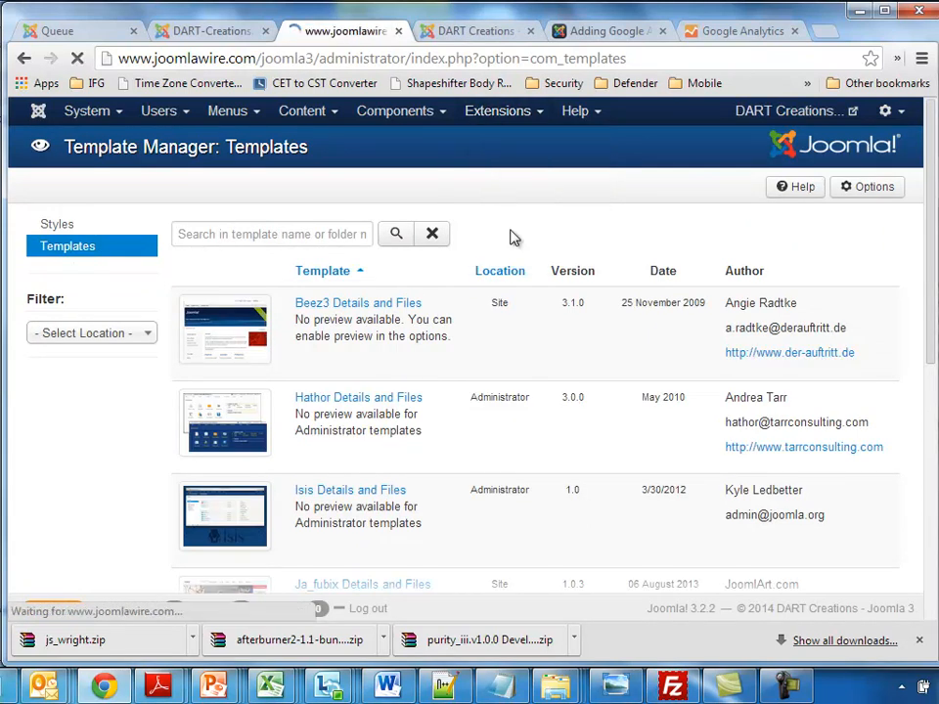
click(57, 227)
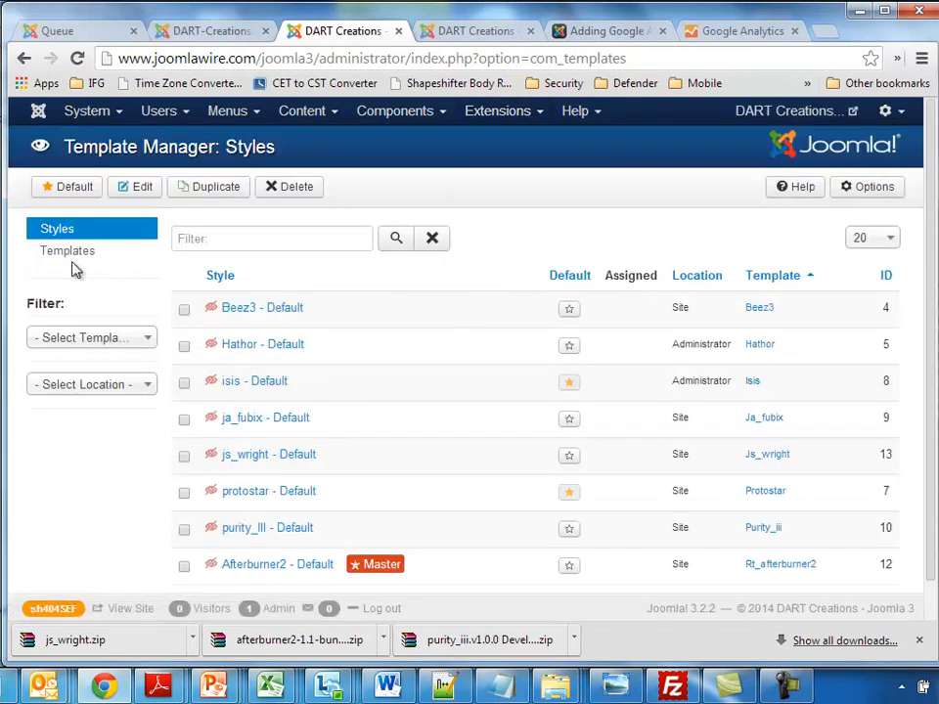
click(66, 250)
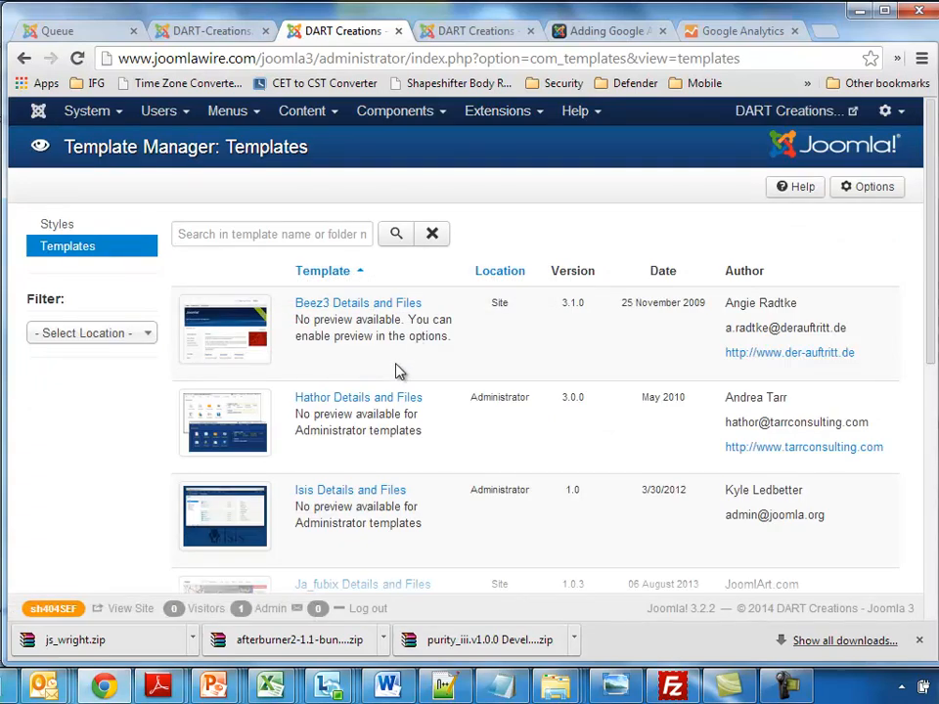
Step: Enter the Protostar template's files and choose index.php for editing
scroll(down, 3)
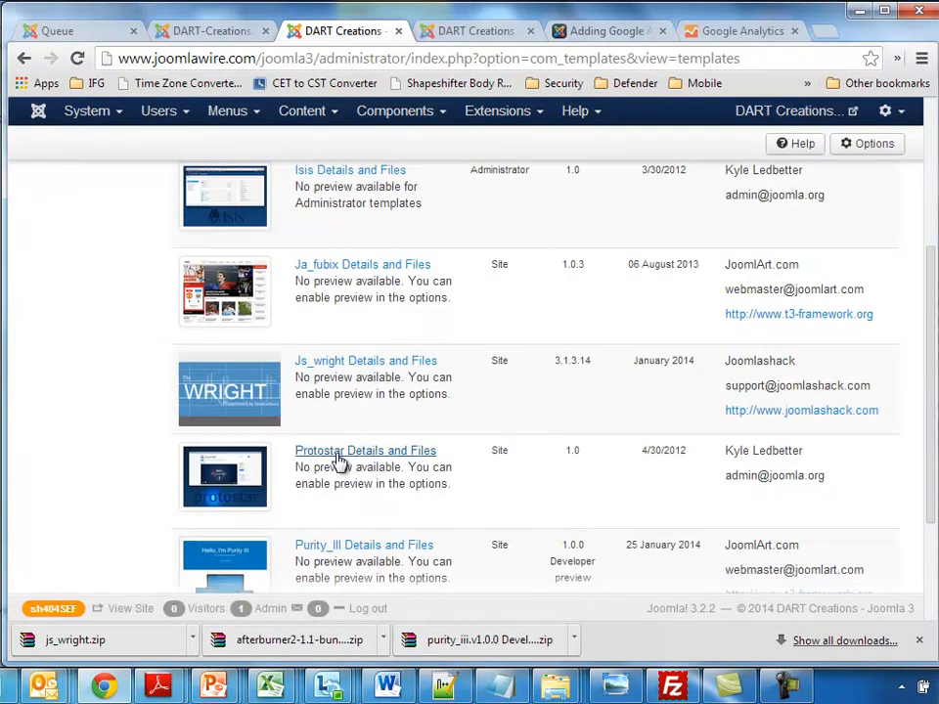
click(364, 450)
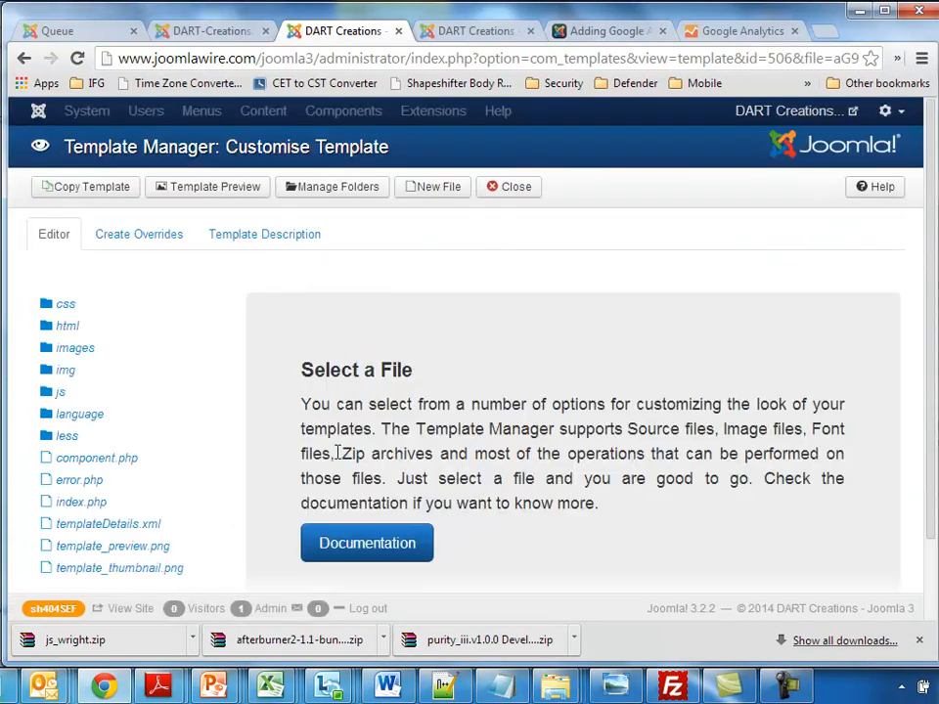
scroll(down, 3)
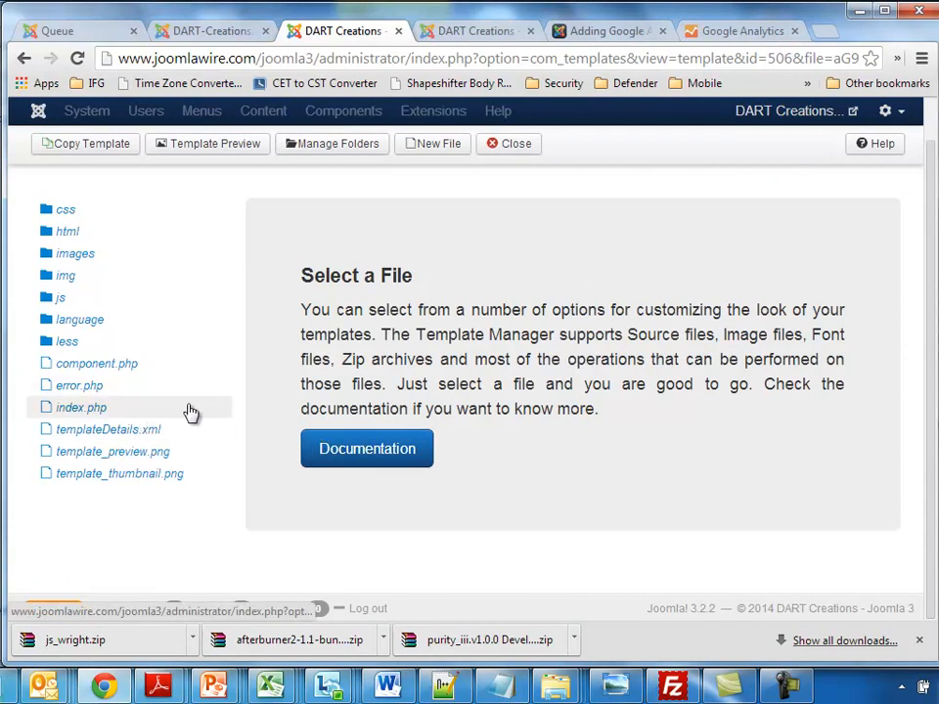
mouse_move(83, 407)
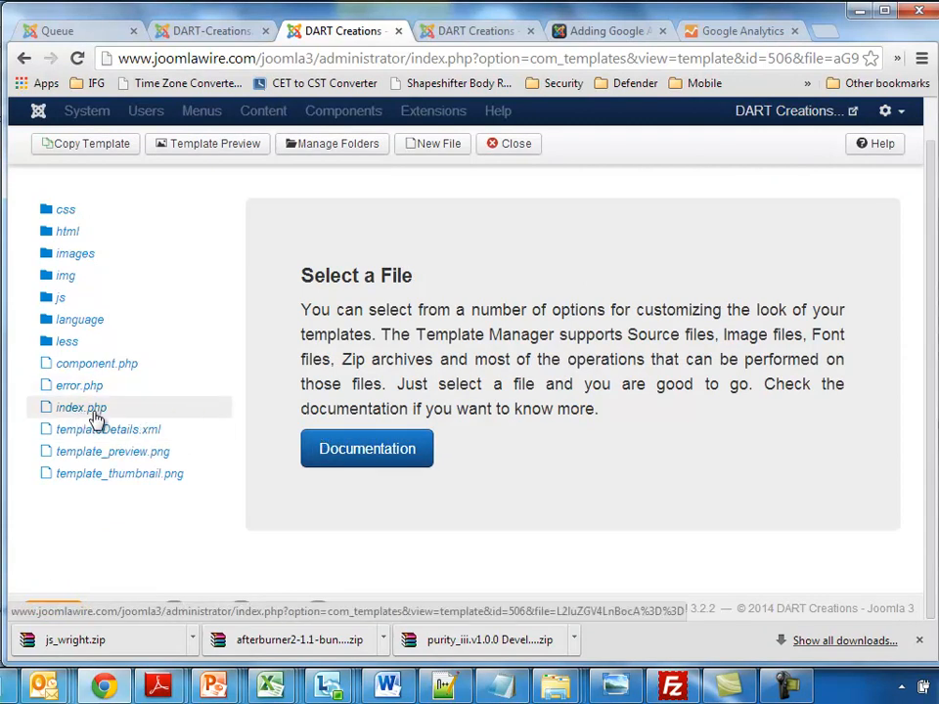
click(83, 407)
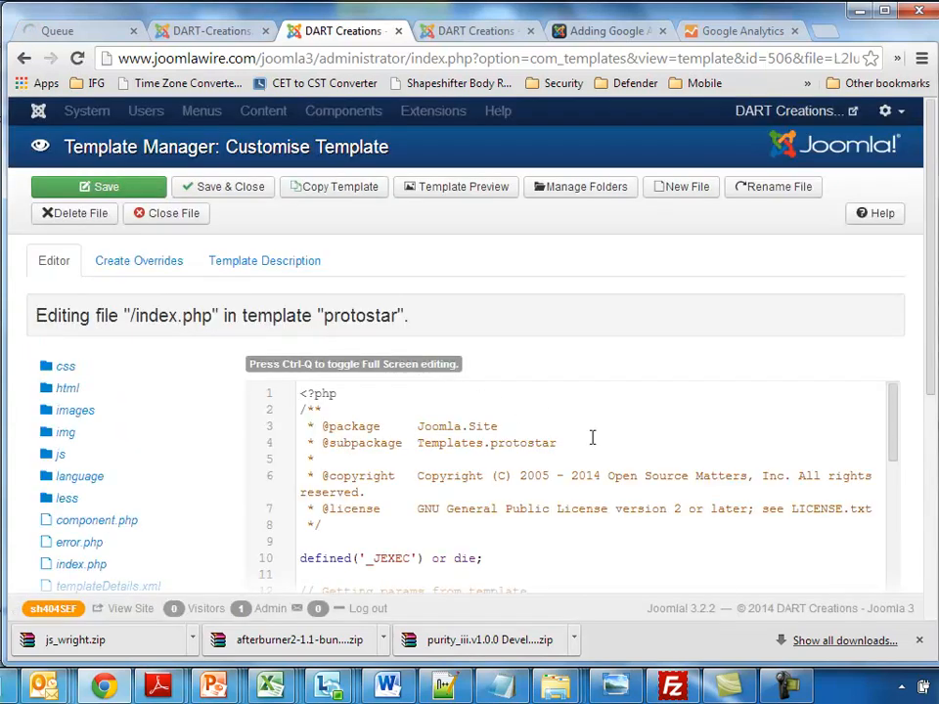
Step: Paste the Google Analytics script before </head> in index.php and Save & Close
scroll(down, 3)
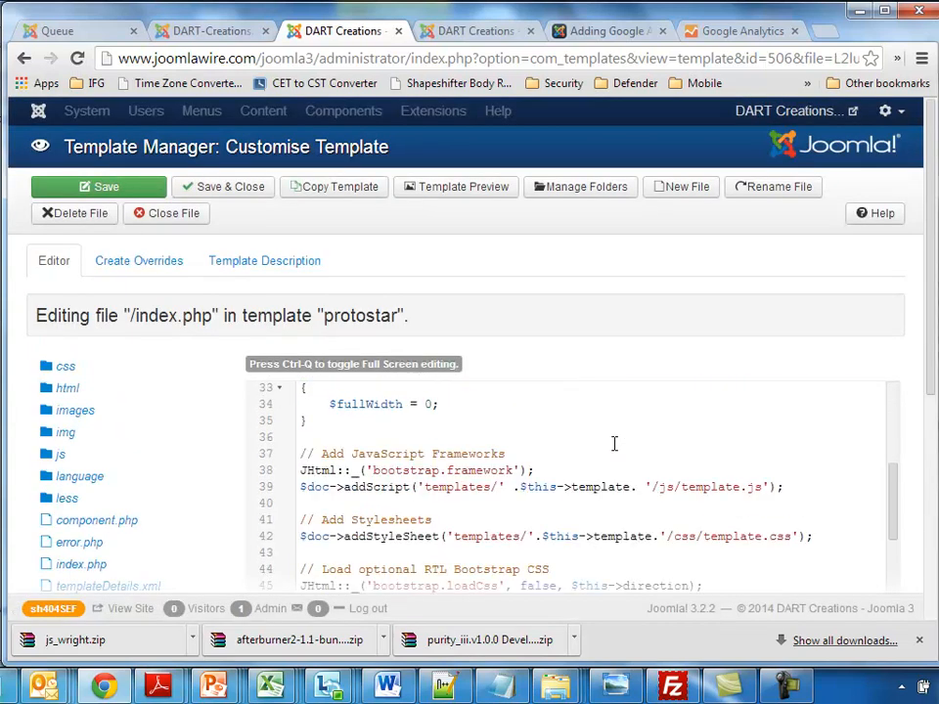
scroll(down, 3)
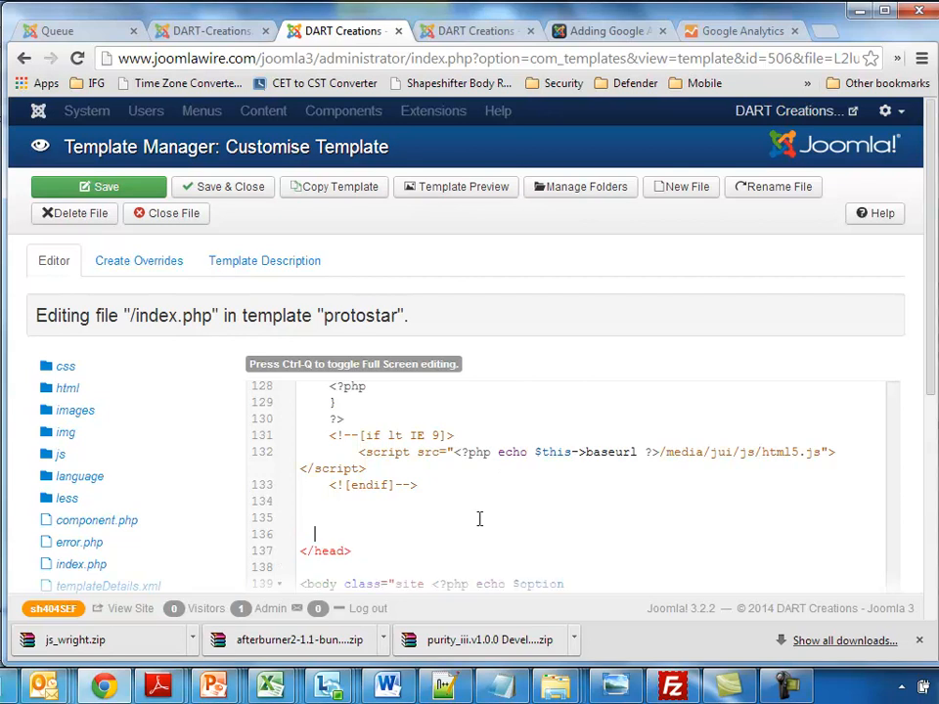
scroll(down, 3)
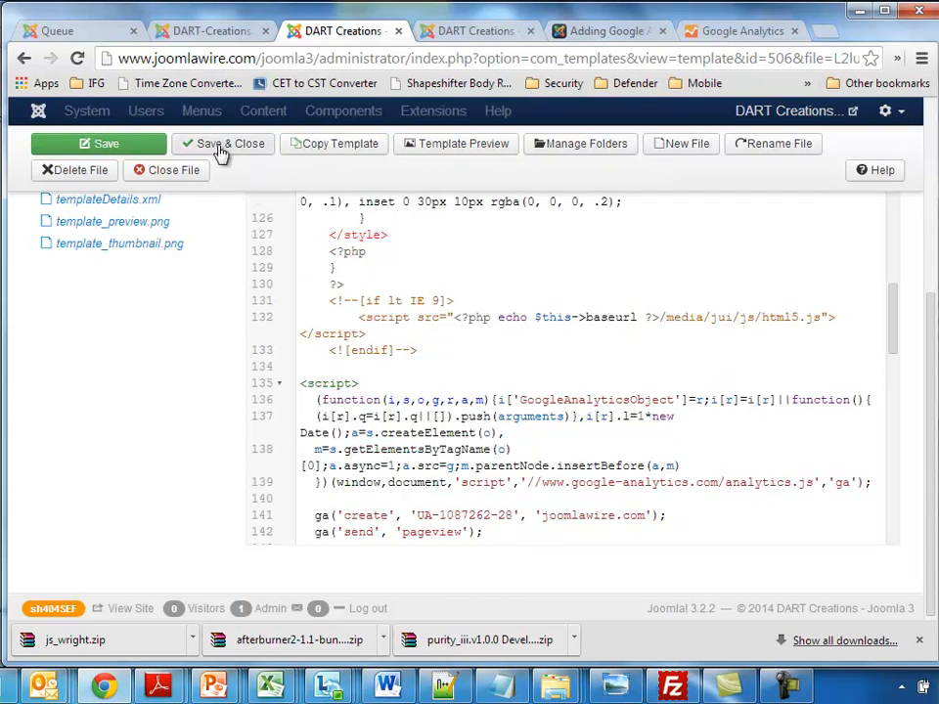
click(223, 145)
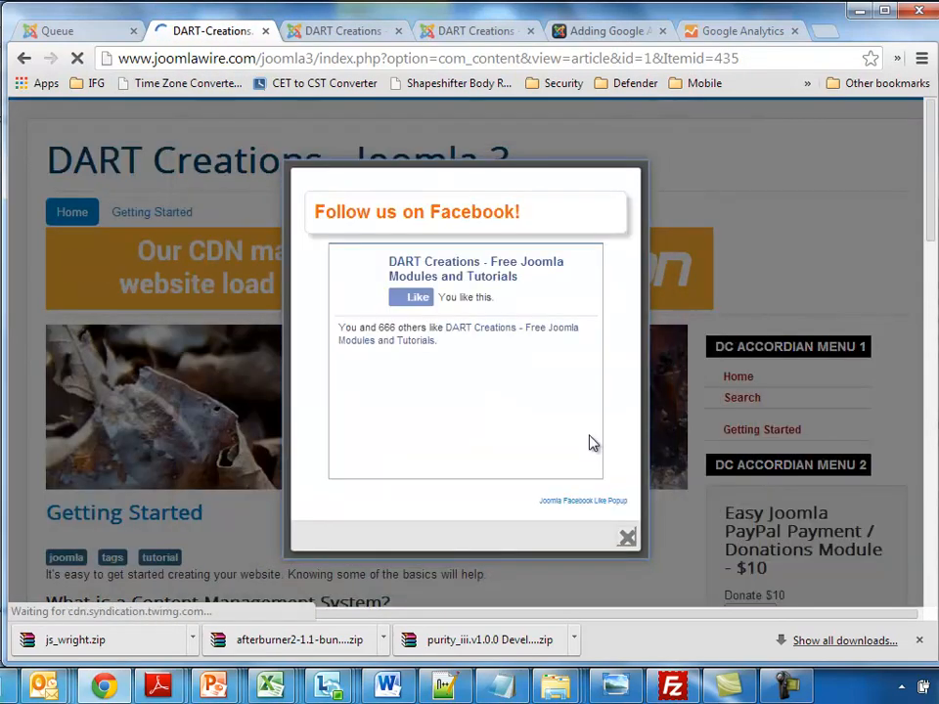
Step: Dismiss the Facebook popup, view the front page source and search it for 'UA'
click(626, 536)
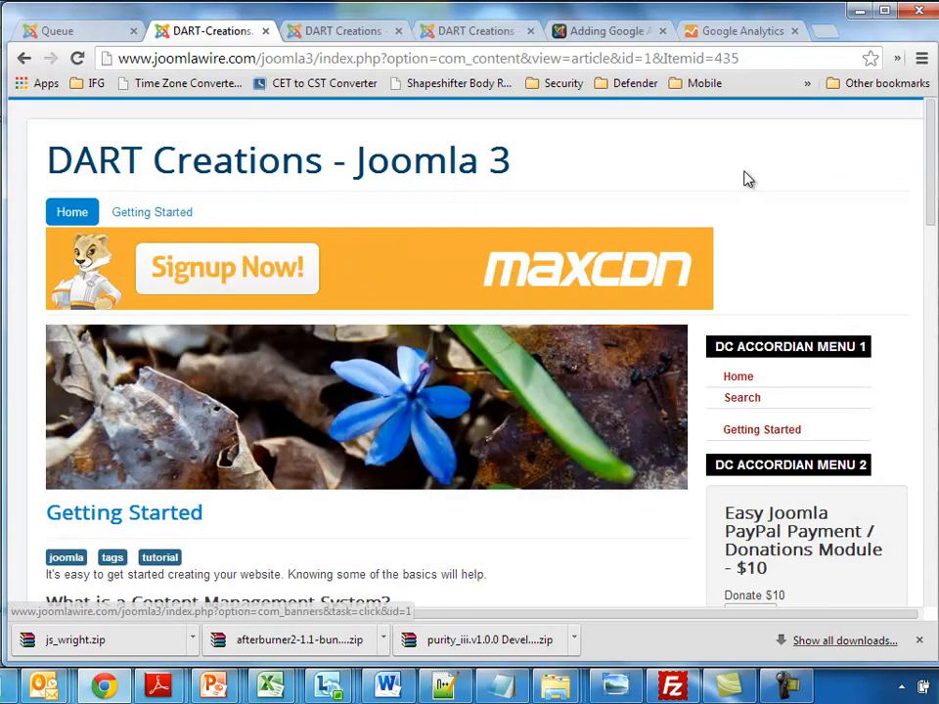
right_click(747, 180)
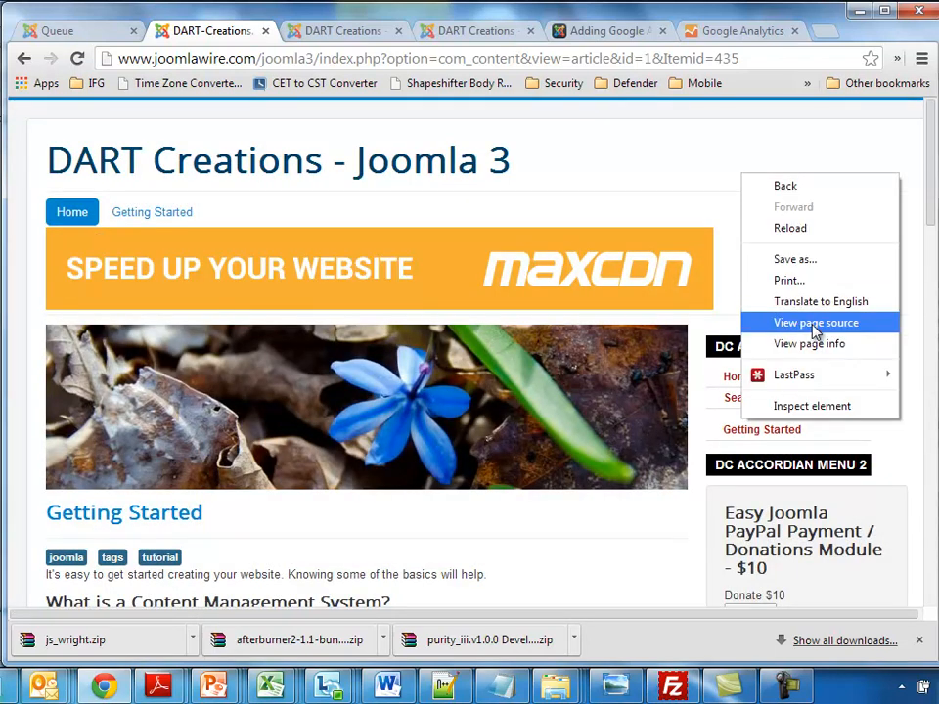
click(816, 322)
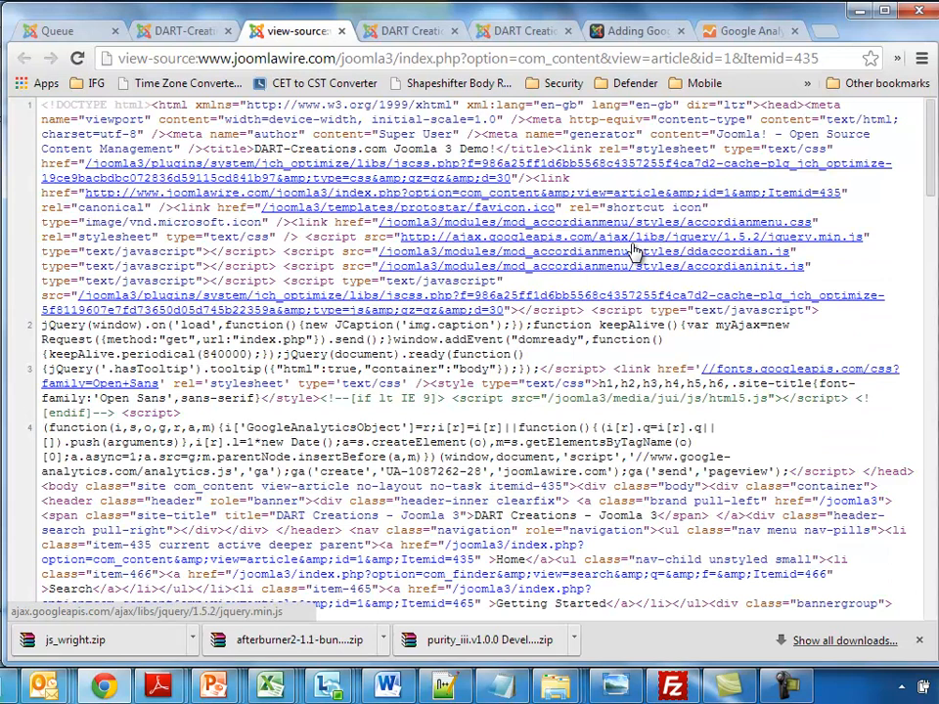
text(UA)
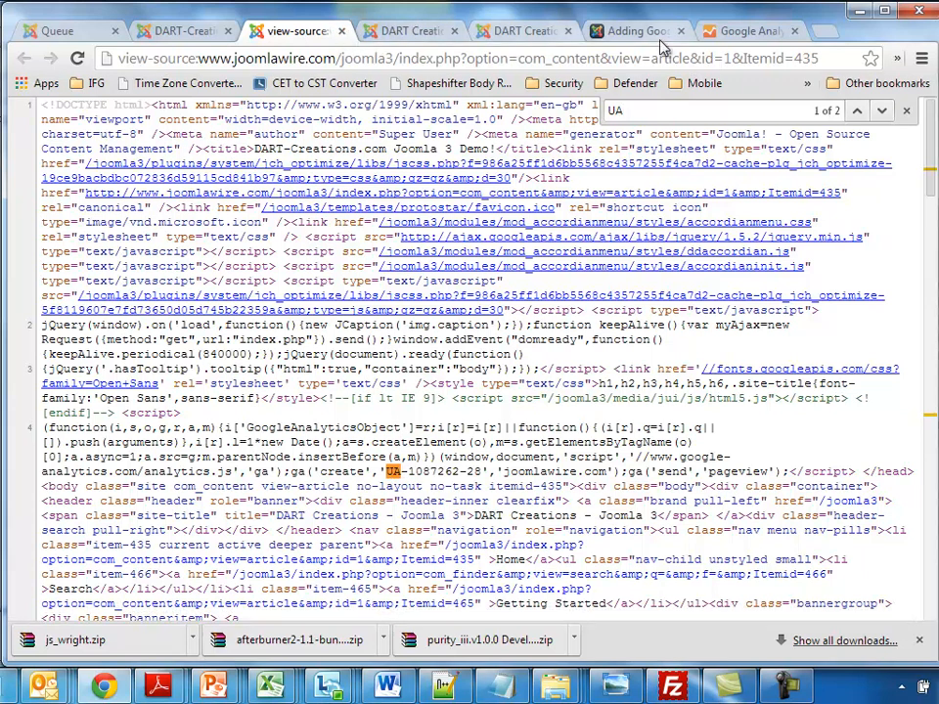
Step: Read the tutorial's Joomlart Template section about Purity III's head.php, then return to the admin tab
click(636, 31)
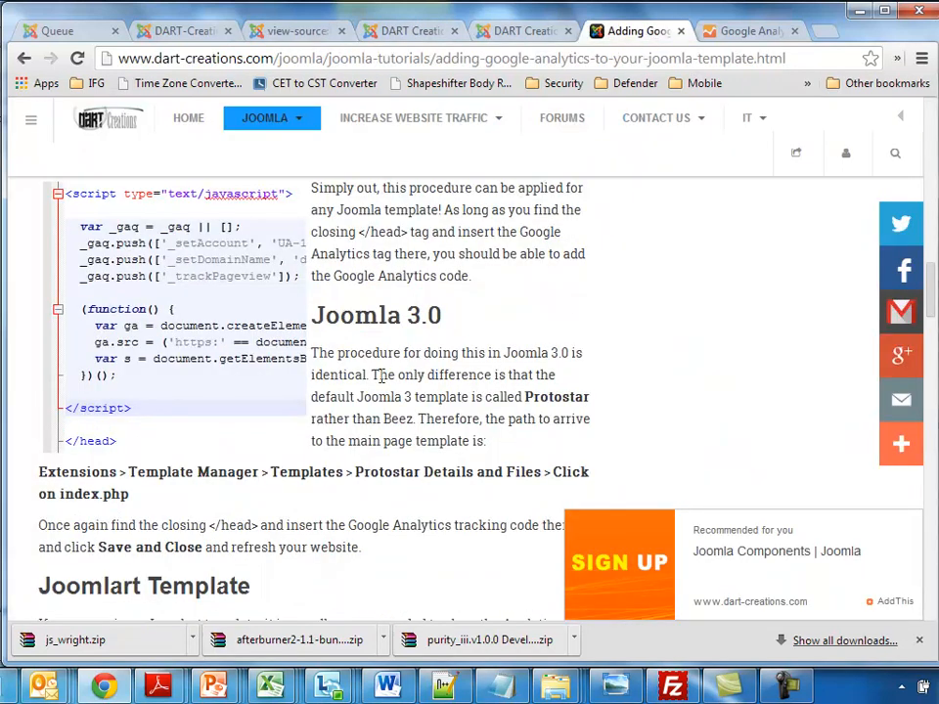
scroll(down, 3)
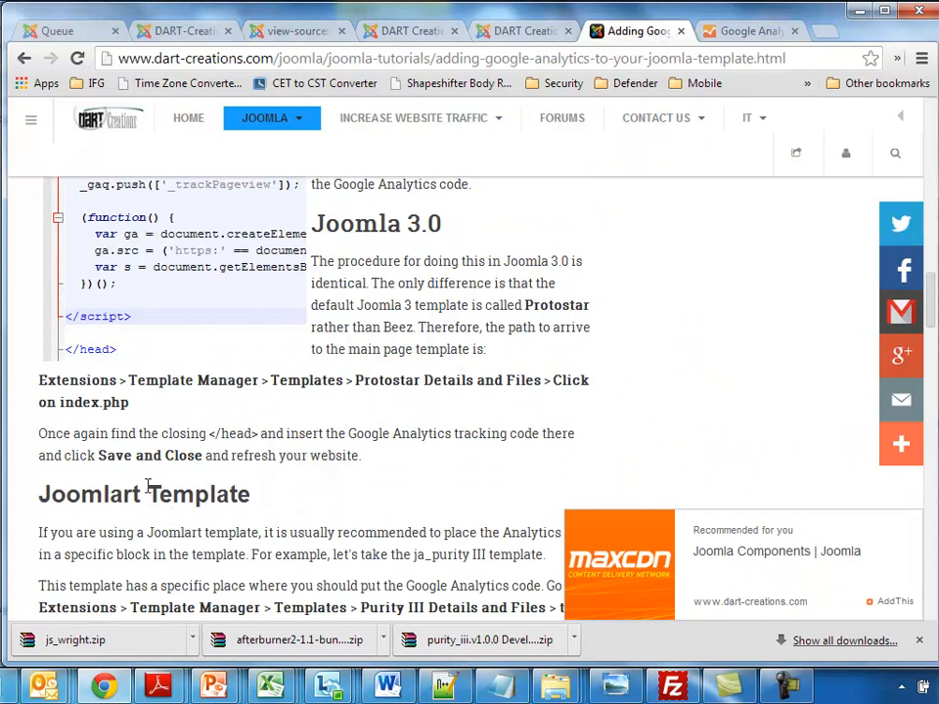
scroll(down, 3)
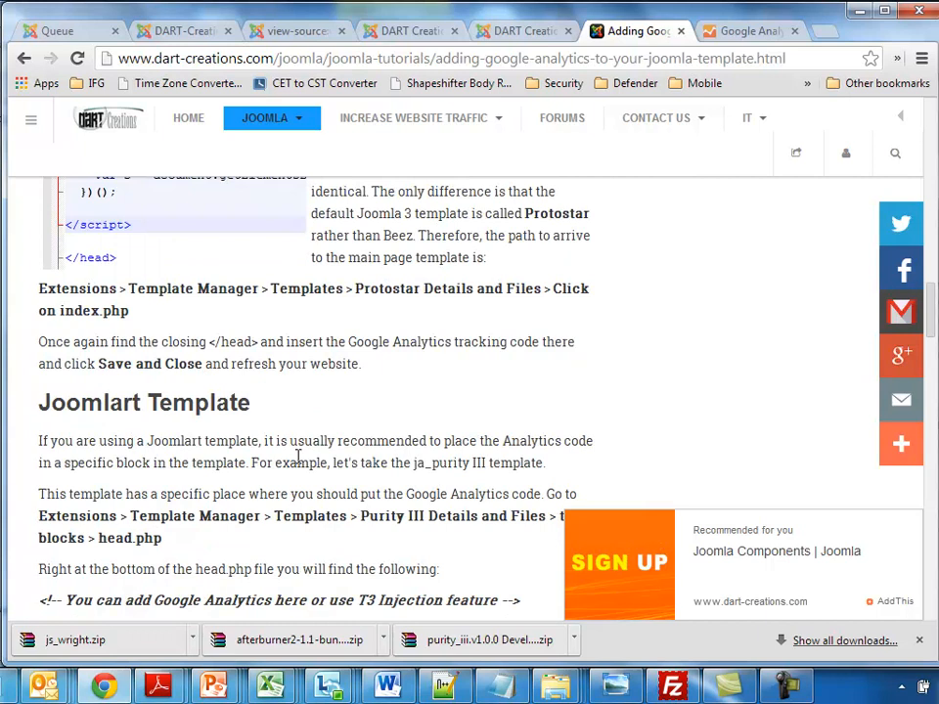
scroll(down, 3)
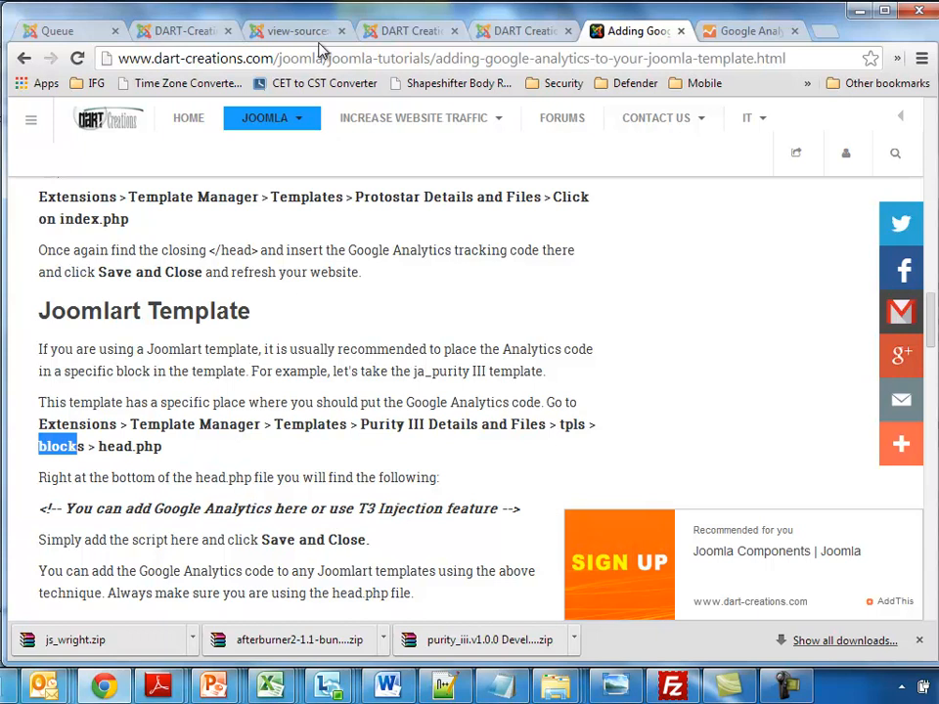
click(408, 31)
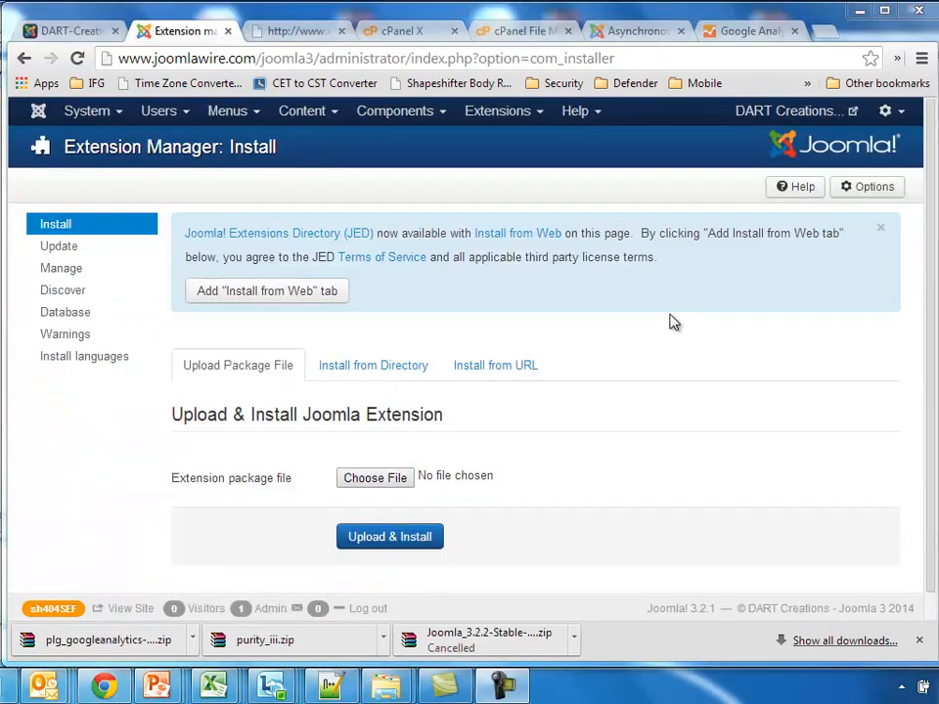
Step: Go to Extensions > Template Manager > Templates and enter the Purity III template's files
click(496, 109)
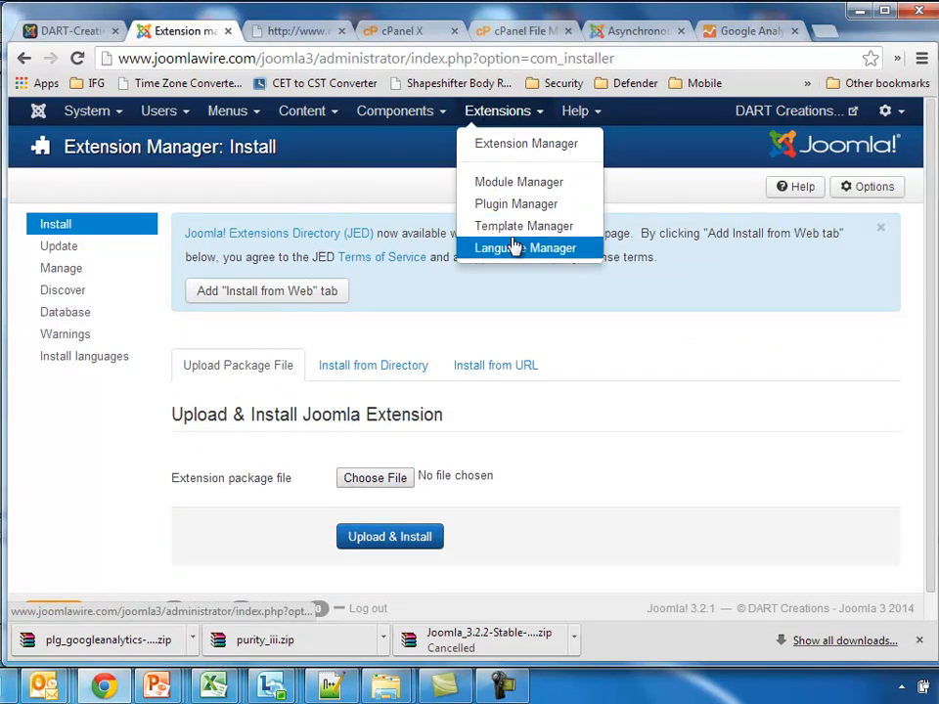
mouse_move(525, 227)
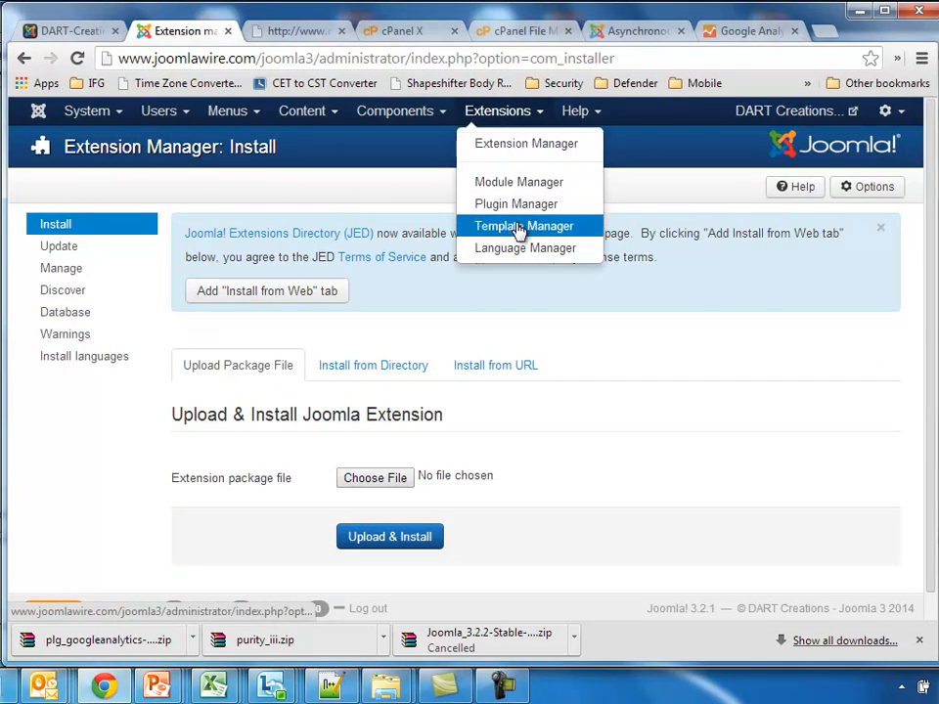
click(524, 227)
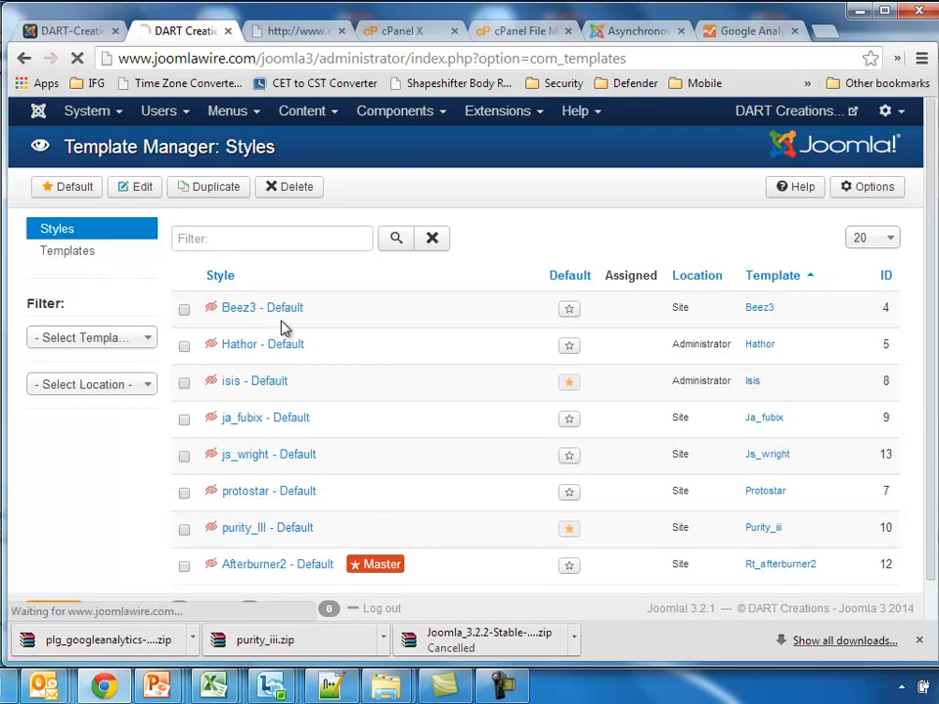
click(66, 250)
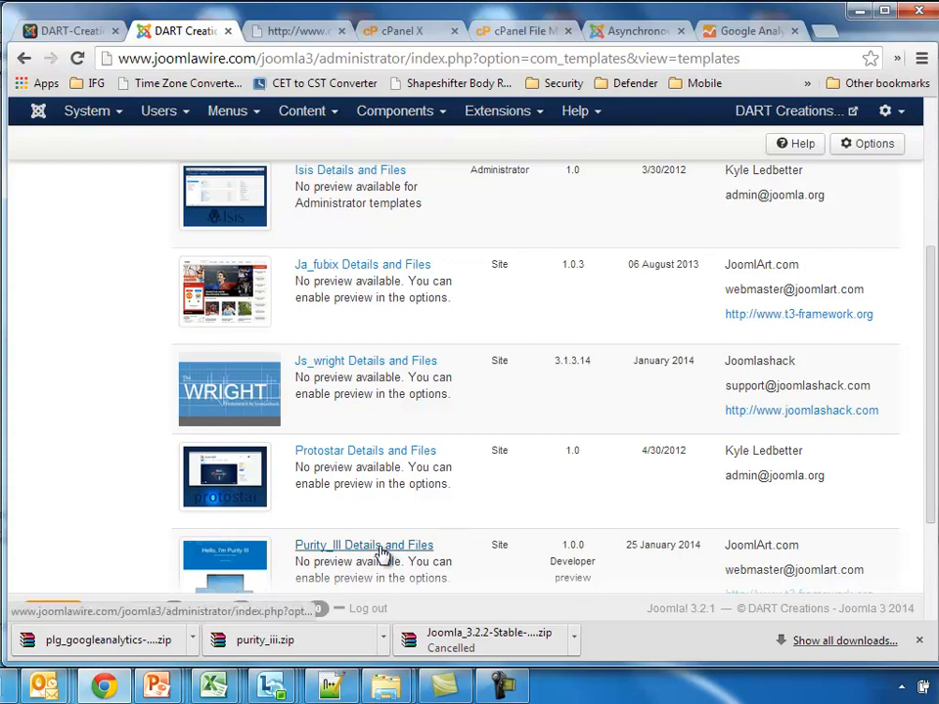
click(364, 544)
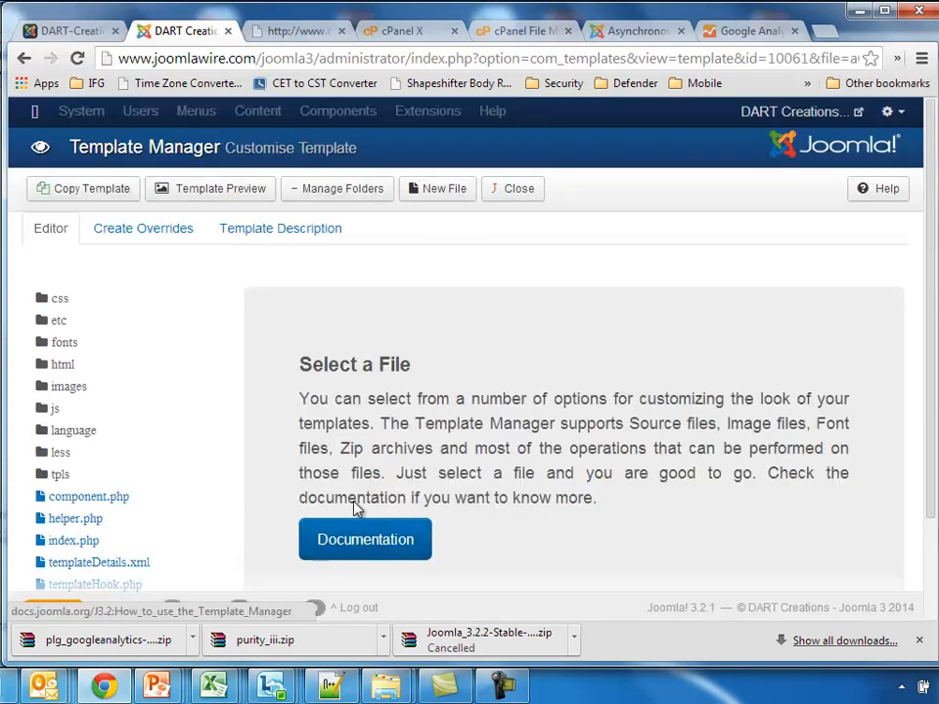
Step: Expand the tpls blocks folder and choose head.php for editing
scroll(down, 3)
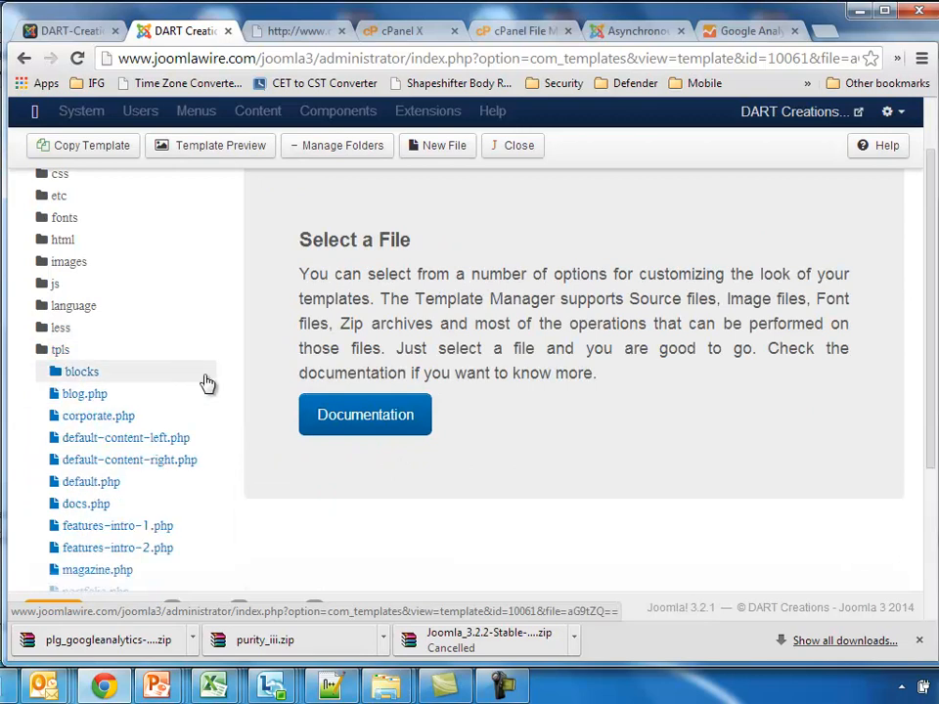
click(82, 372)
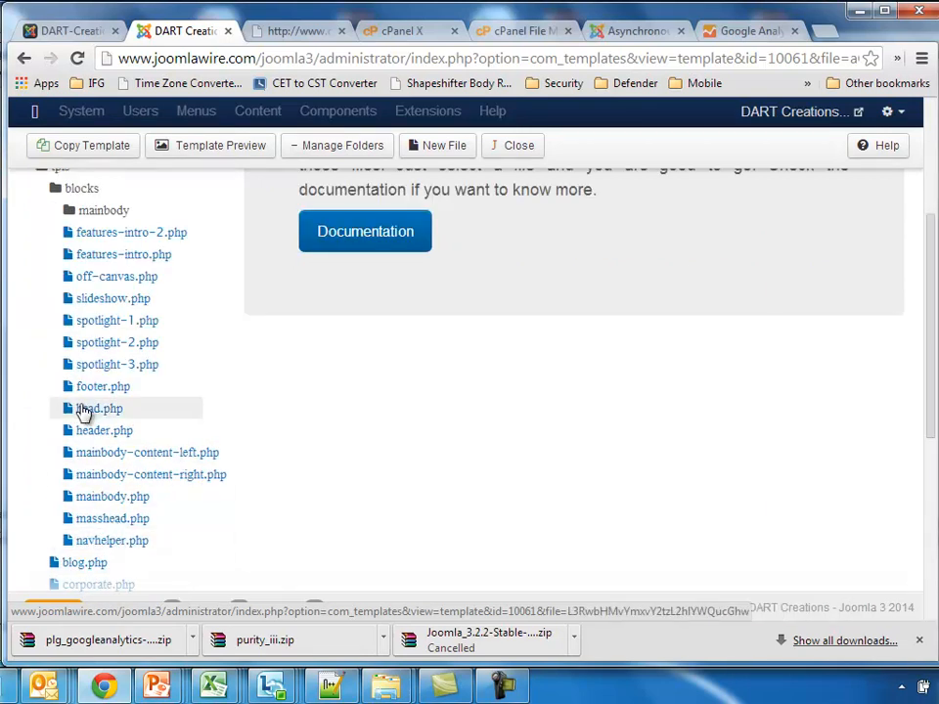
click(98, 408)
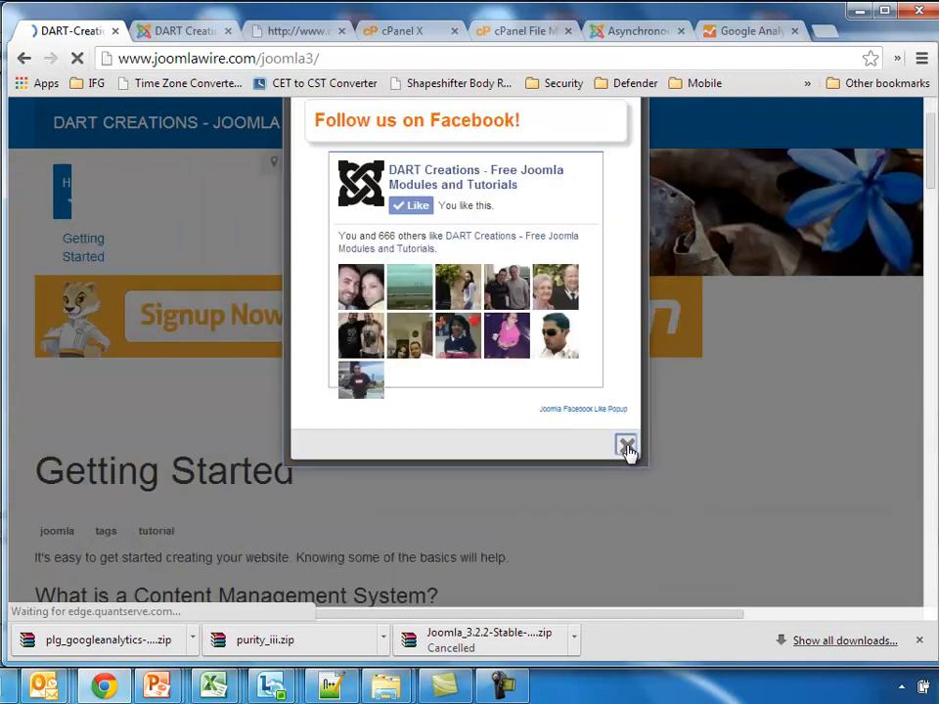
Step: Dismiss the Facebook popup, view the Purity III front page source and search it for the tracking code
click(625, 446)
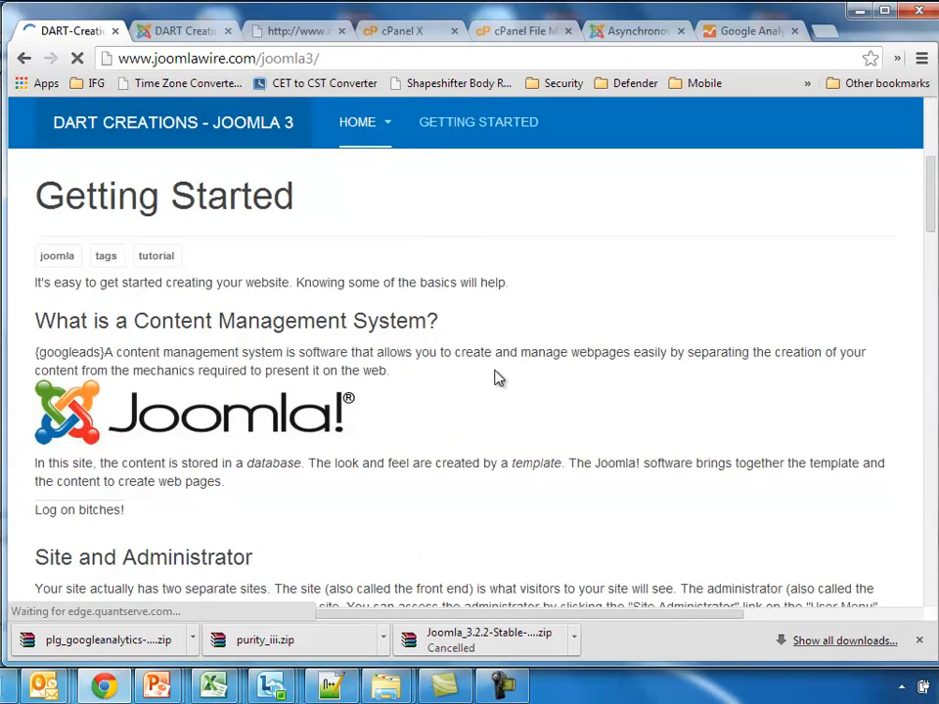
right_click(498, 379)
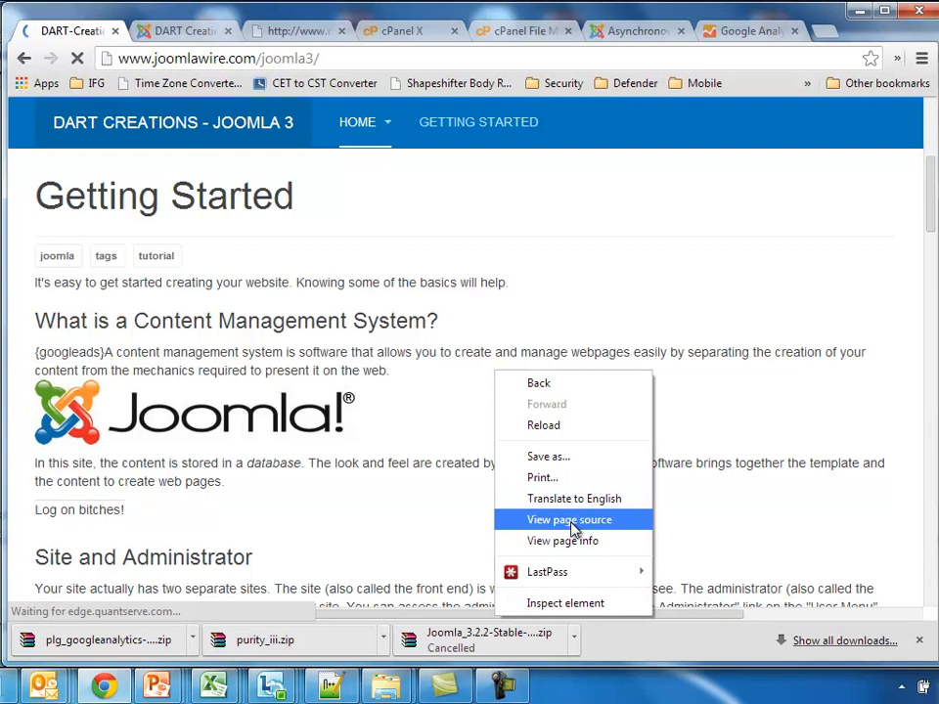
click(569, 520)
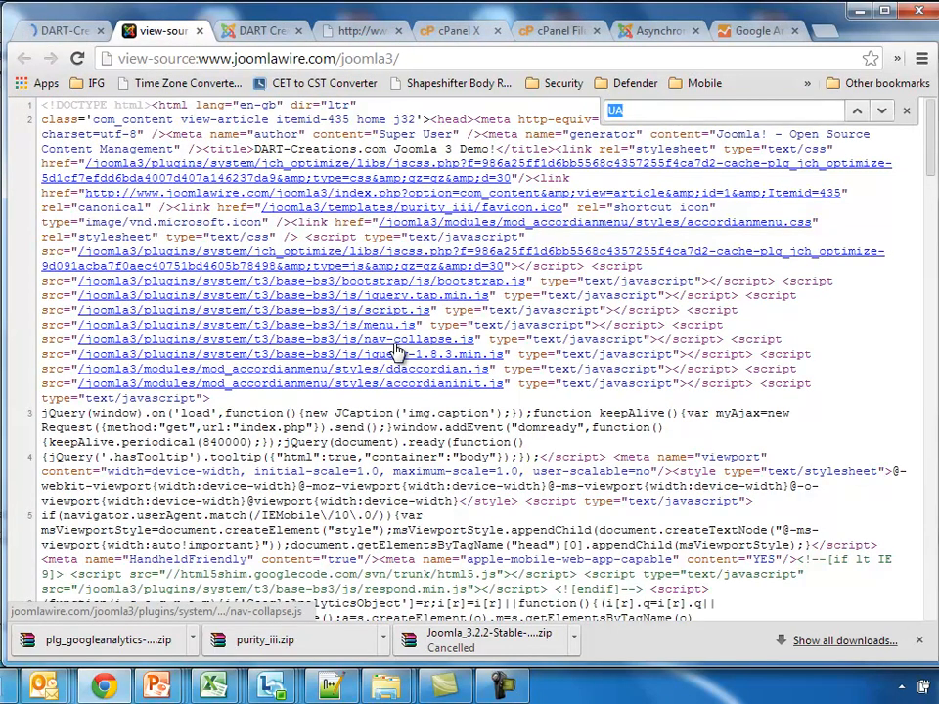
text(a)
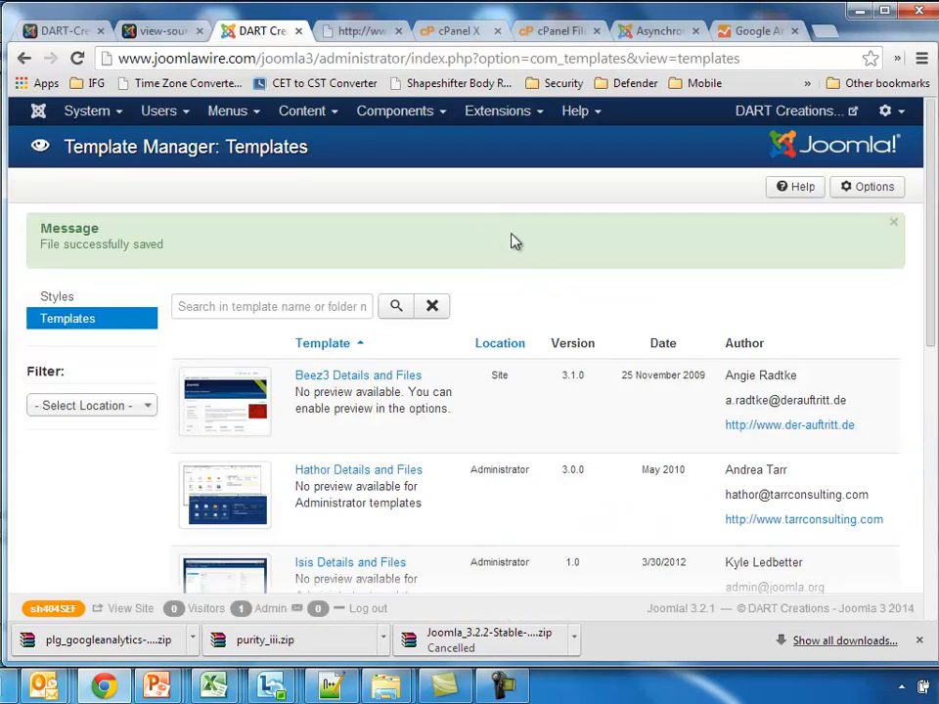
Step: From Extensions > Template Manager styles, enter the Afterburner2 - Default style for editing
click(66, 317)
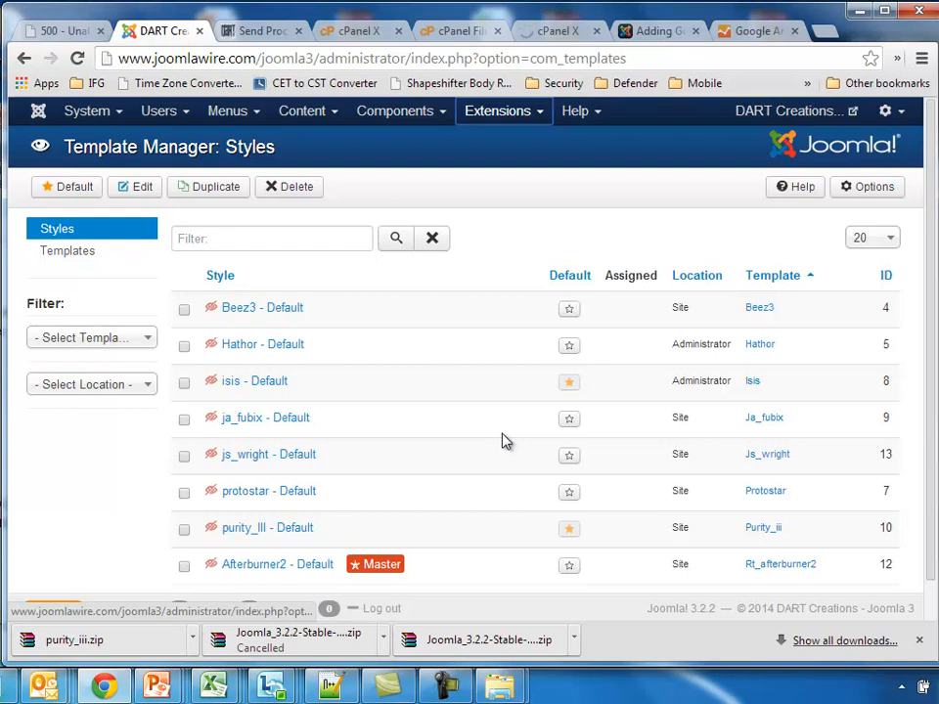
mouse_move(507, 178)
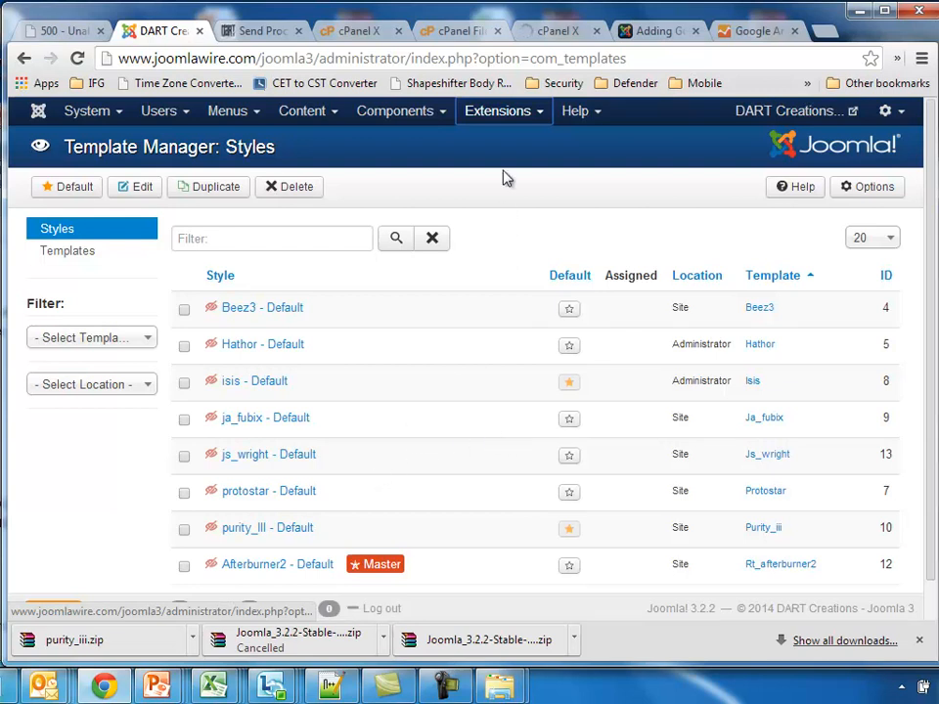
click(502, 109)
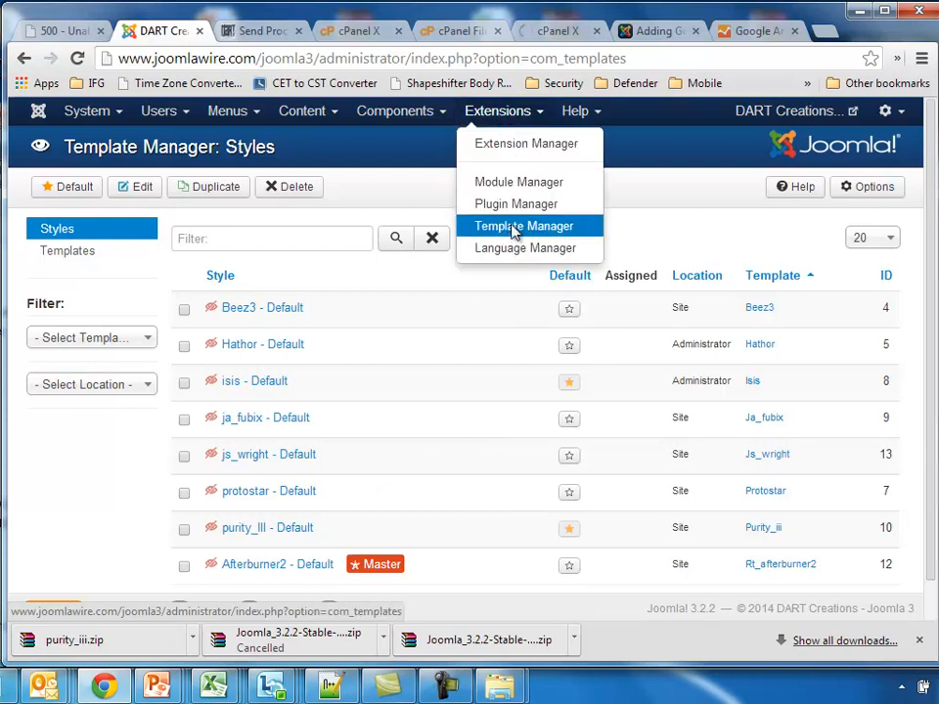
click(522, 226)
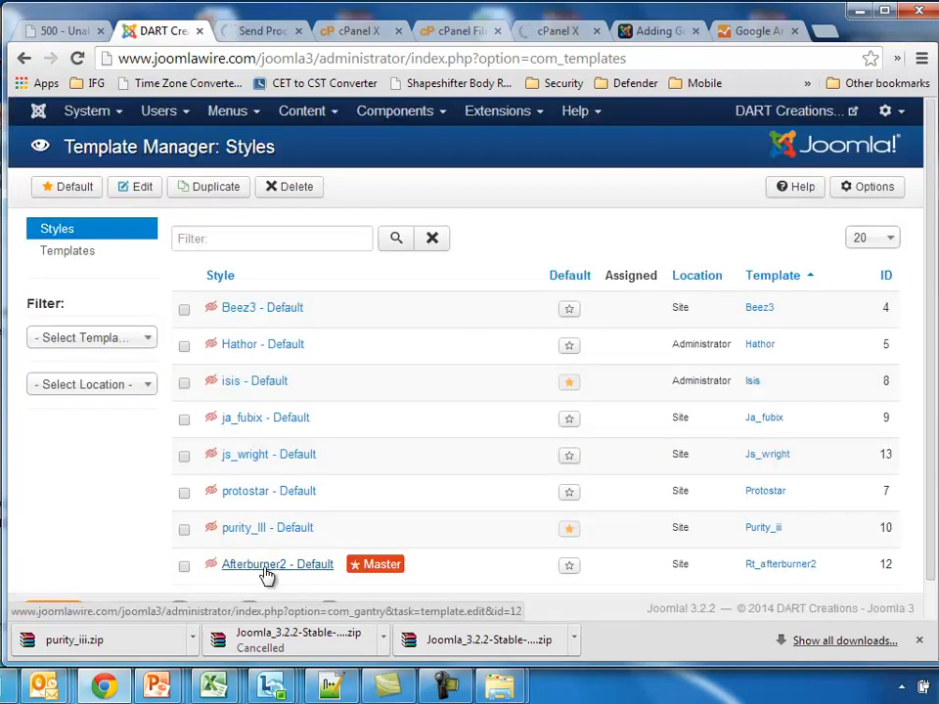
click(278, 563)
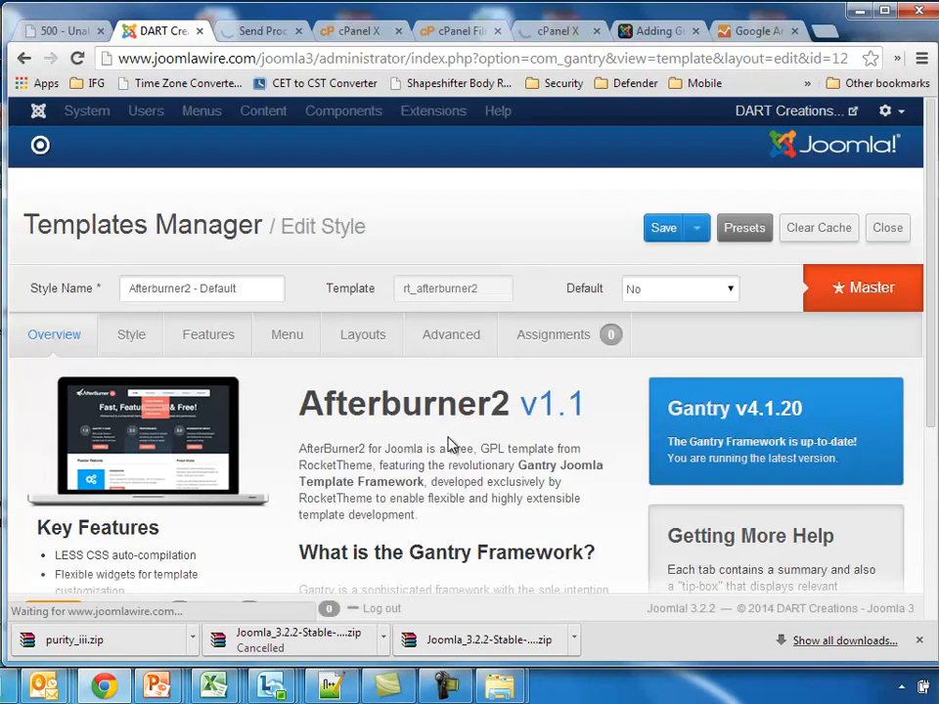
Step: On the Gantry Features settings, switch Google Analytics ON and look up the tracking code
scroll(down, 3)
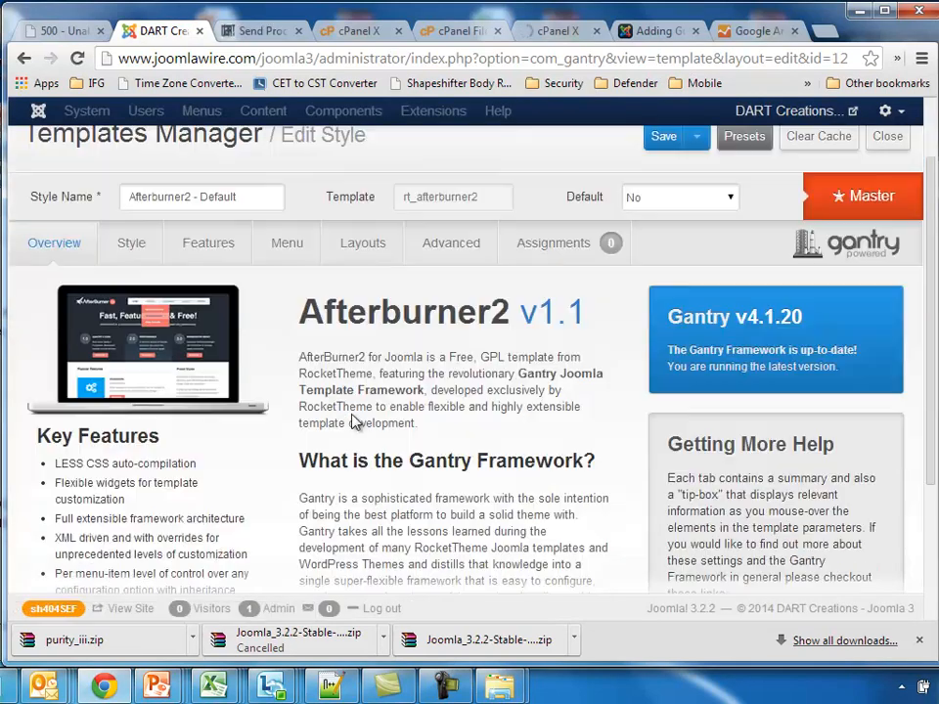
scroll(down, 3)
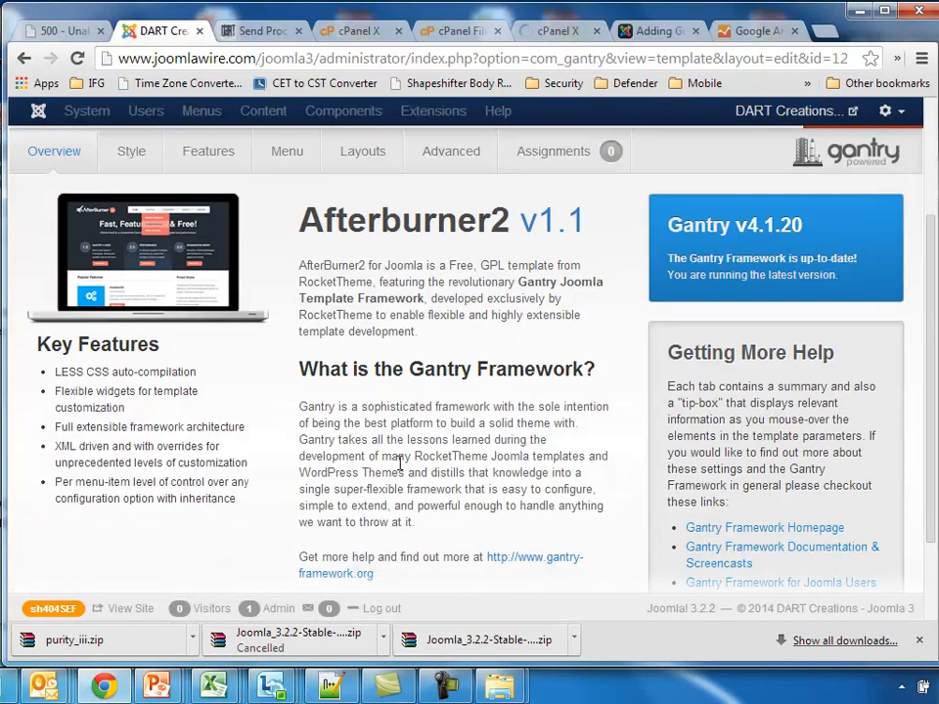
scroll(down, 3)
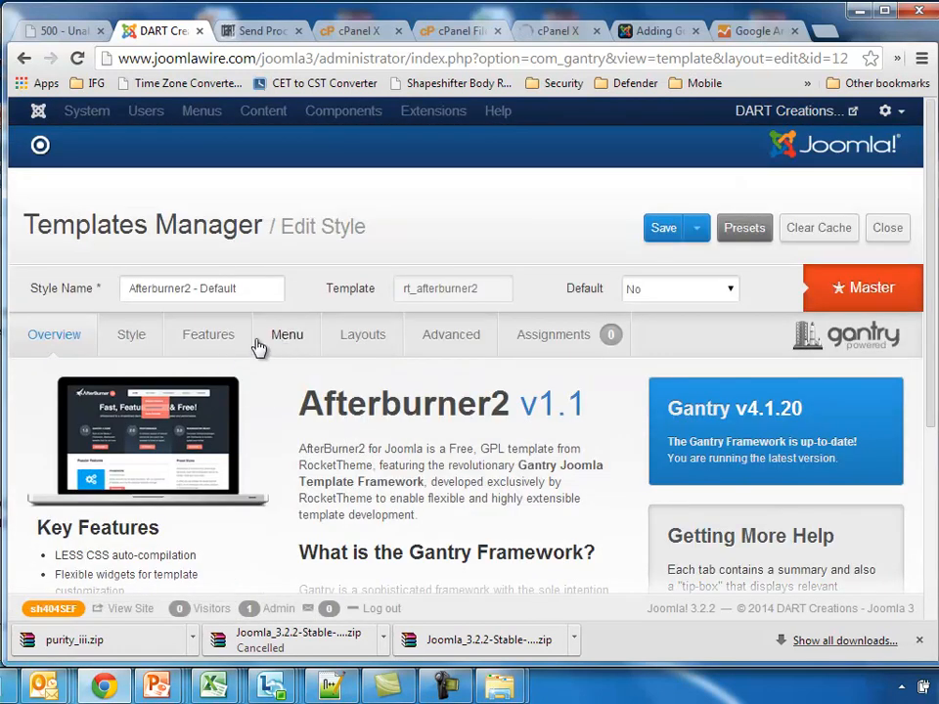
click(208, 333)
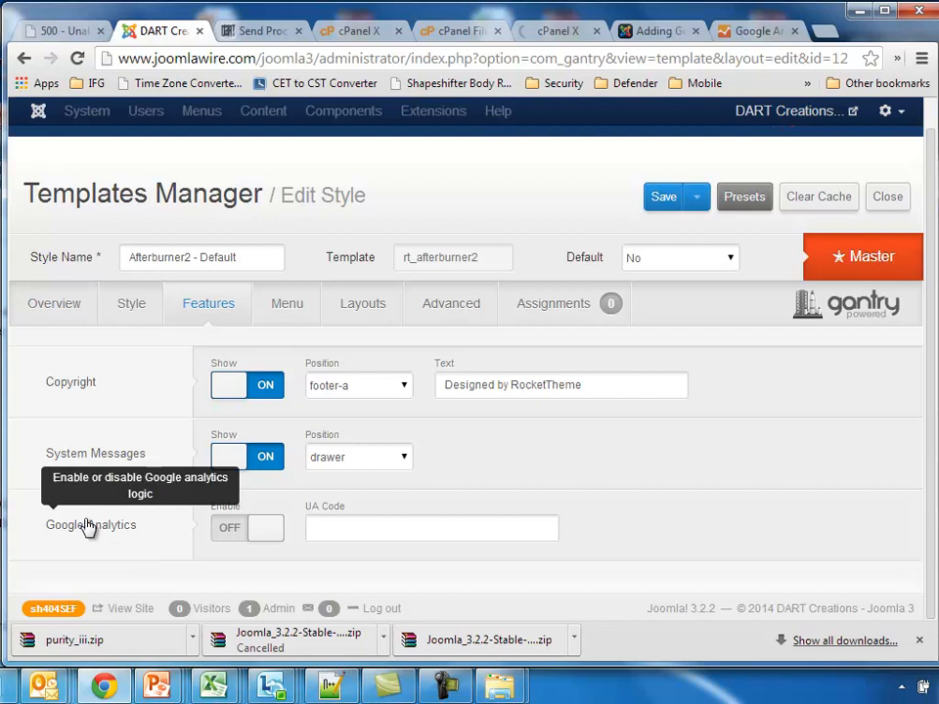
click(246, 528)
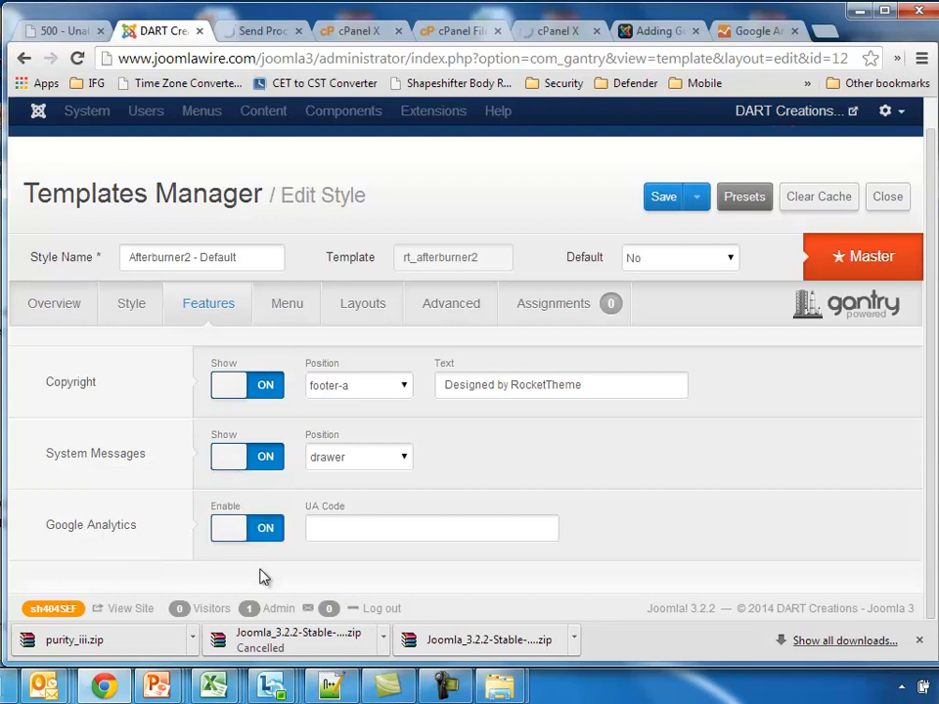
click(753, 31)
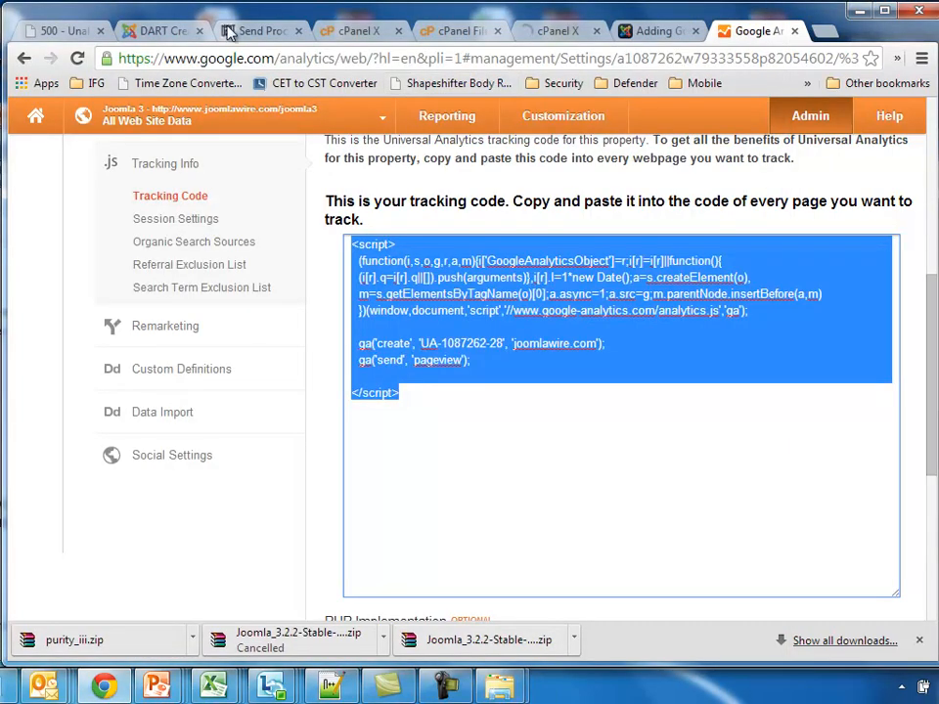
Step: Enter UA-1087262-28 as the UA Code, save, and check the site's front end
click(160, 31)
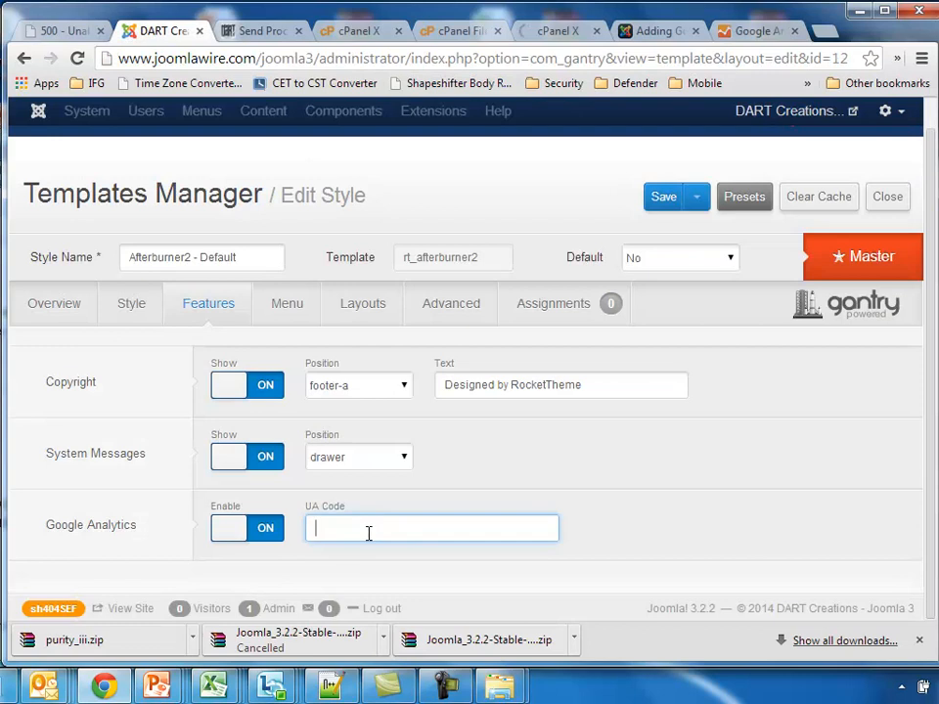
text(UA-1087262-28)
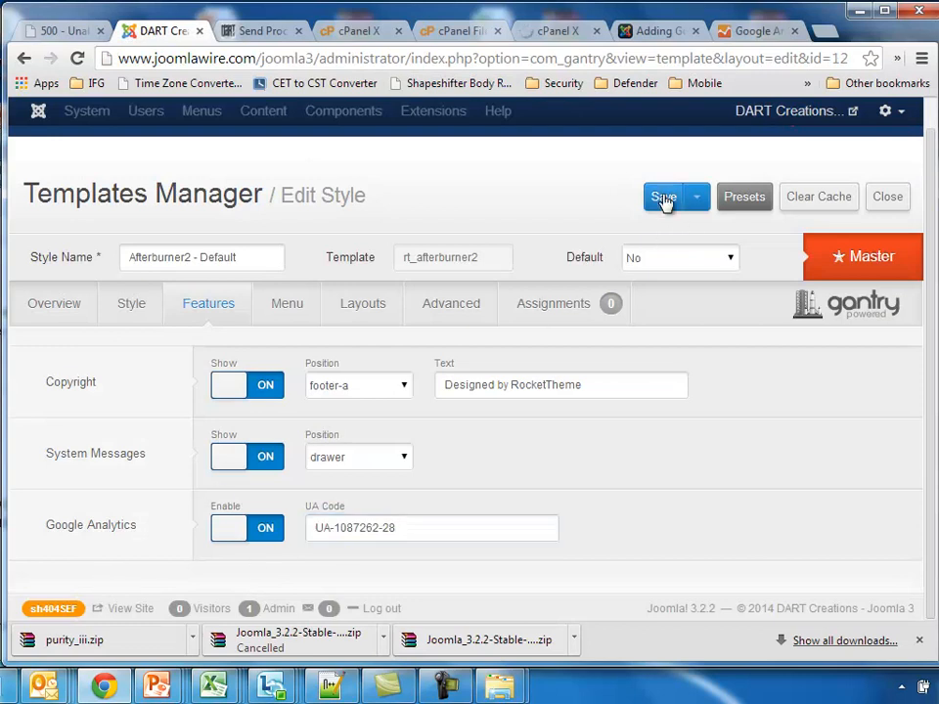
click(663, 195)
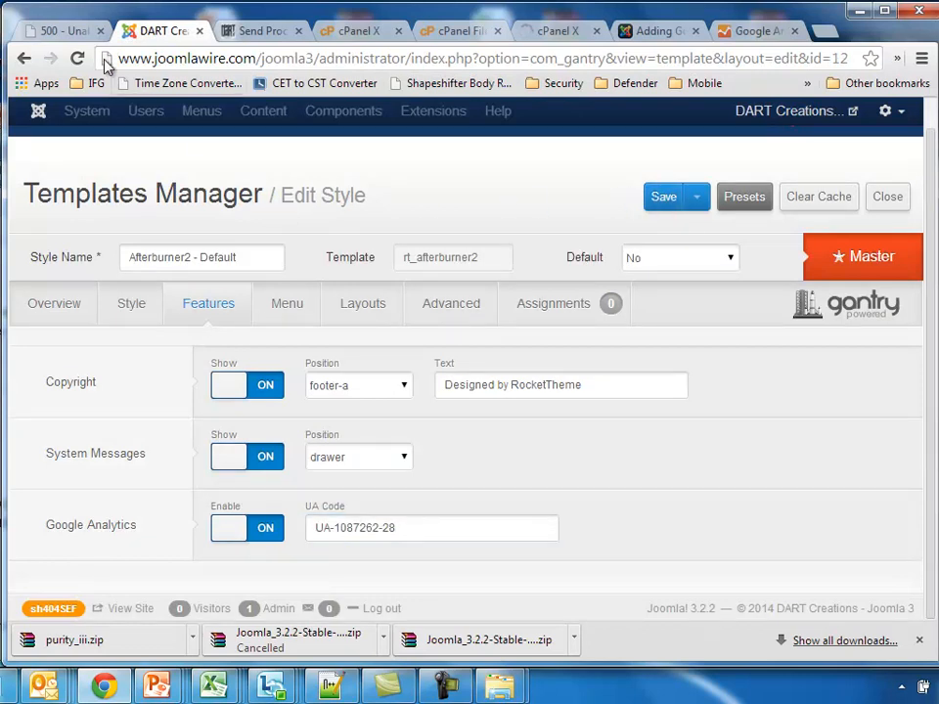
click(663, 195)
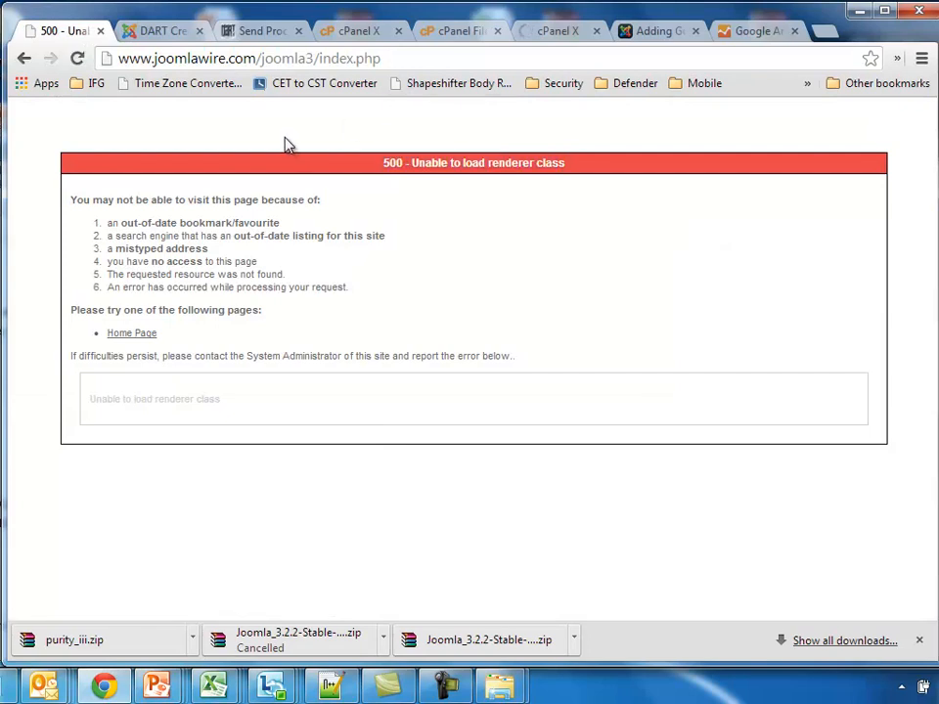
Step: Save & Close the Afterburner2 style editor and reload the front end until the home page loads
click(156, 31)
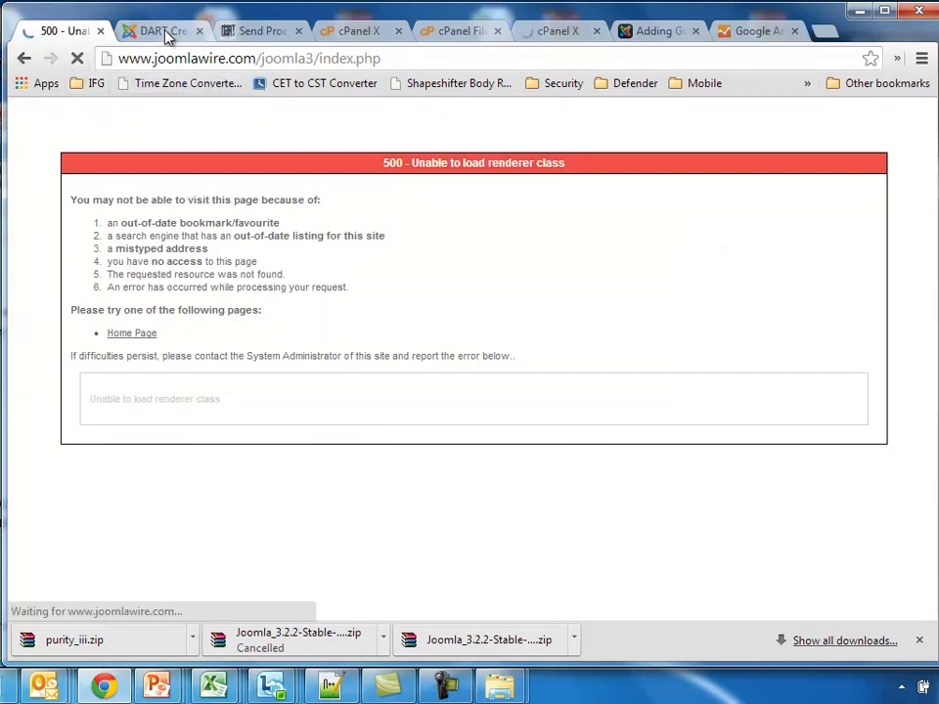
click(157, 32)
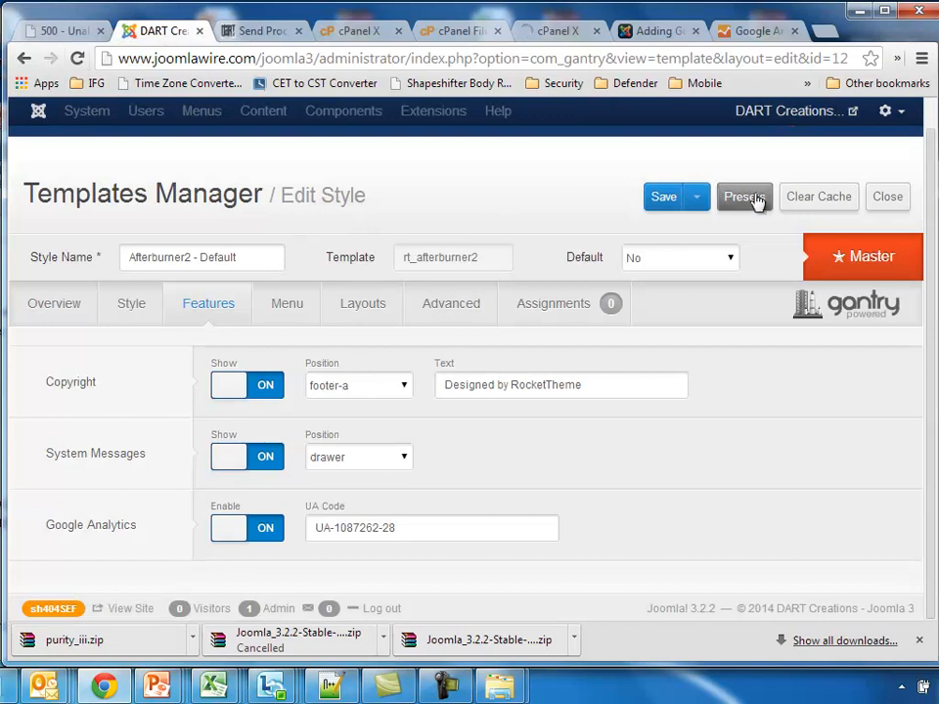
click(743, 195)
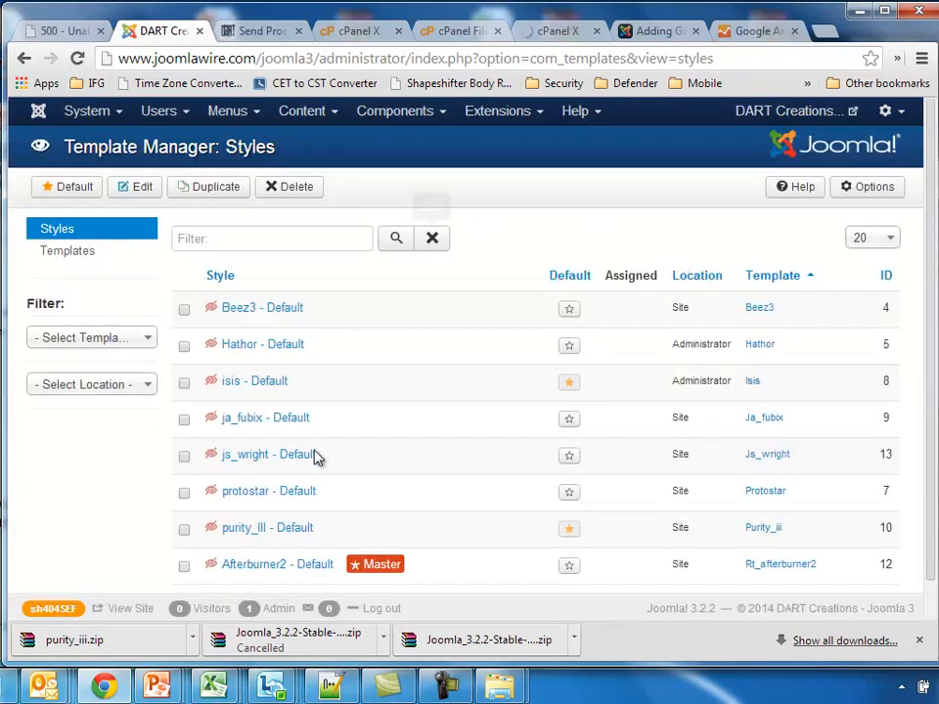
click(184, 565)
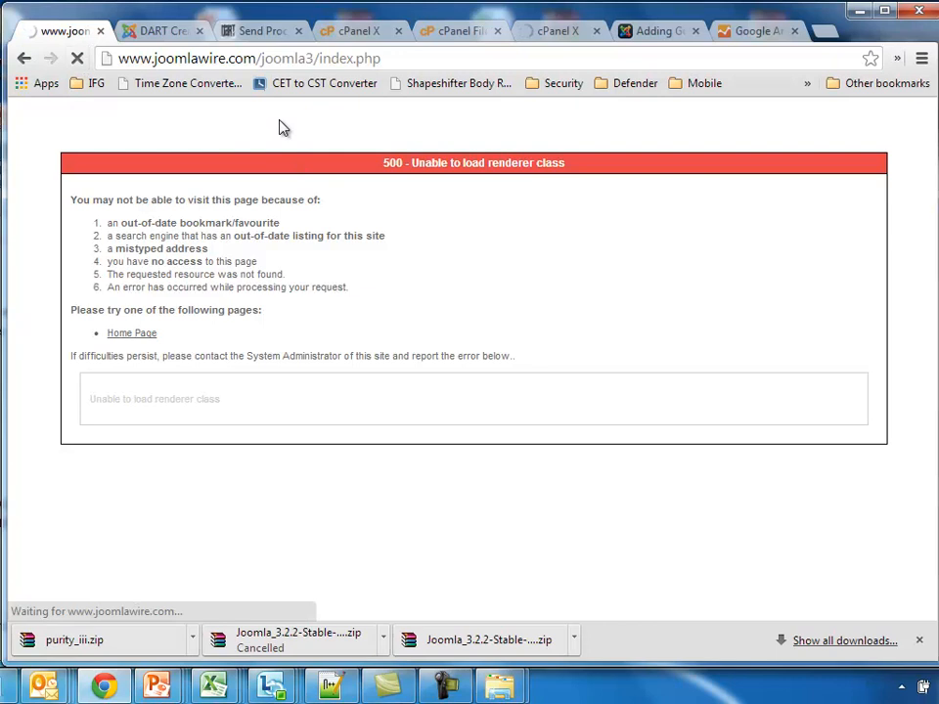
mouse_move(290, 129)
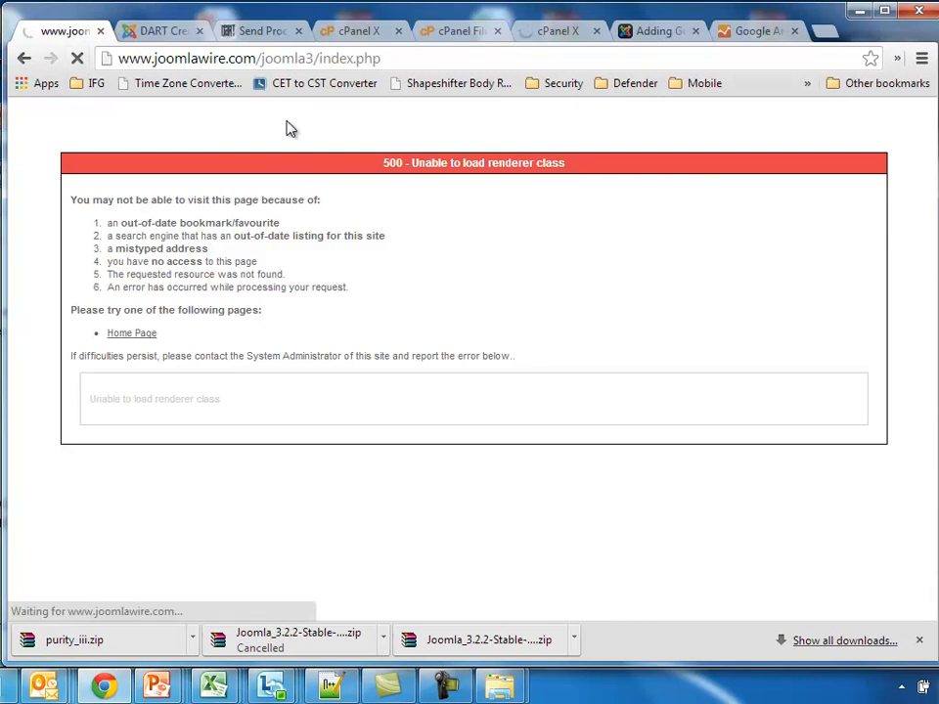
click(55, 31)
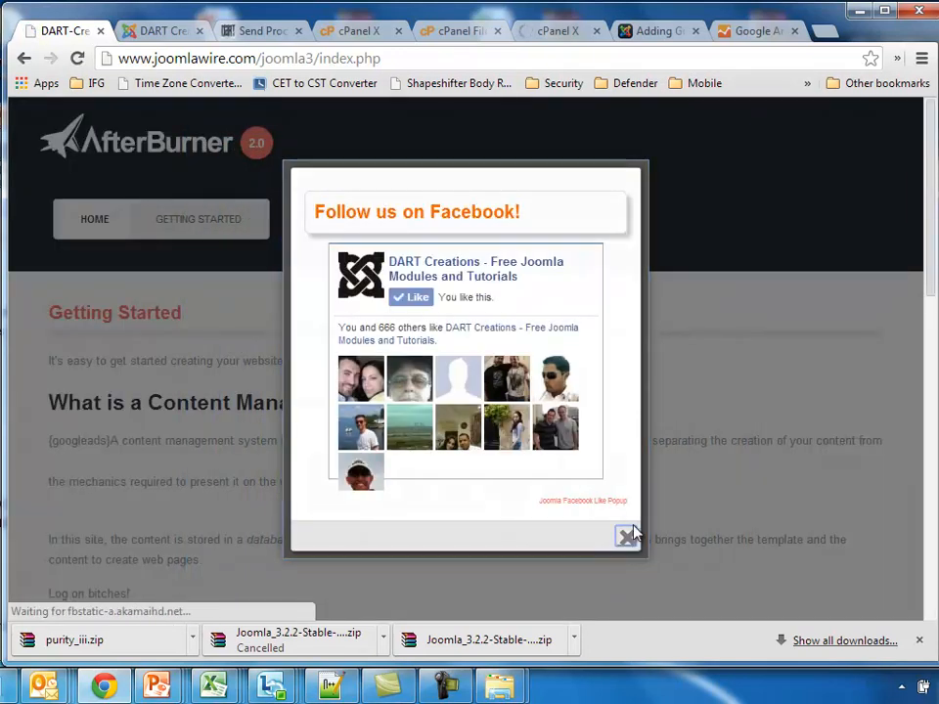
Step: Check the front page source for the UA-1087262-28 analytics script, then return to the tutorial
right_click(673, 387)
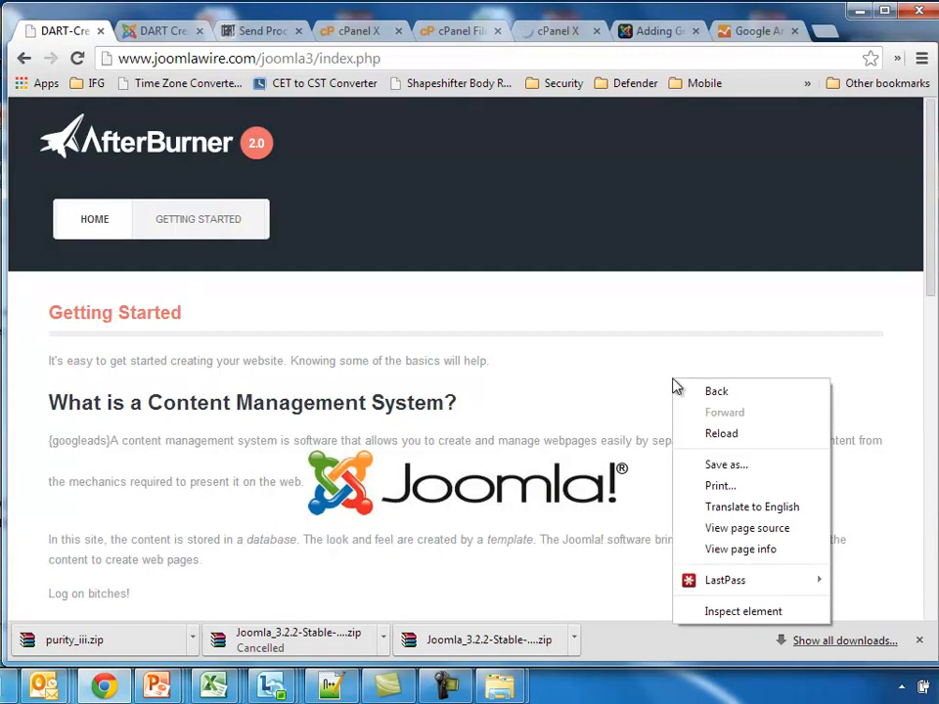
click(747, 528)
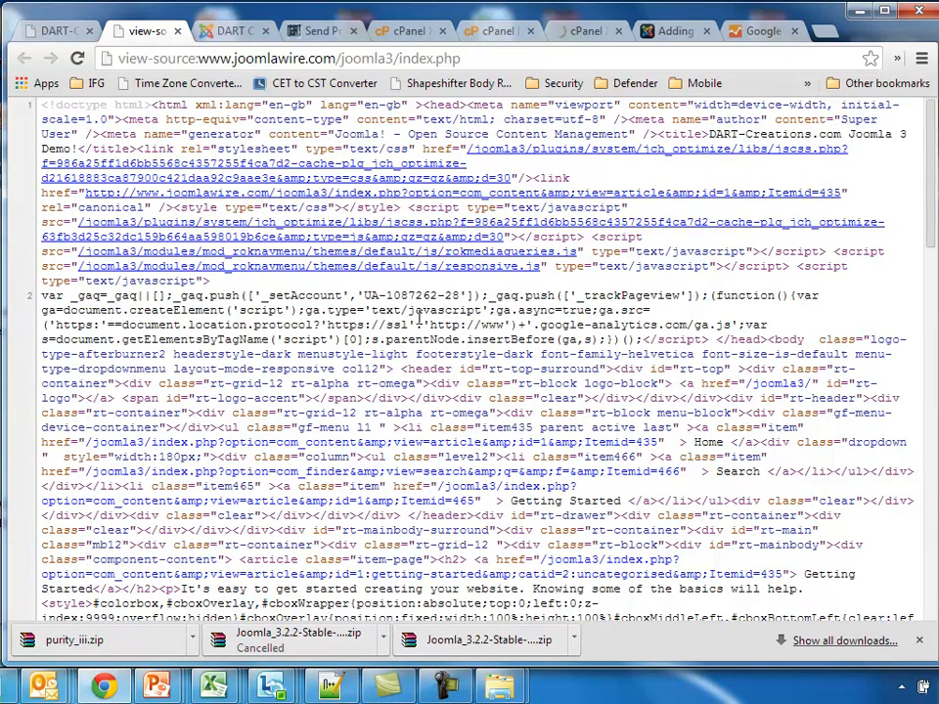
double_click(410, 294)
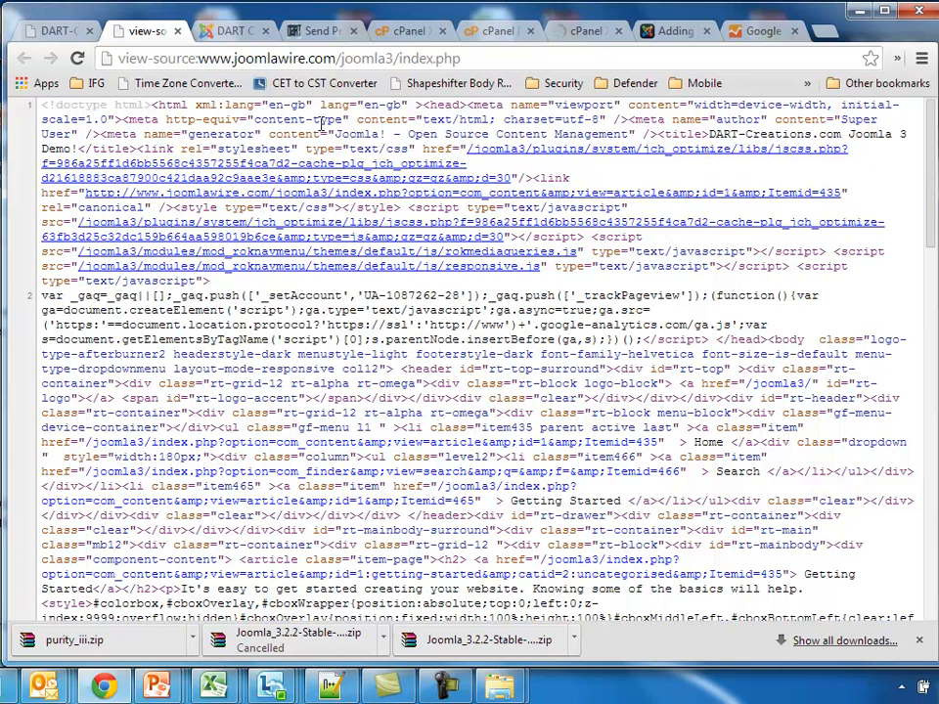
click(675, 32)
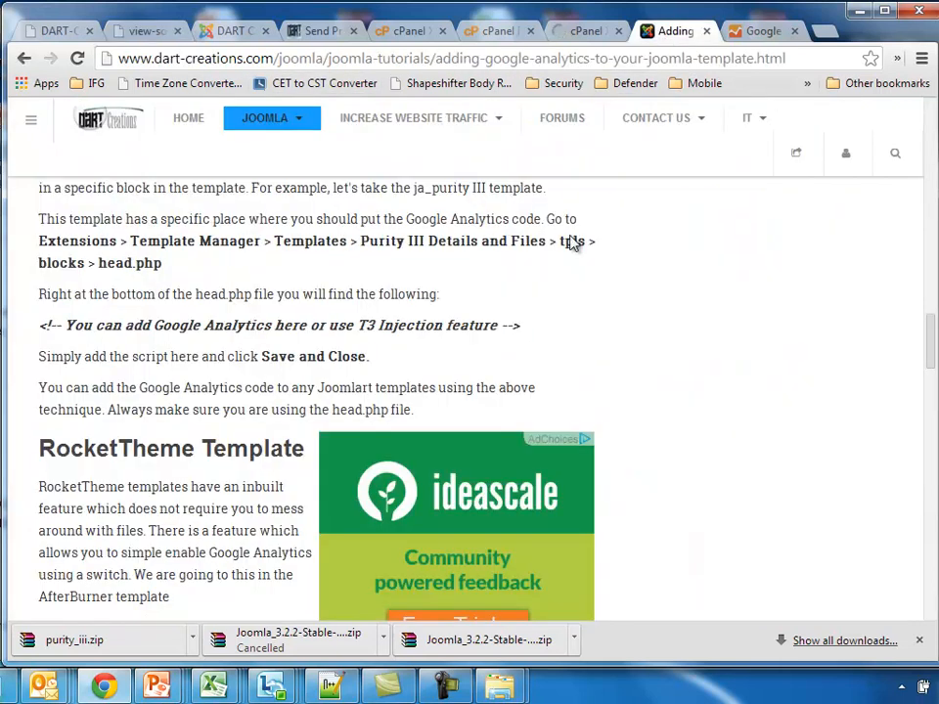
Step: Scroll the tutorial down through the RocketTheme and JoomlaShack template sections
scroll(down, 3)
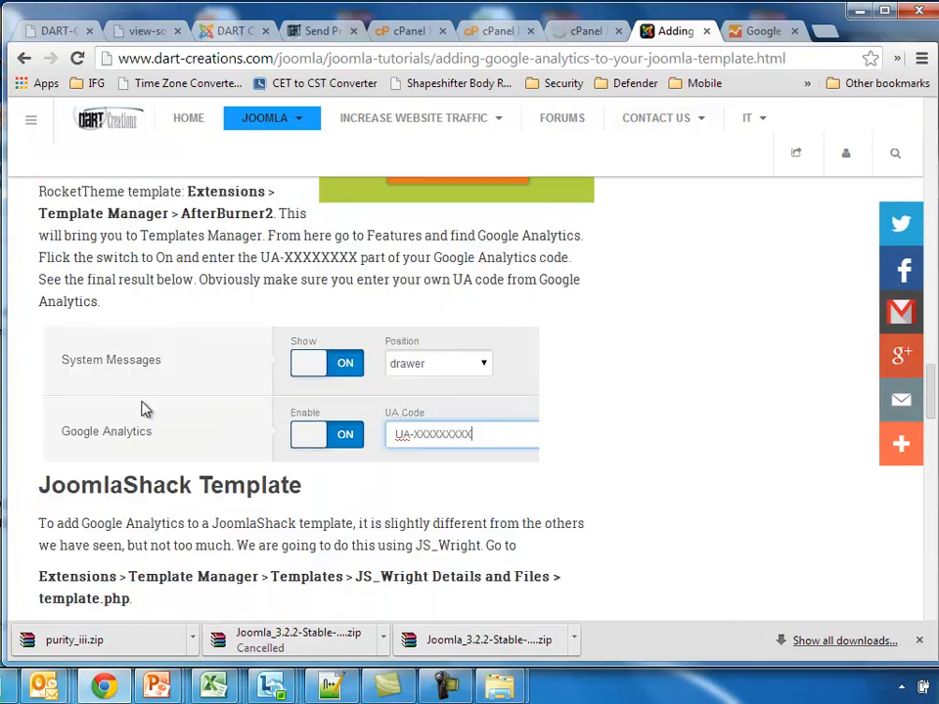
scroll(down, 3)
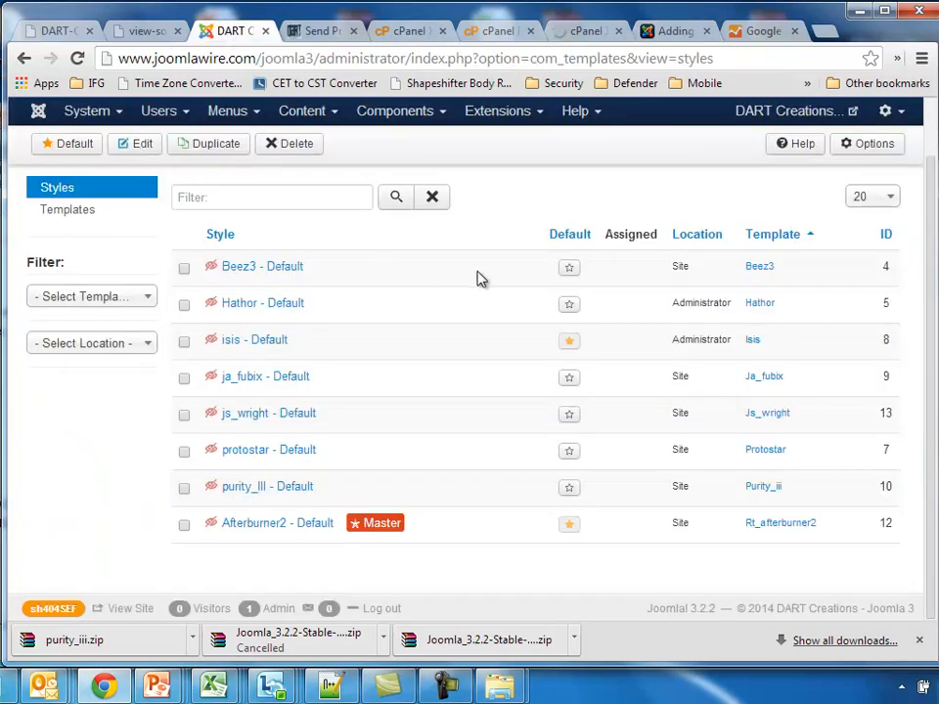
Step: Open the js_wright template's template.php in the Template Manager editor
click(254, 413)
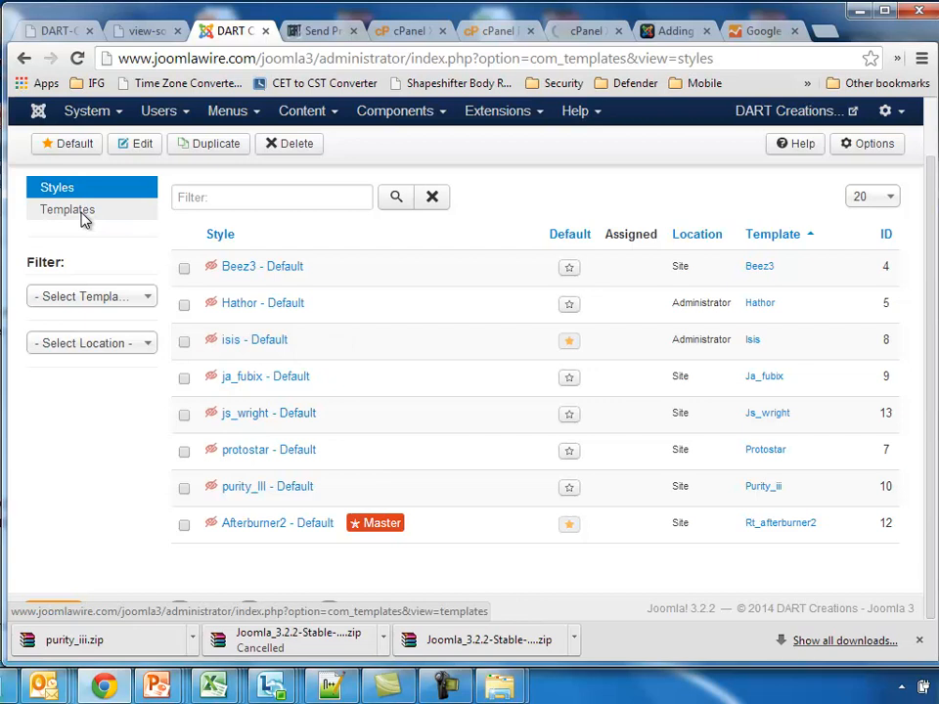
click(67, 210)
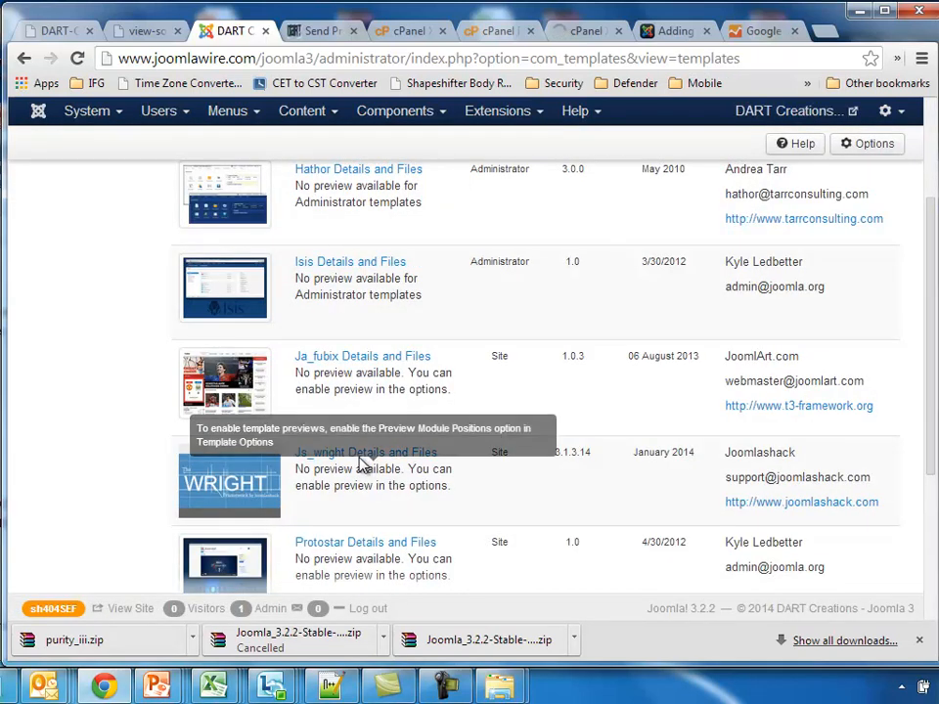
click(363, 452)
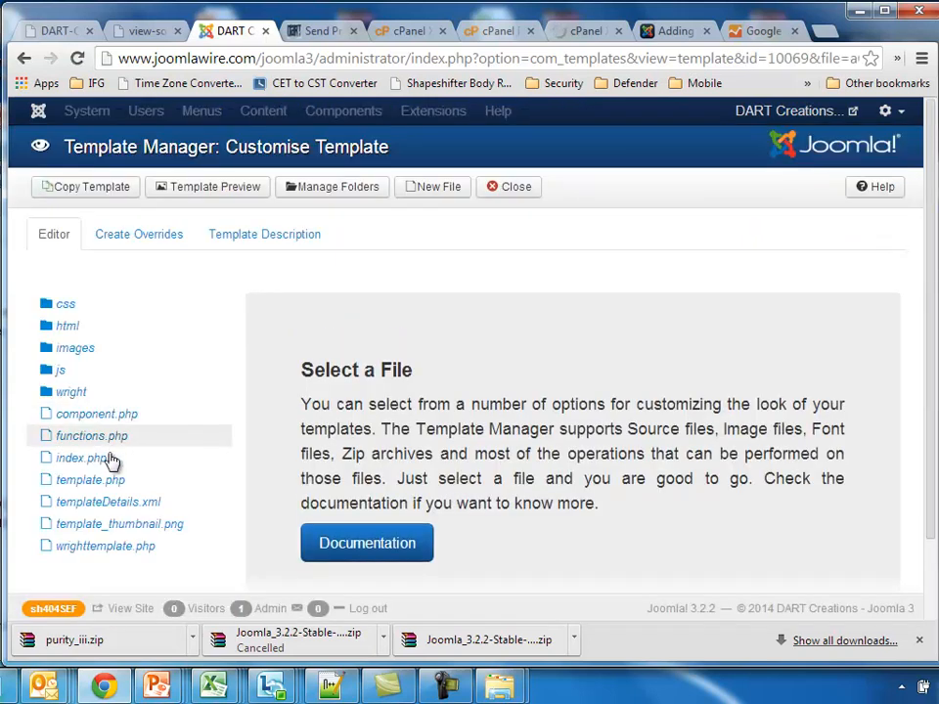
click(90, 479)
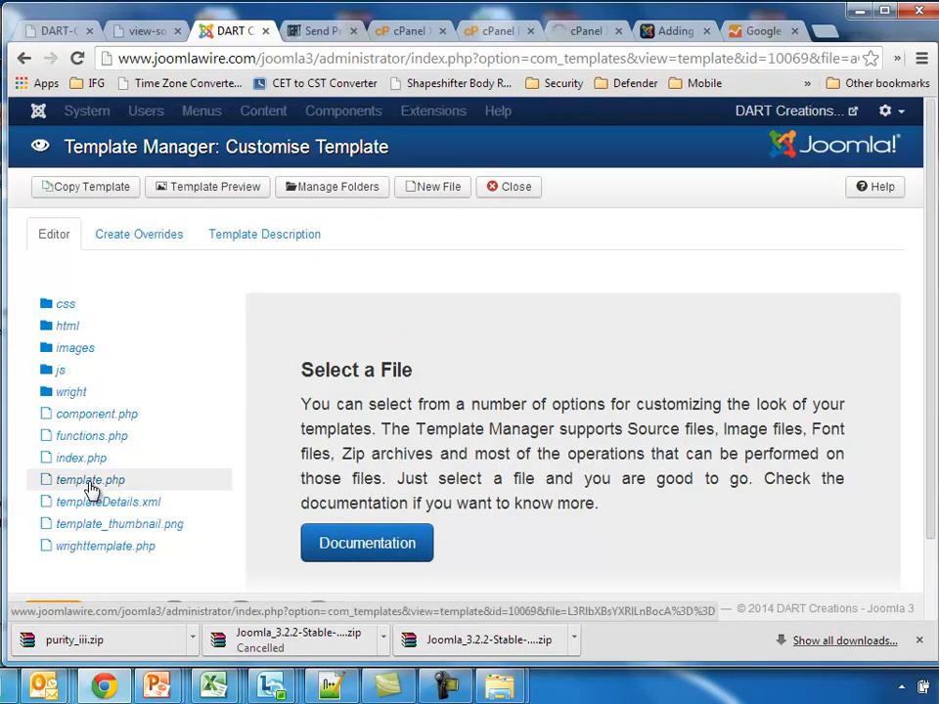
click(90, 480)
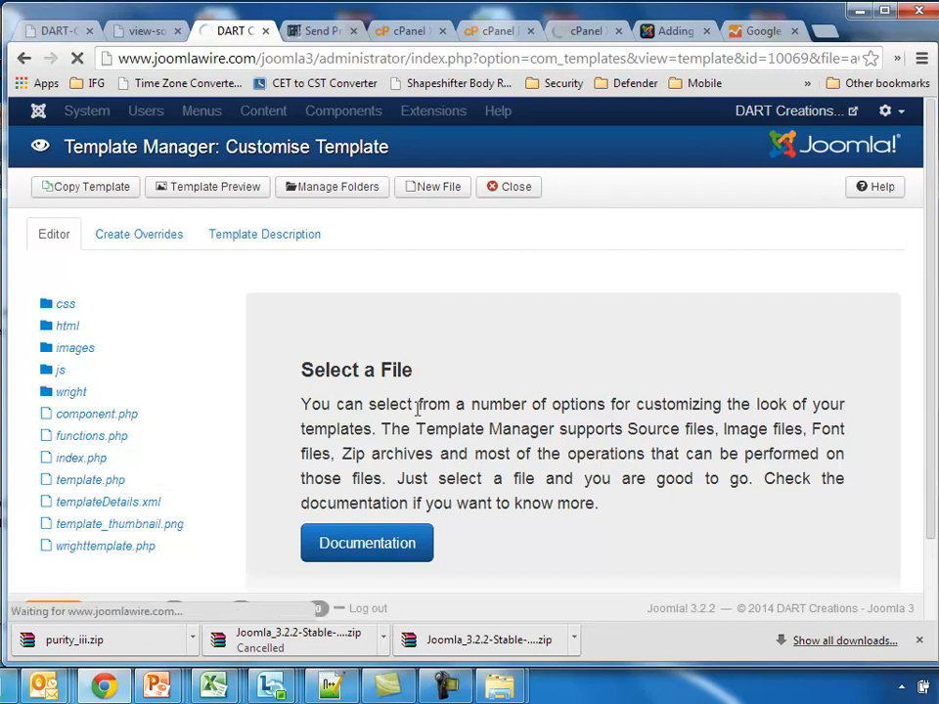
click(90, 479)
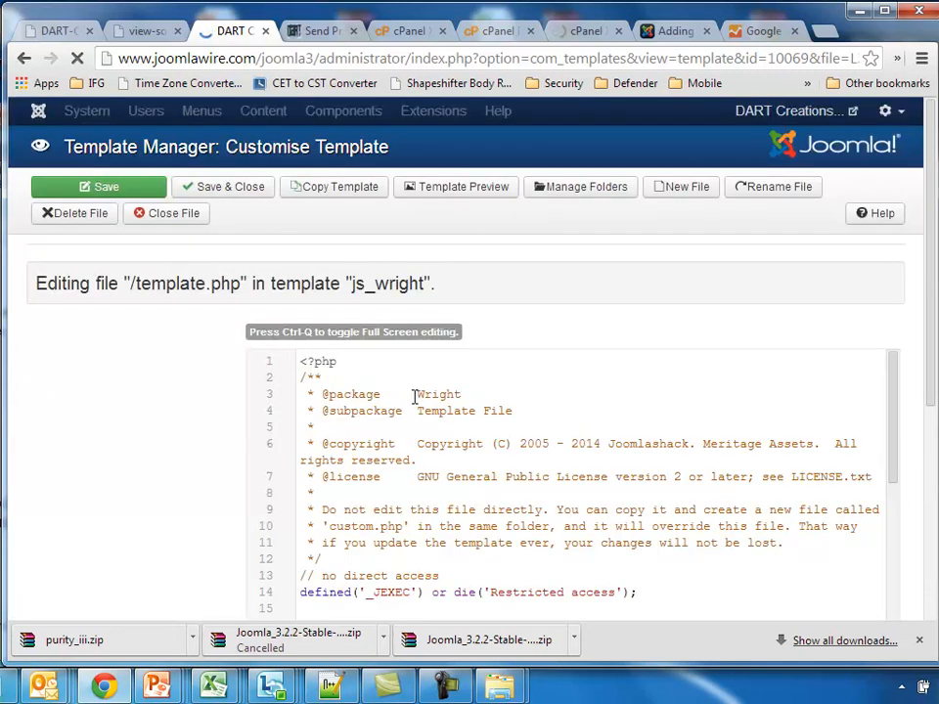
Step: Paste the Google Analytics tracking script before </head> in template.php and save the file
scroll(down, 3)
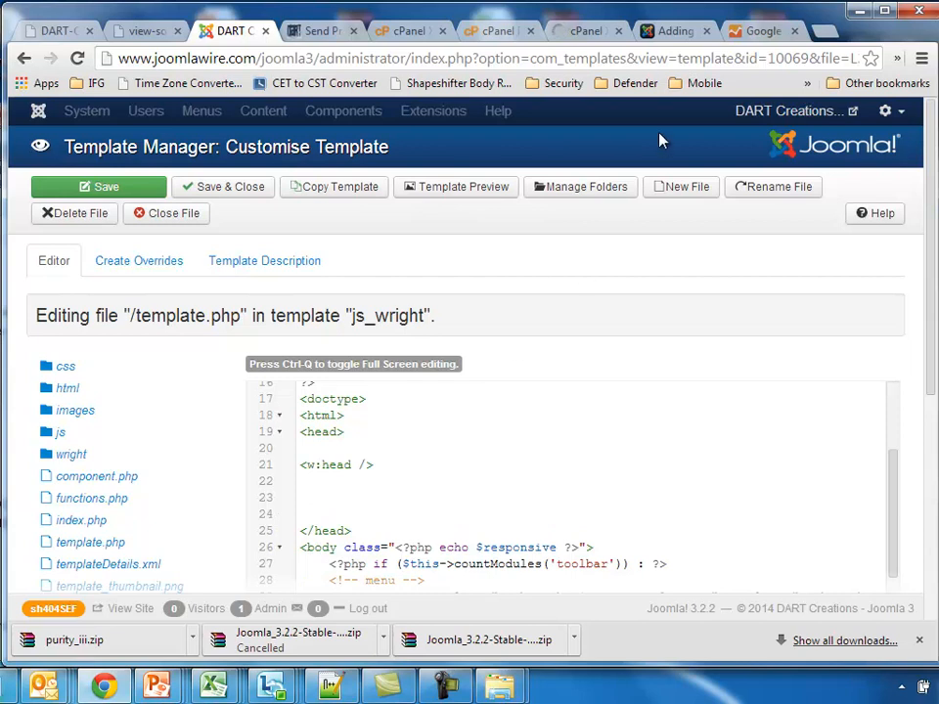
click(763, 32)
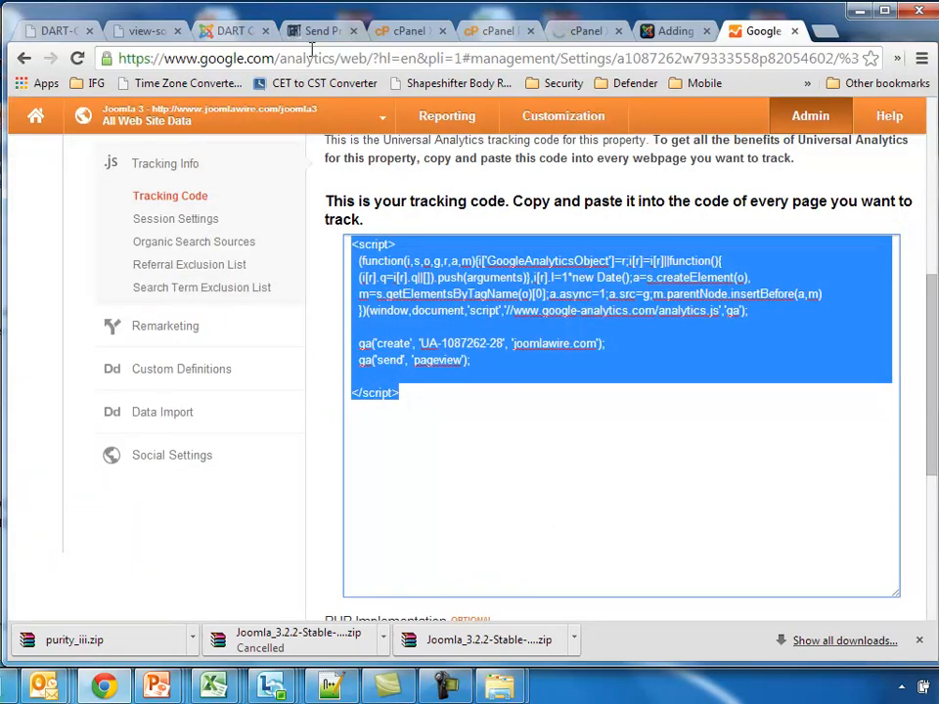
click(231, 31)
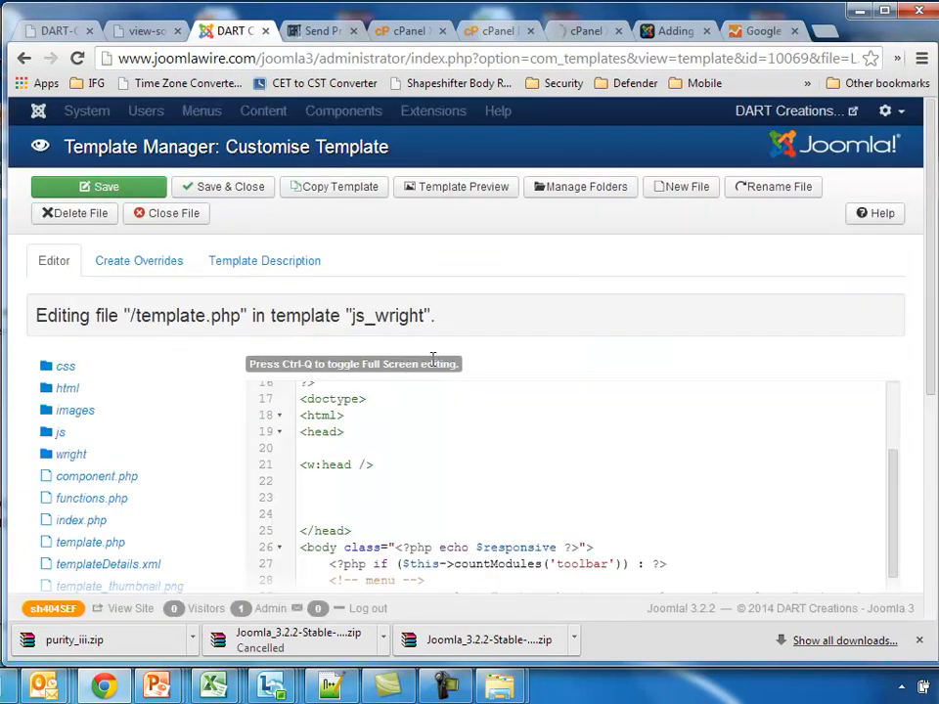
scroll(down, 3)
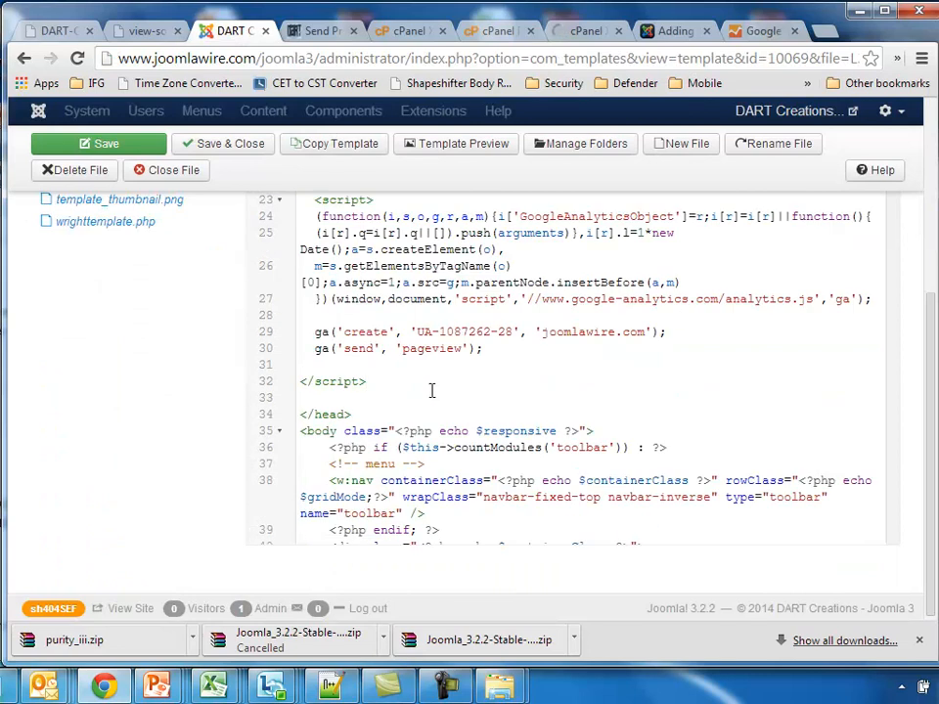
click(223, 145)
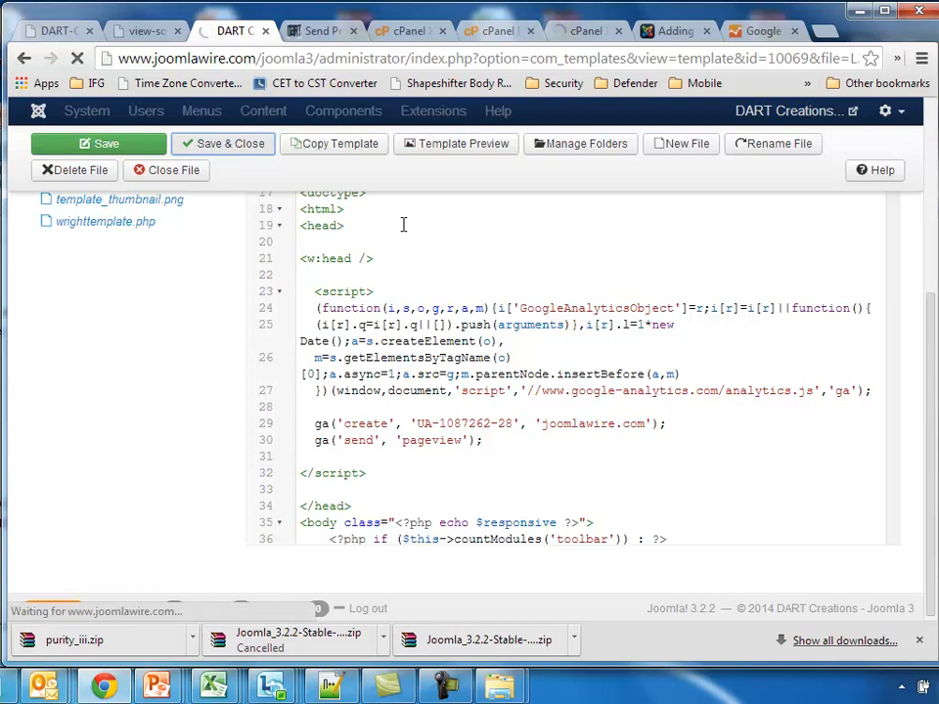
click(223, 144)
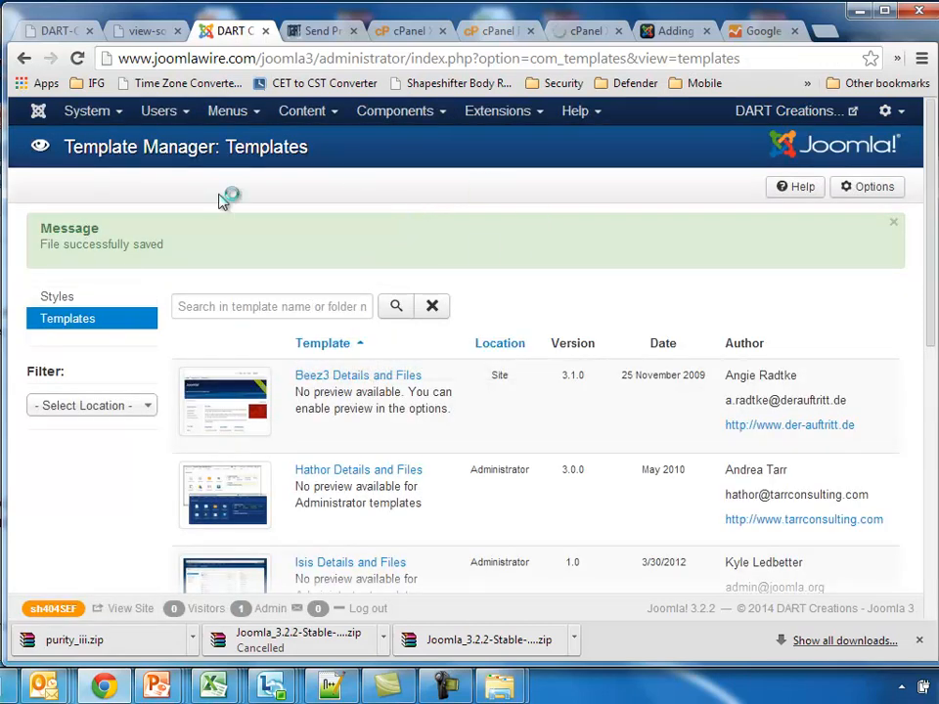
mouse_move(284, 293)
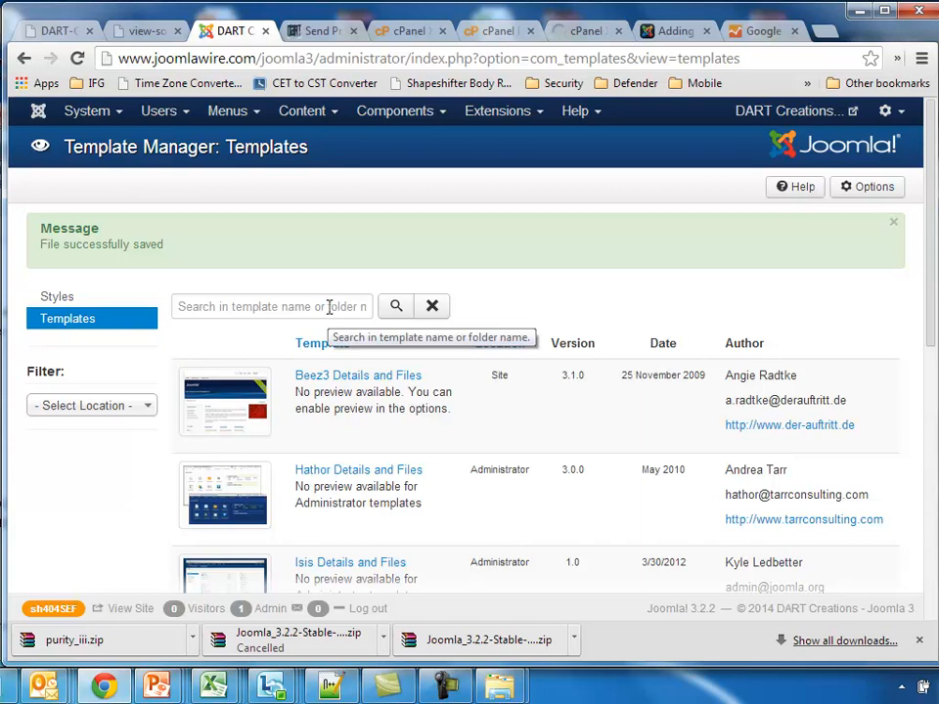
mouse_move(323, 345)
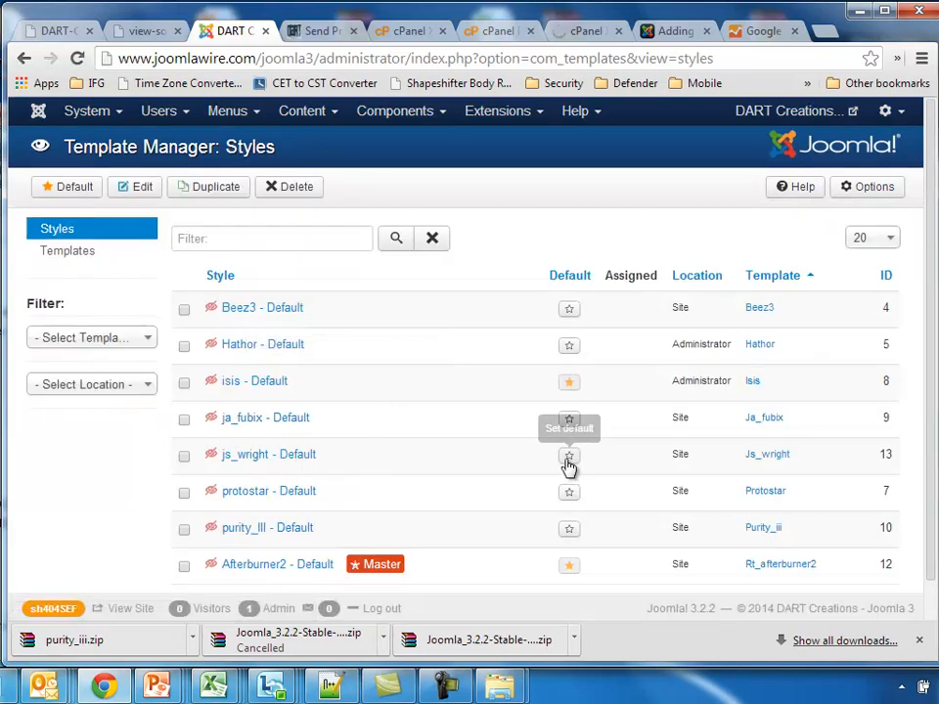
Step: Make js_wright the default style, load the front page and dismiss the Facebook popup
click(569, 457)
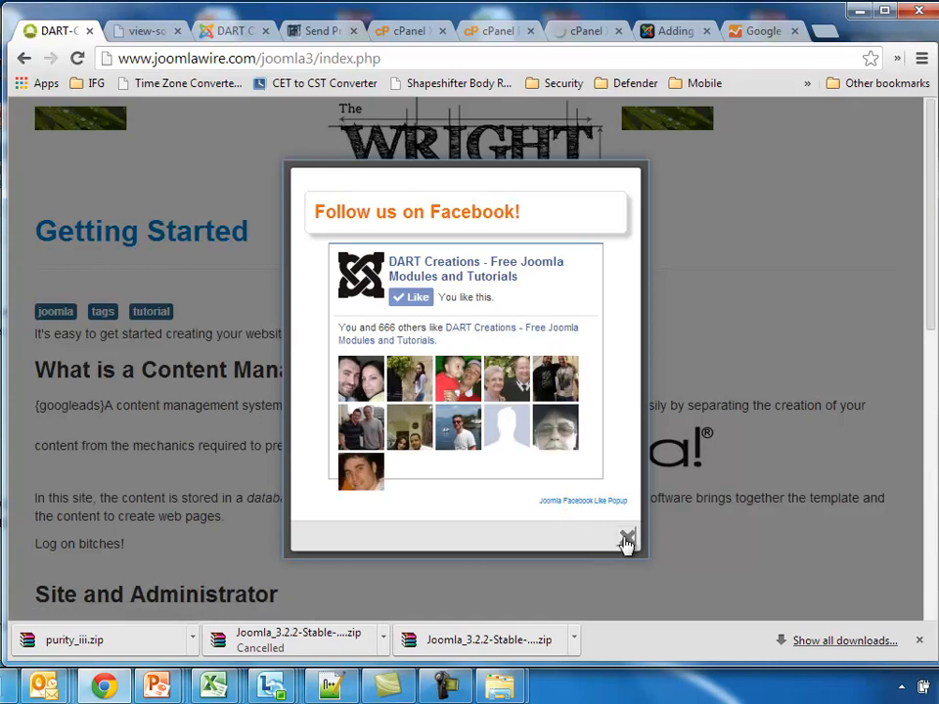
right_click(577, 284)
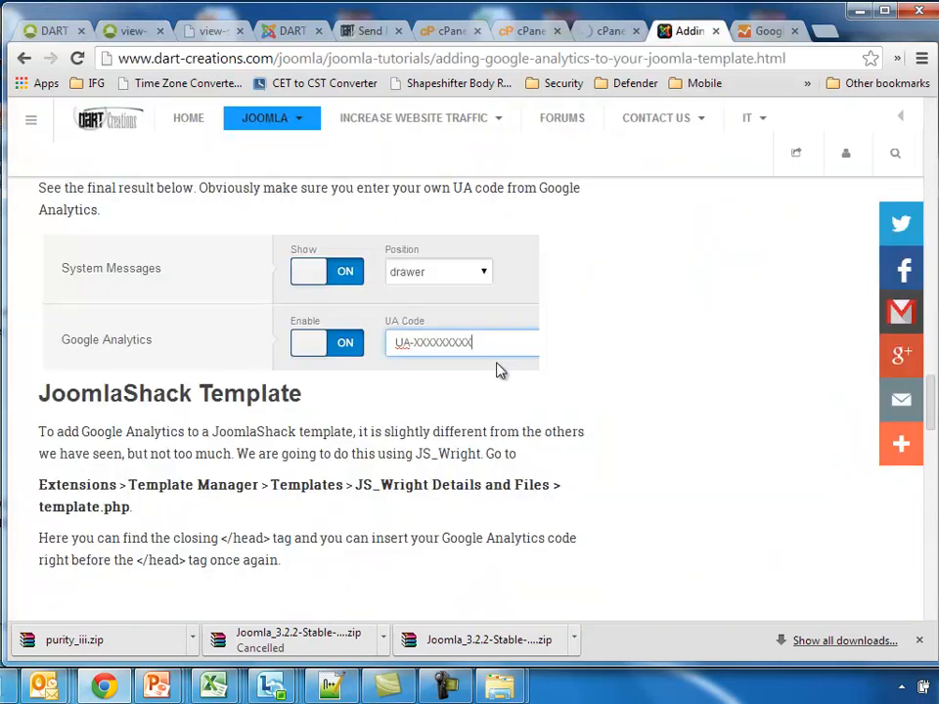
Step: From JED's Site Analytics - Google Based list, download the Asynchronous Google Analytics Plugin
scroll(down, 3)
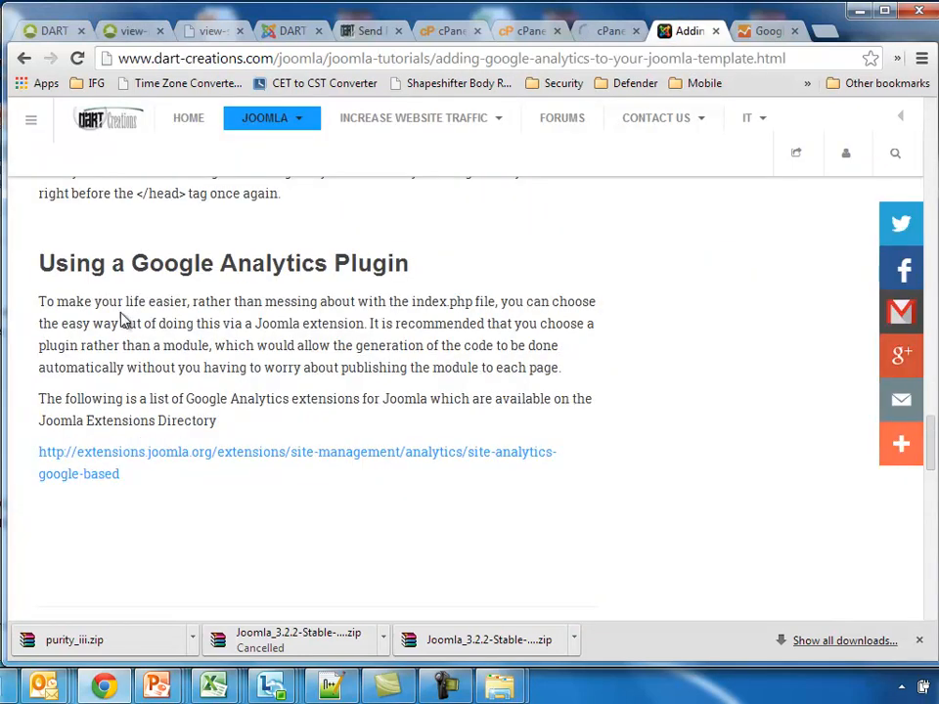
mouse_move(430, 337)
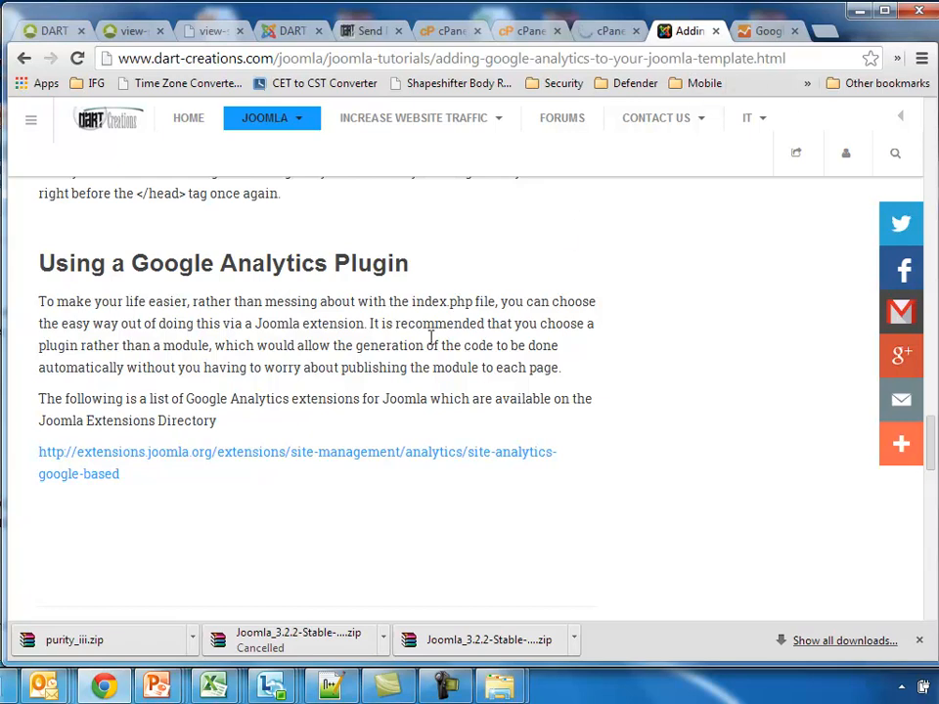
click(298, 450)
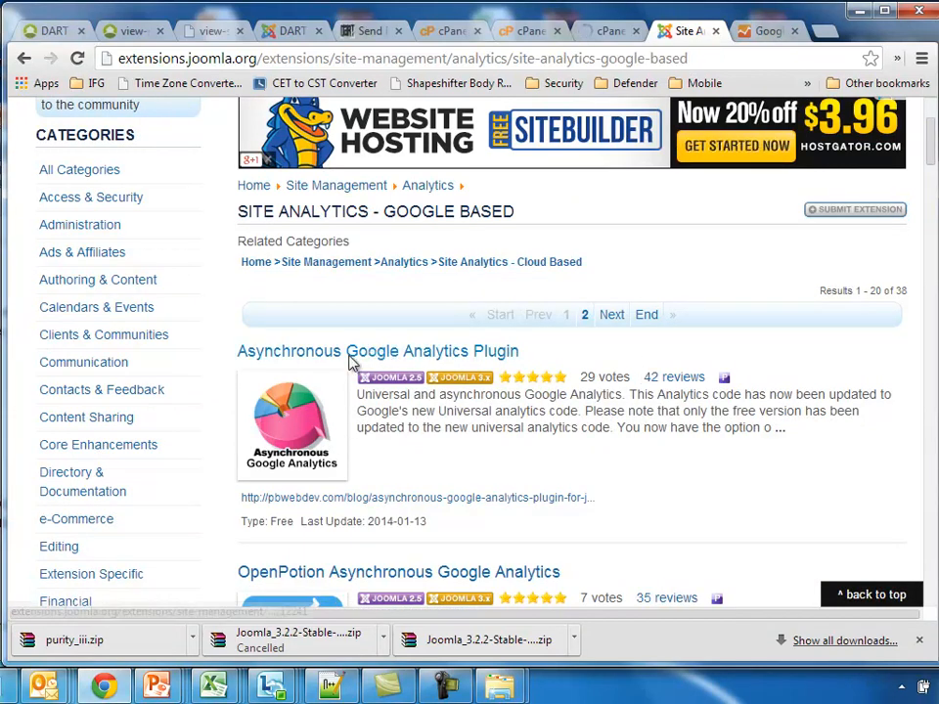
click(378, 350)
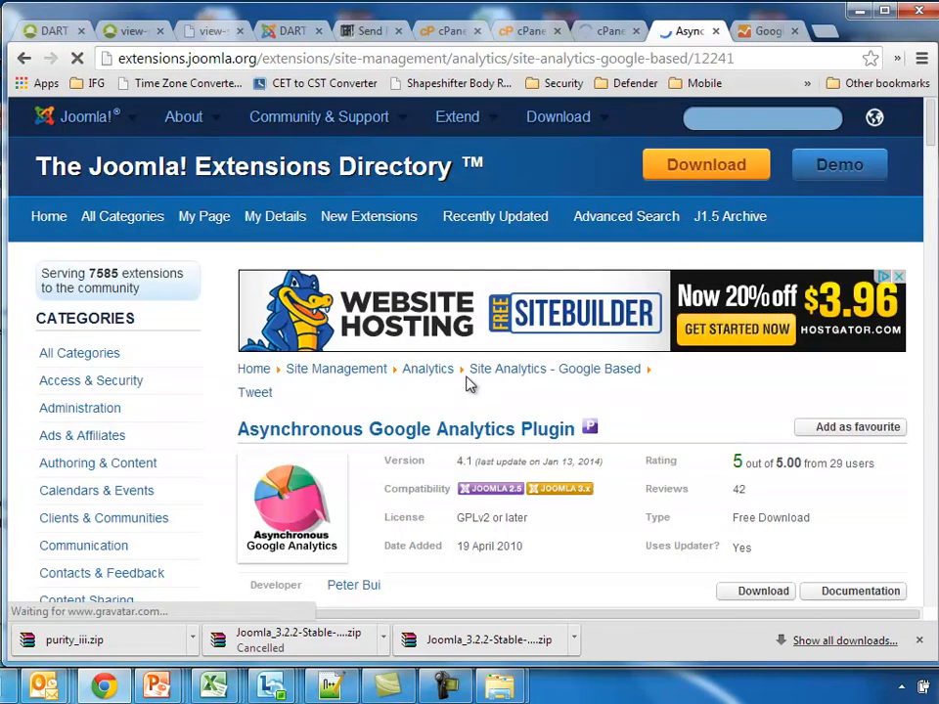
scroll(down, 3)
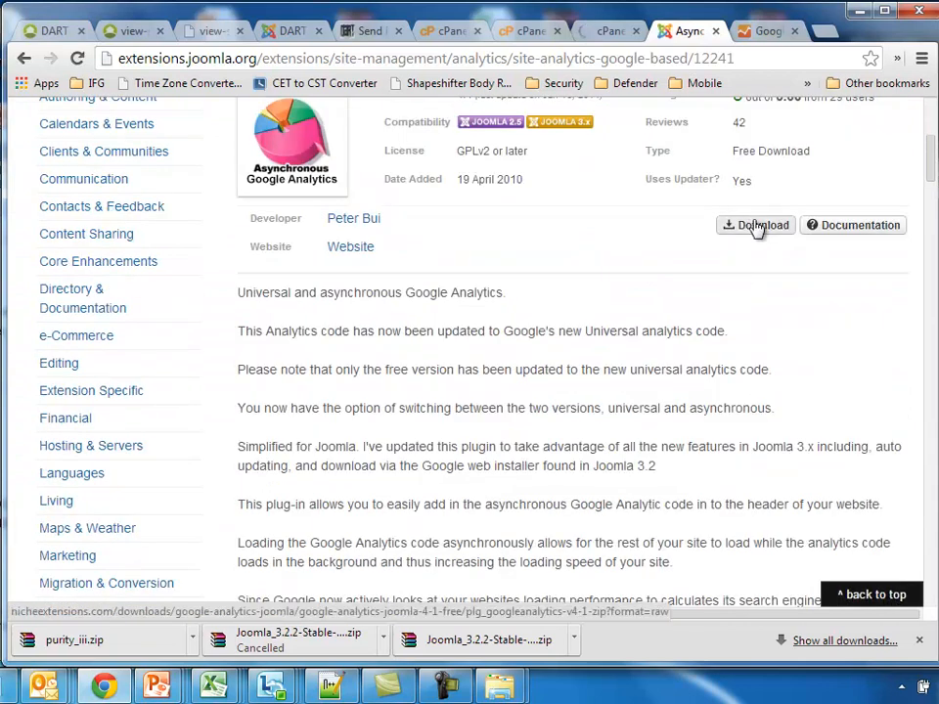
click(755, 225)
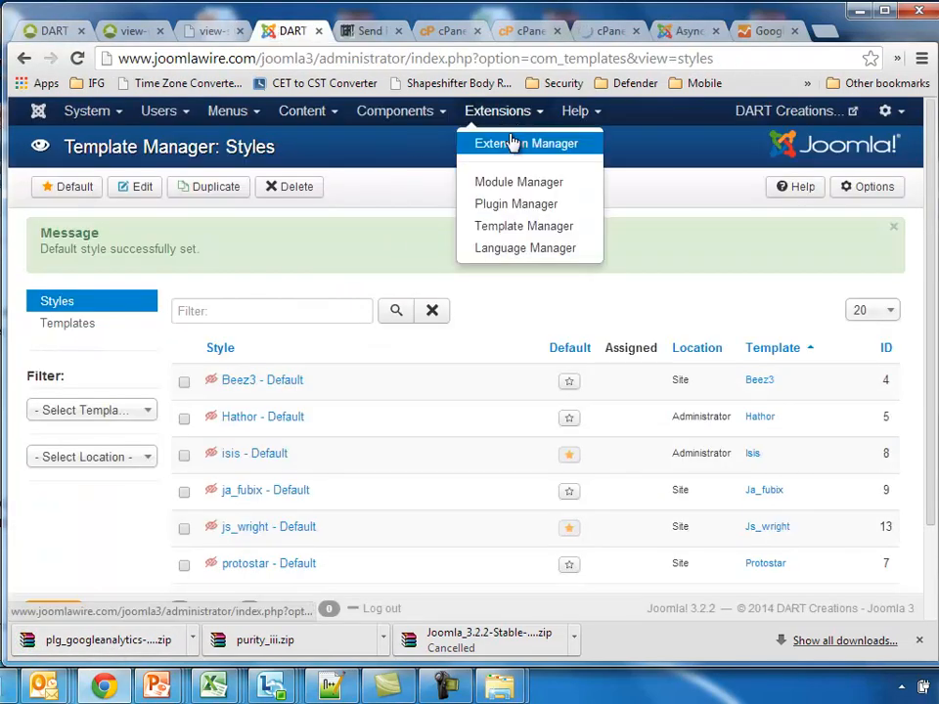
Step: Upload and install the plg_googleanalytics zip through the Extension Manager, then go to Plugin Manager
click(526, 142)
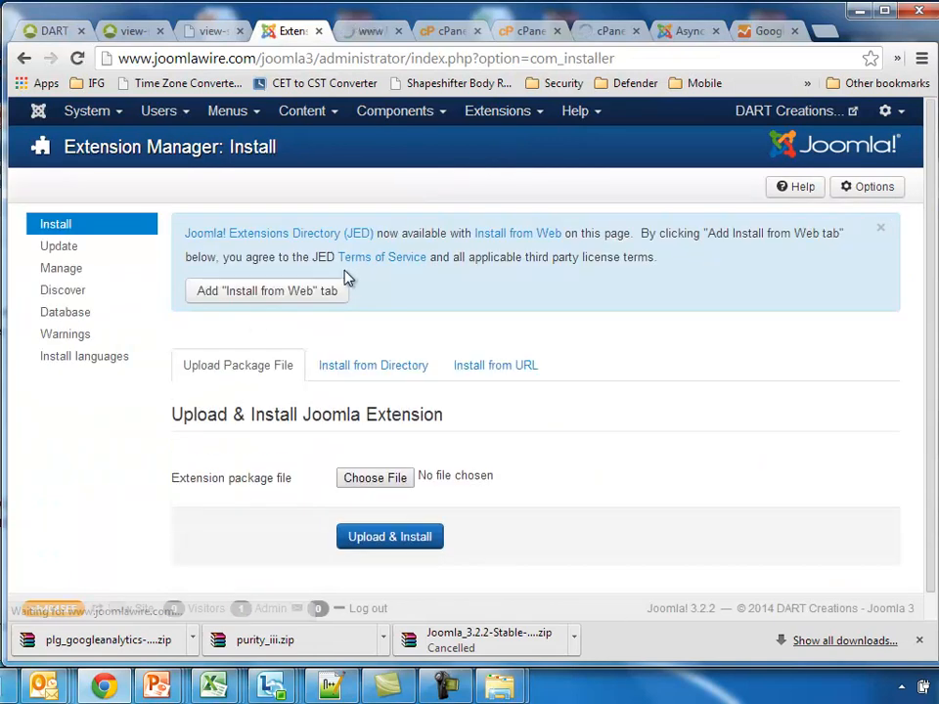
click(374, 478)
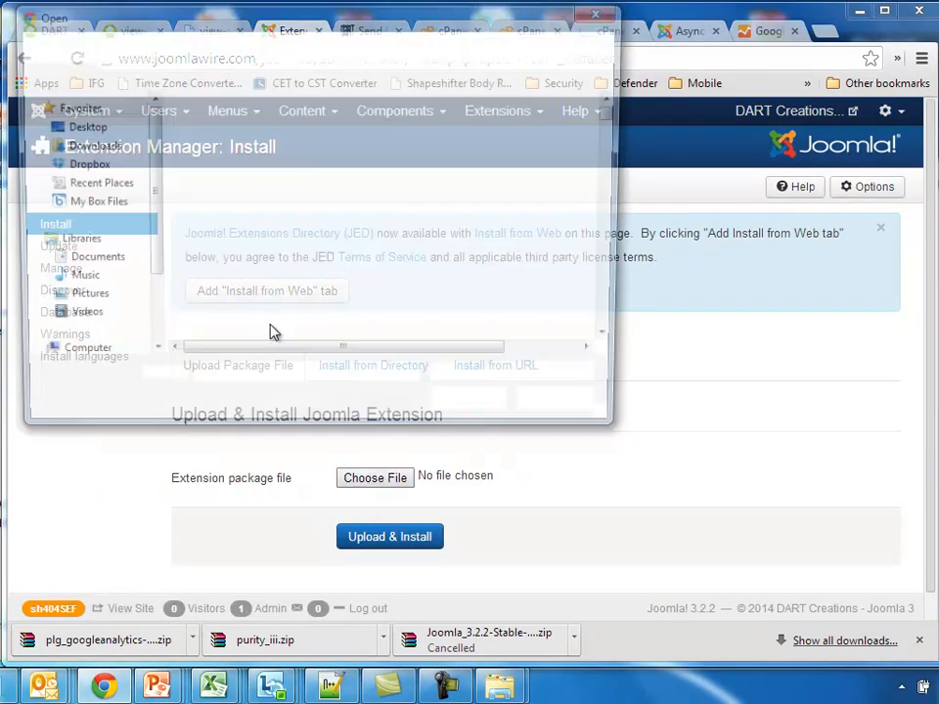
click(375, 478)
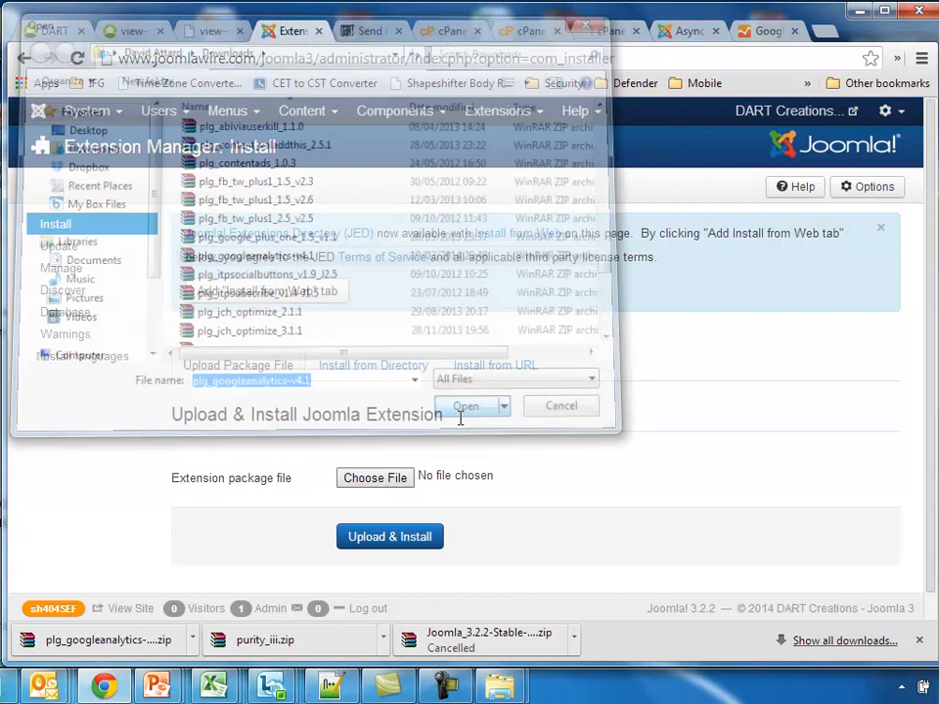
click(466, 405)
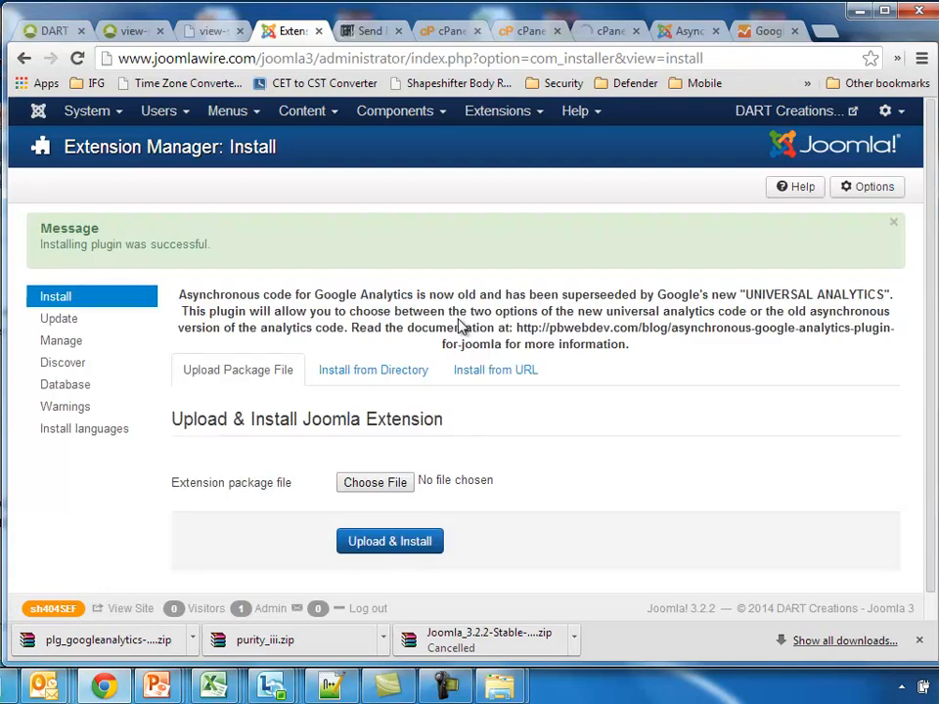
click(503, 109)
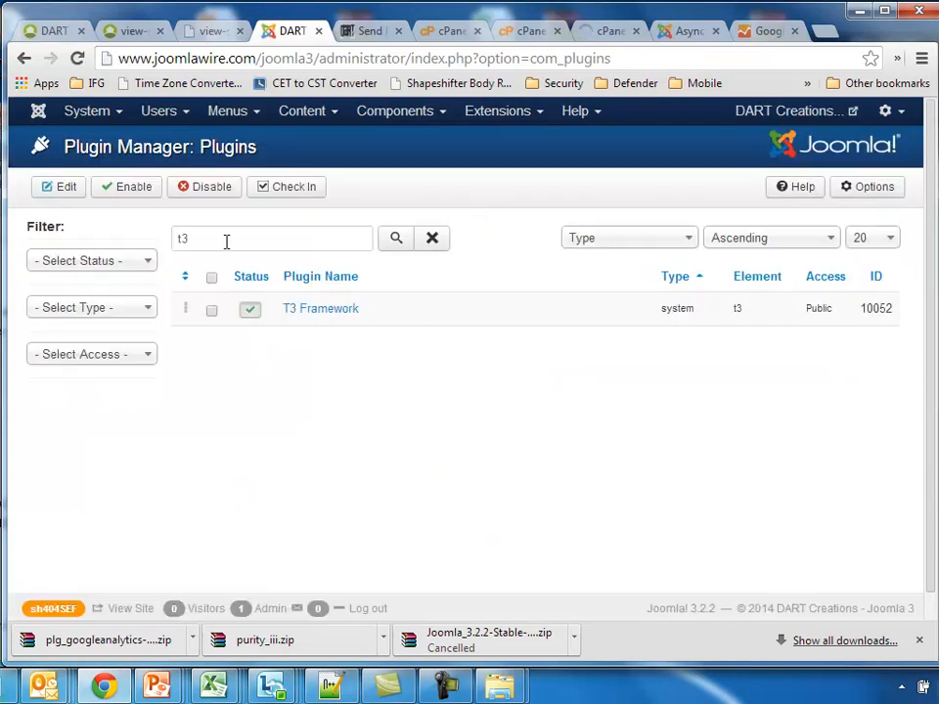
Step: Save the System - Google Analytics plugin with ID UA-1087262-28 and domain joomlawire.com
text(analytics)
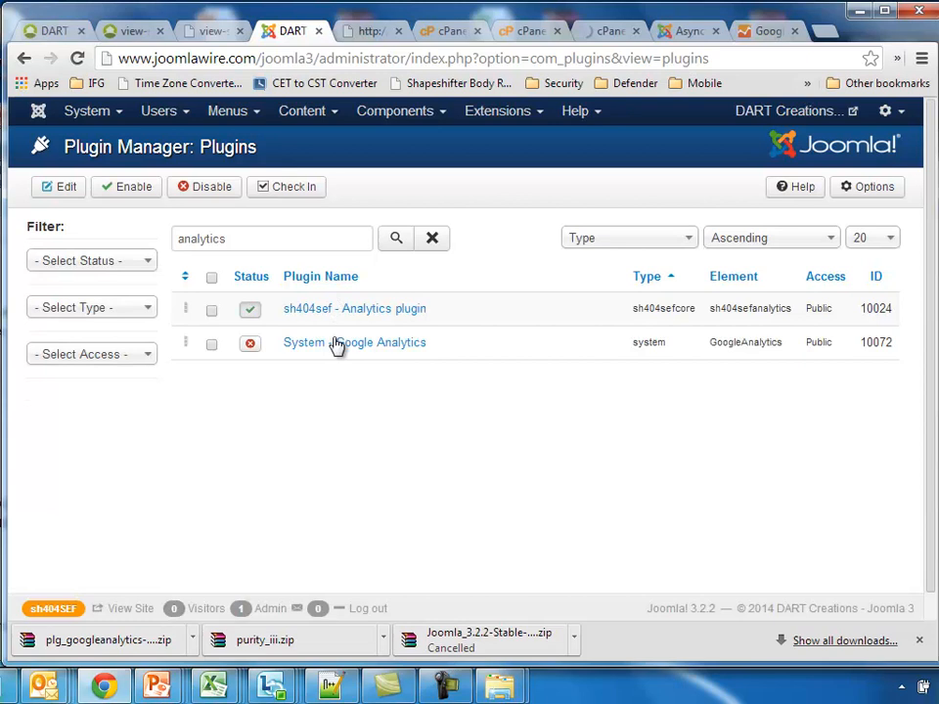
click(354, 342)
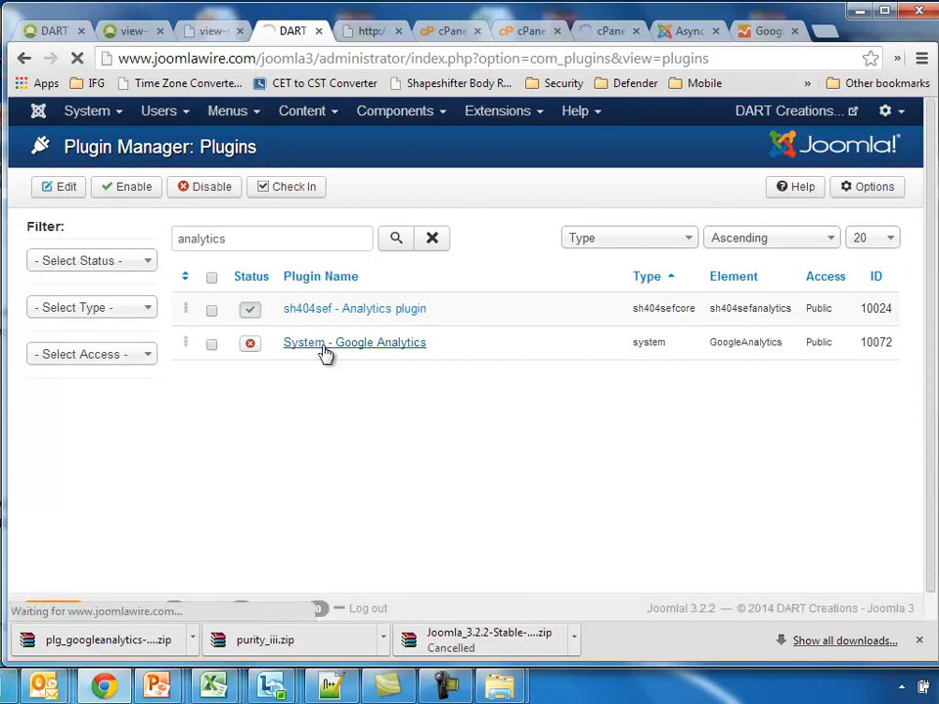
click(354, 342)
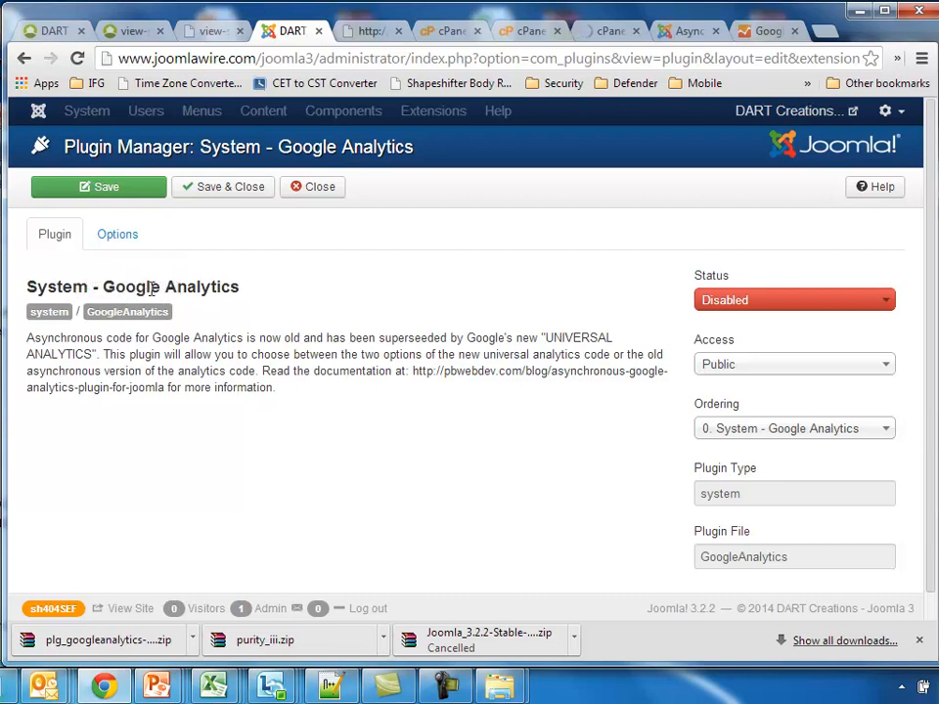
click(117, 235)
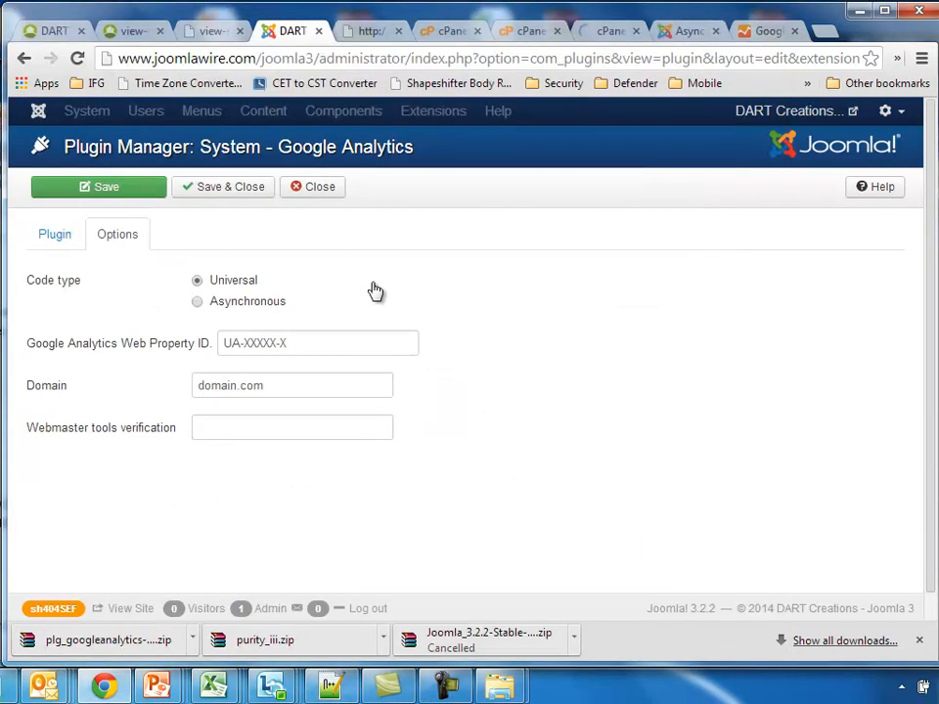
click(317, 343)
text(joomlawire.com)
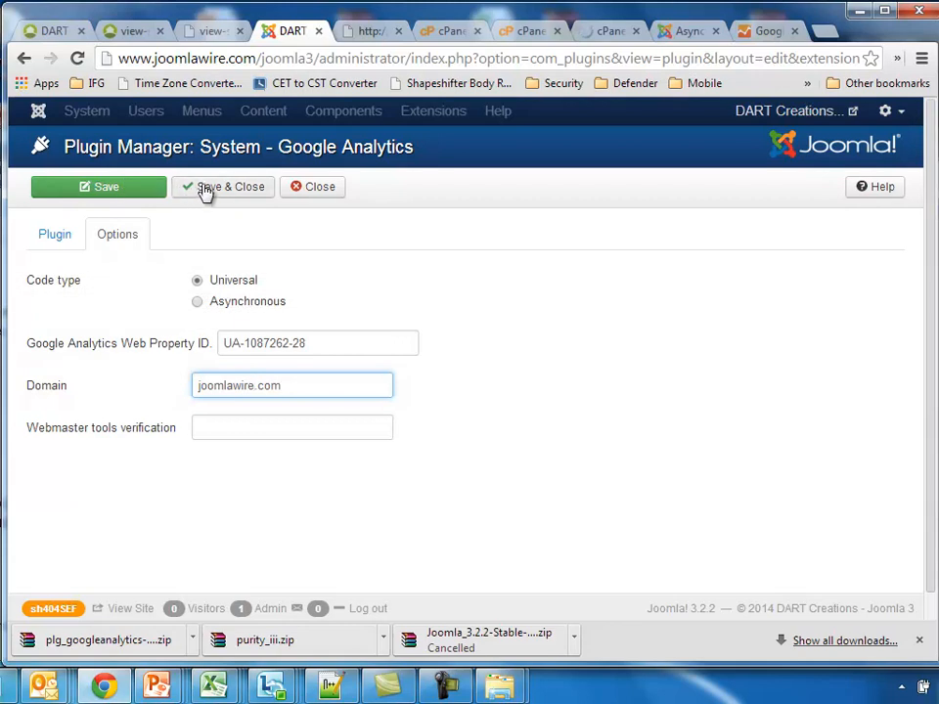
click(223, 187)
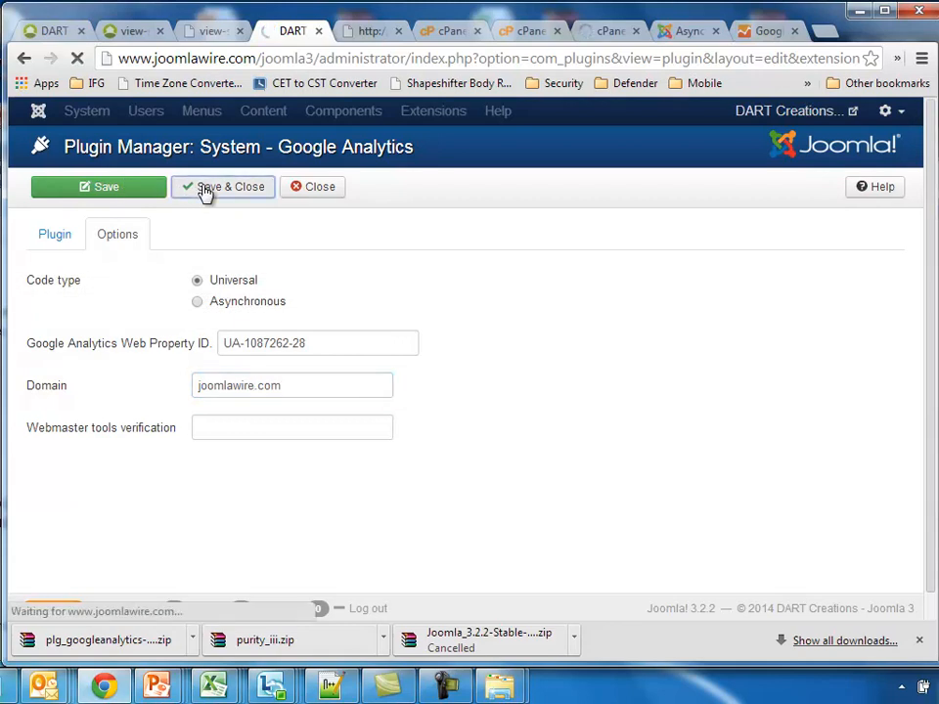
click(222, 188)
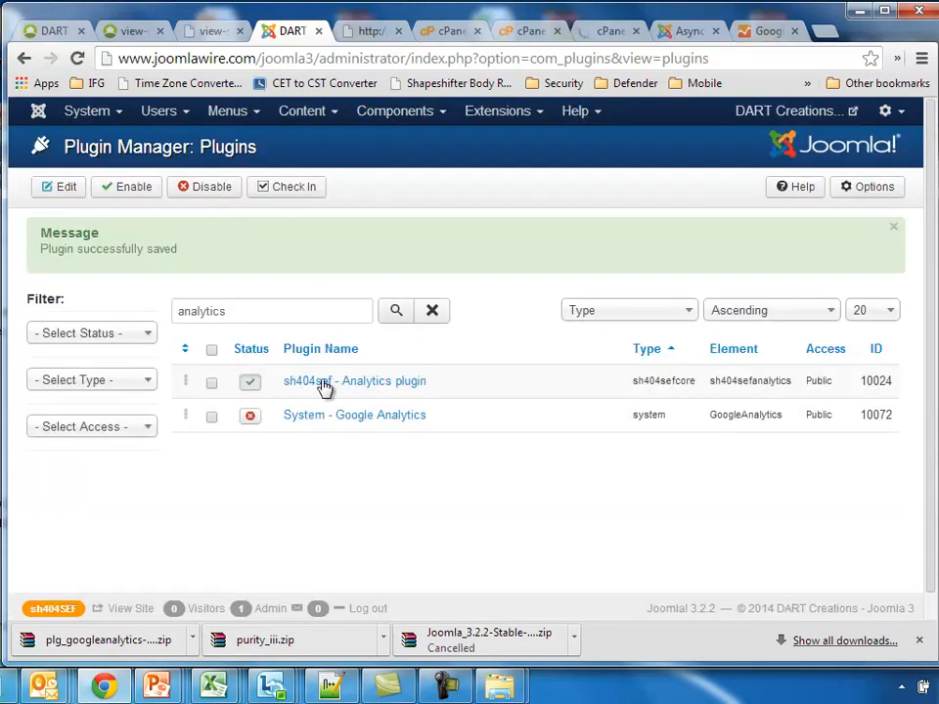
Step: Enable the System - Google Analytics plugin in the Plugin Manager
click(211, 414)
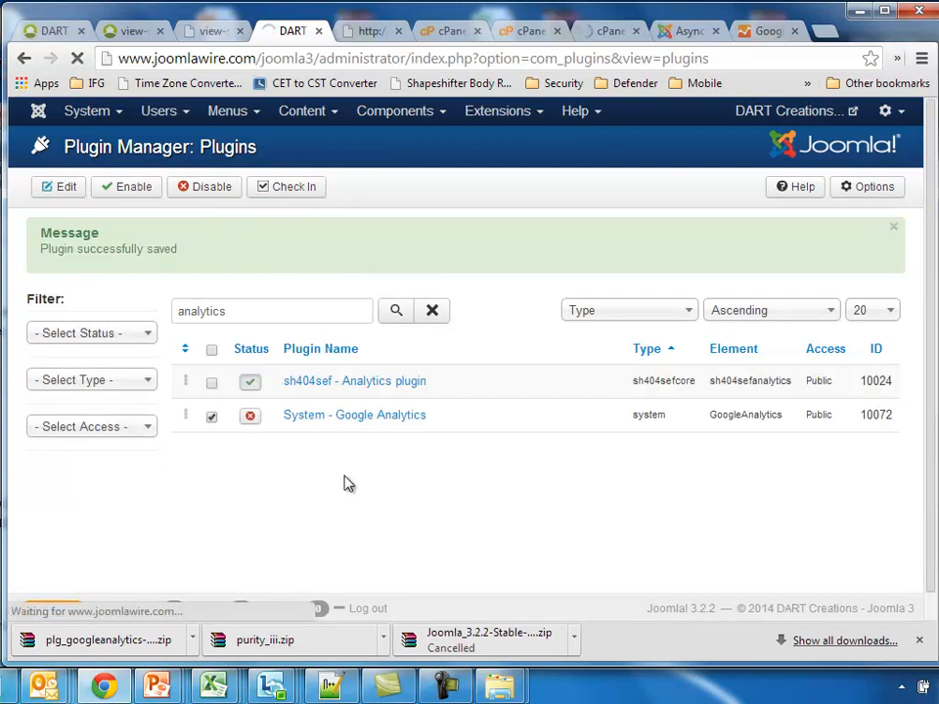
click(251, 415)
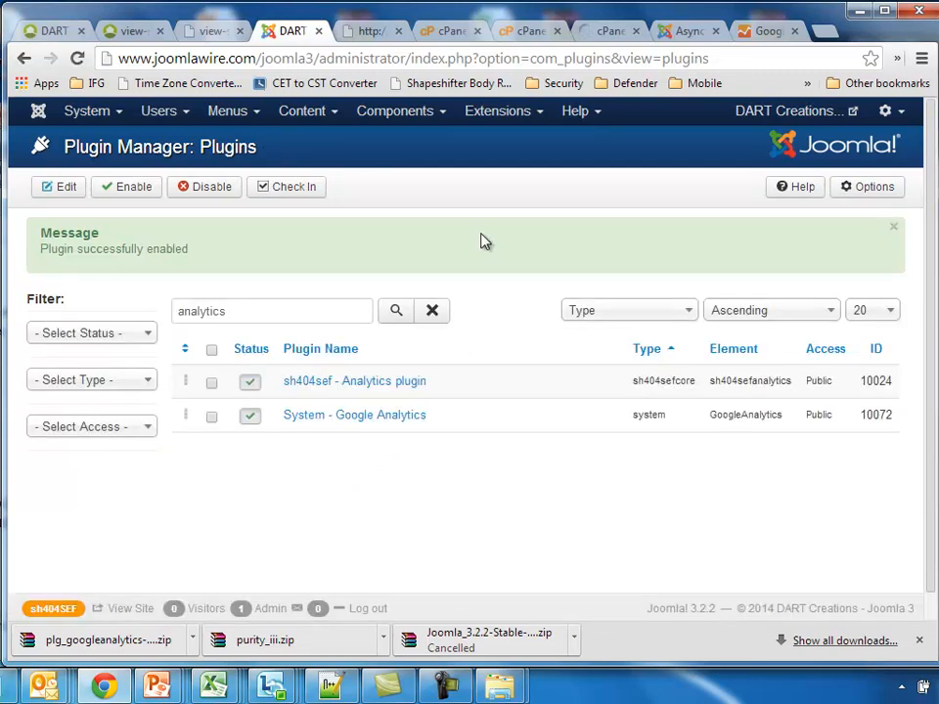
click(503, 110)
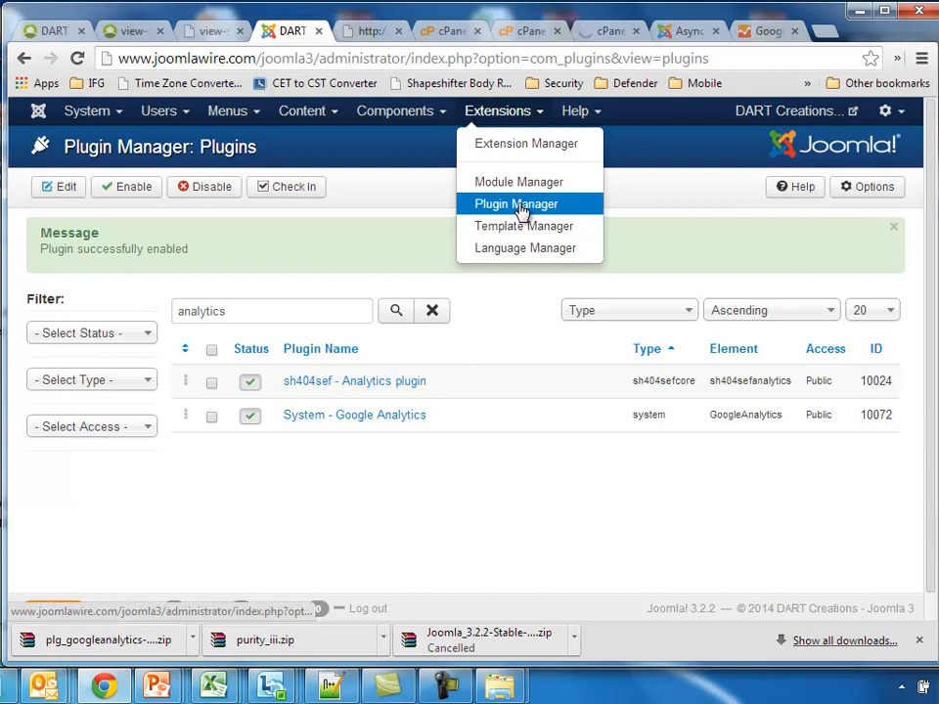
Step: Make Beez3 the default template and find the UA tracking code in the front page source
click(517, 203)
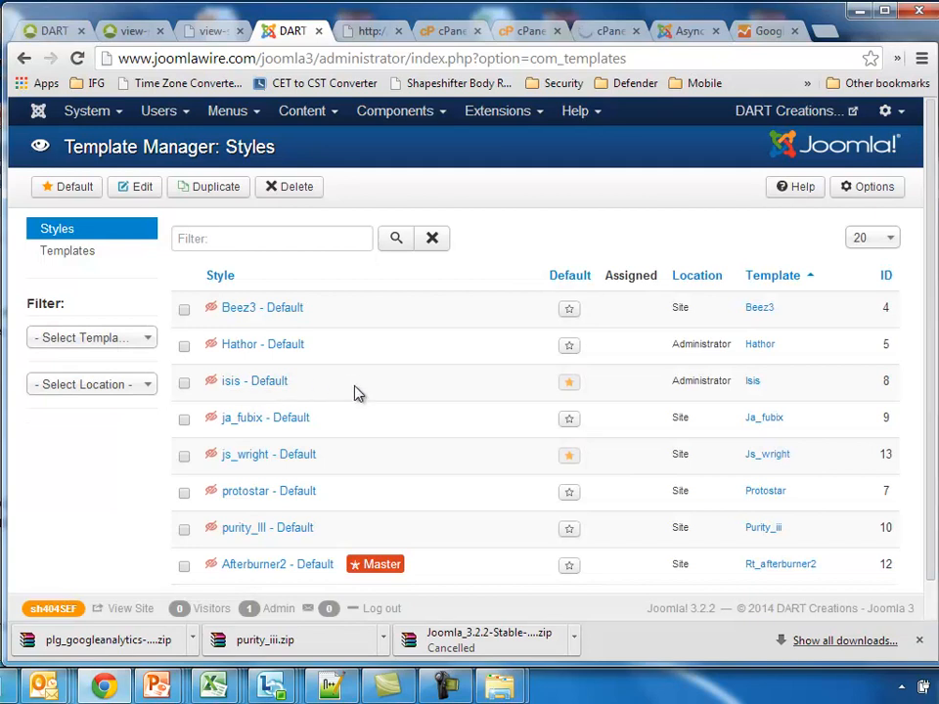
mouse_move(569, 309)
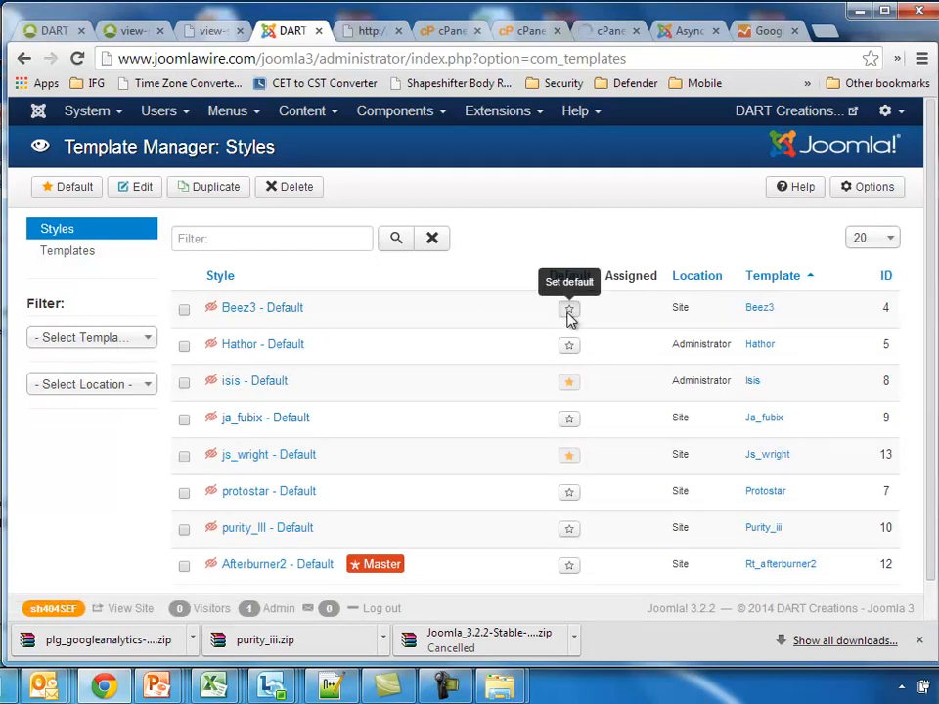
click(569, 309)
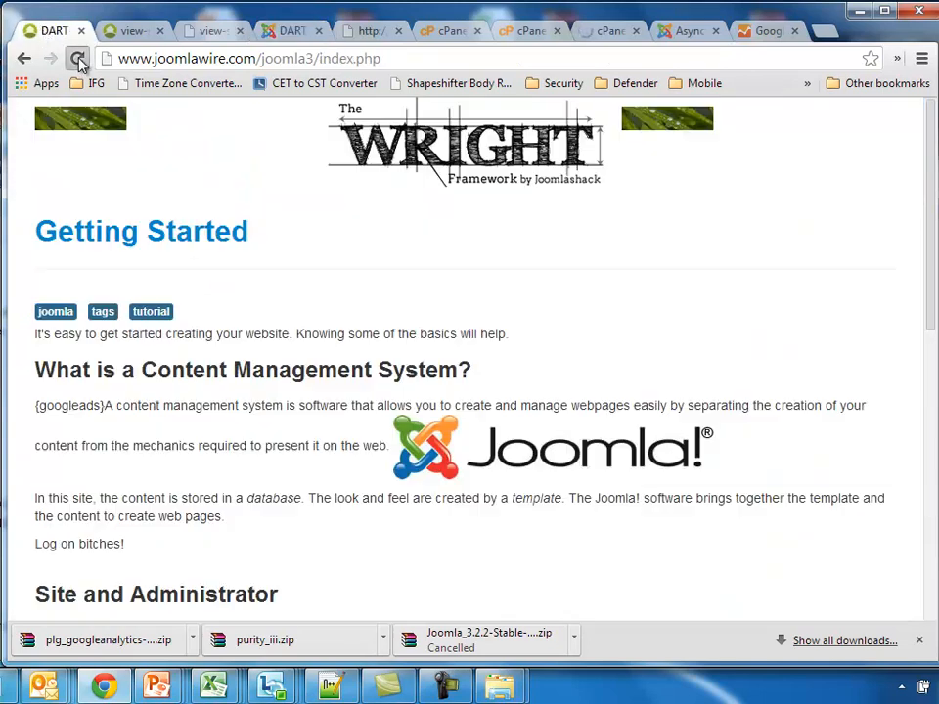
click(78, 59)
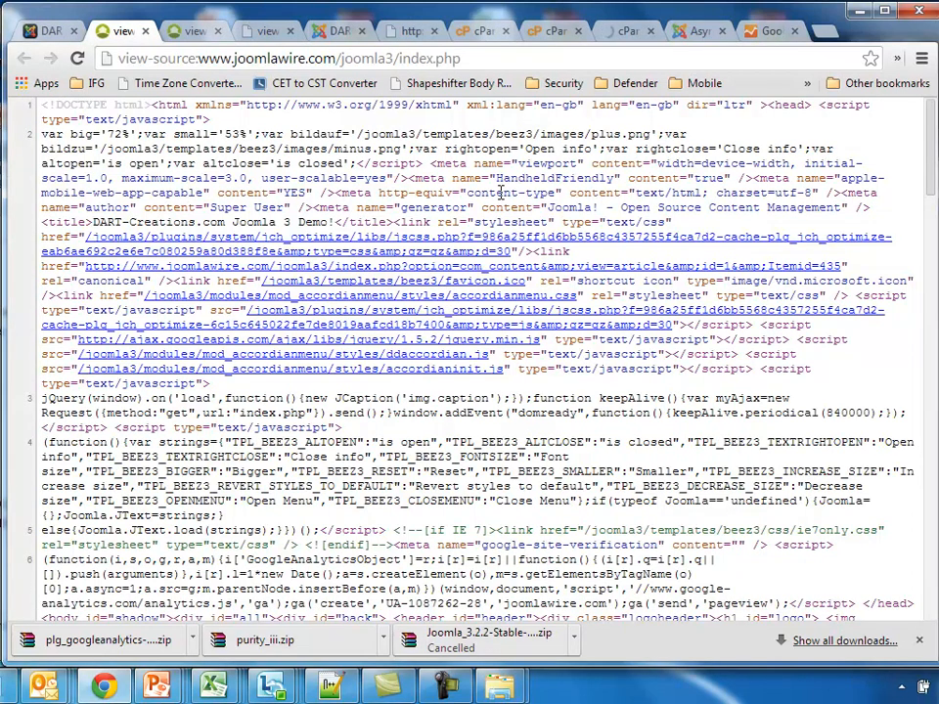
text(UA)
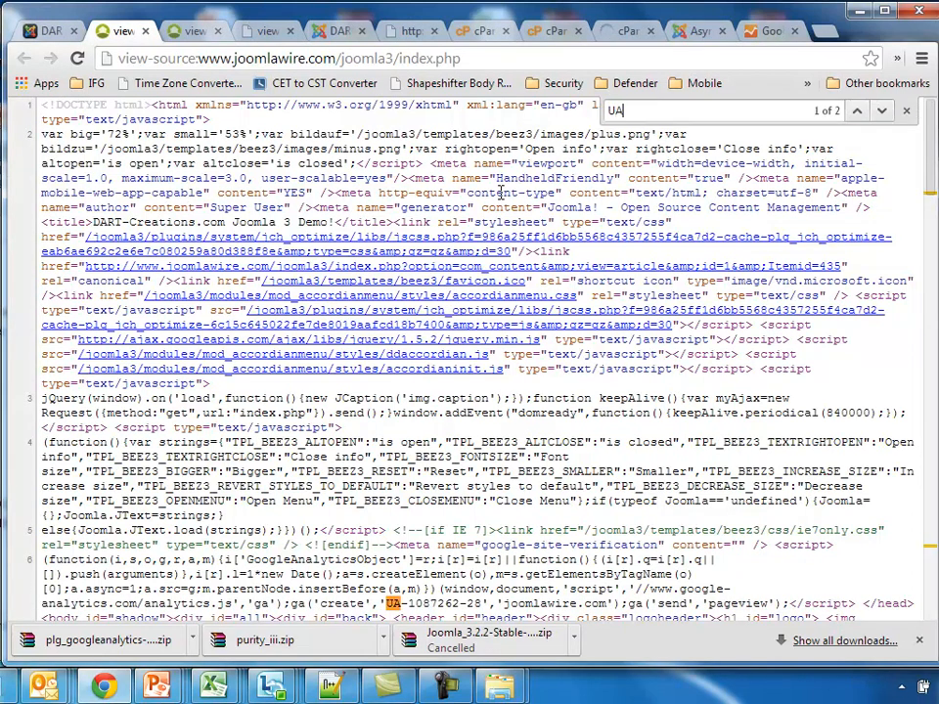
scroll(down, 3)
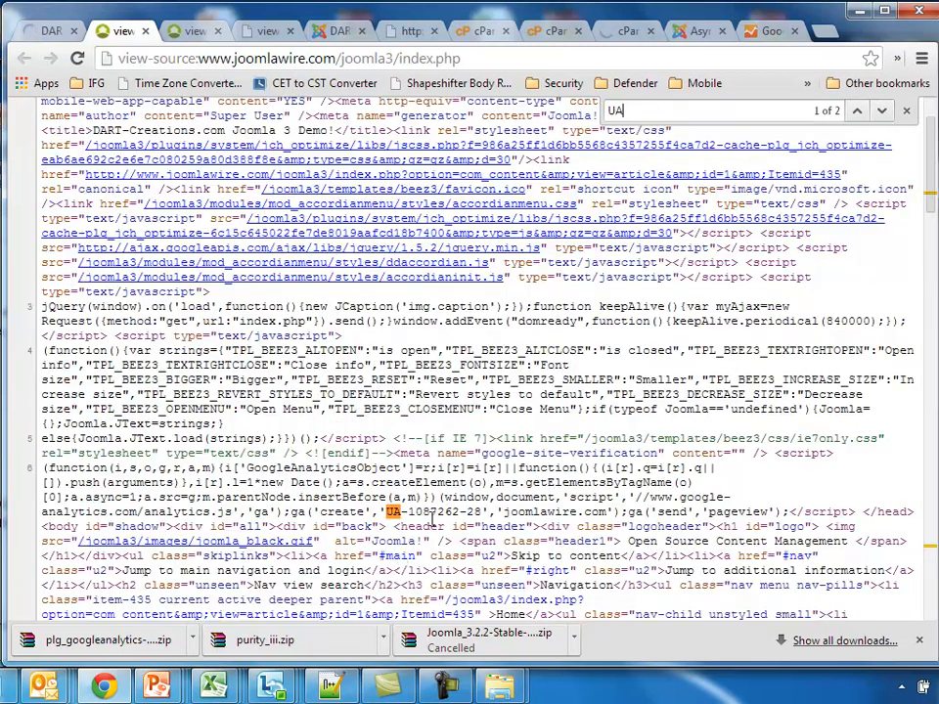